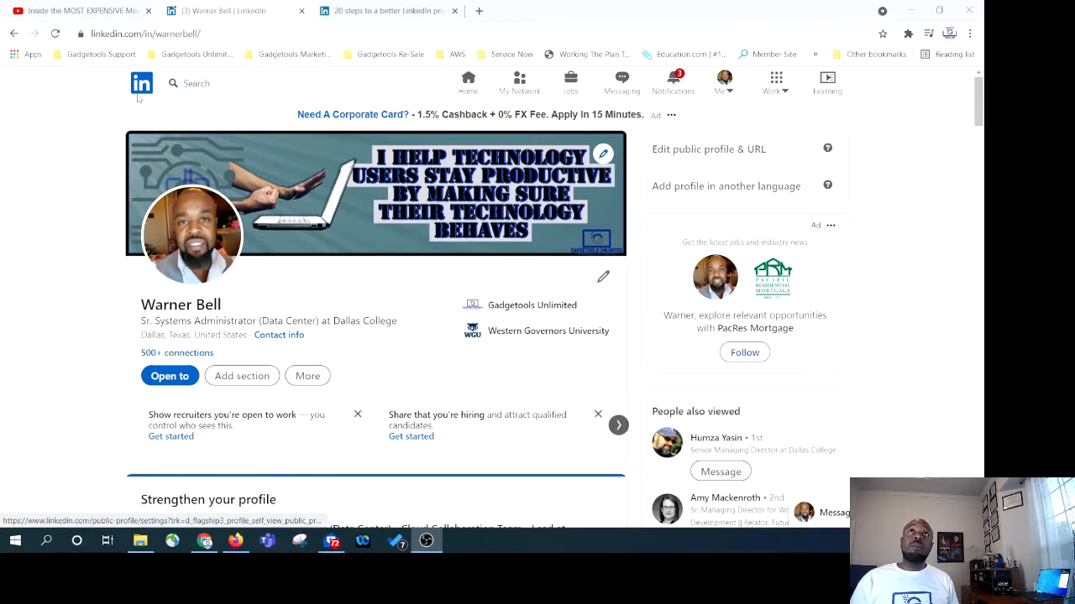
pyautogui.moveTo(100, 226)
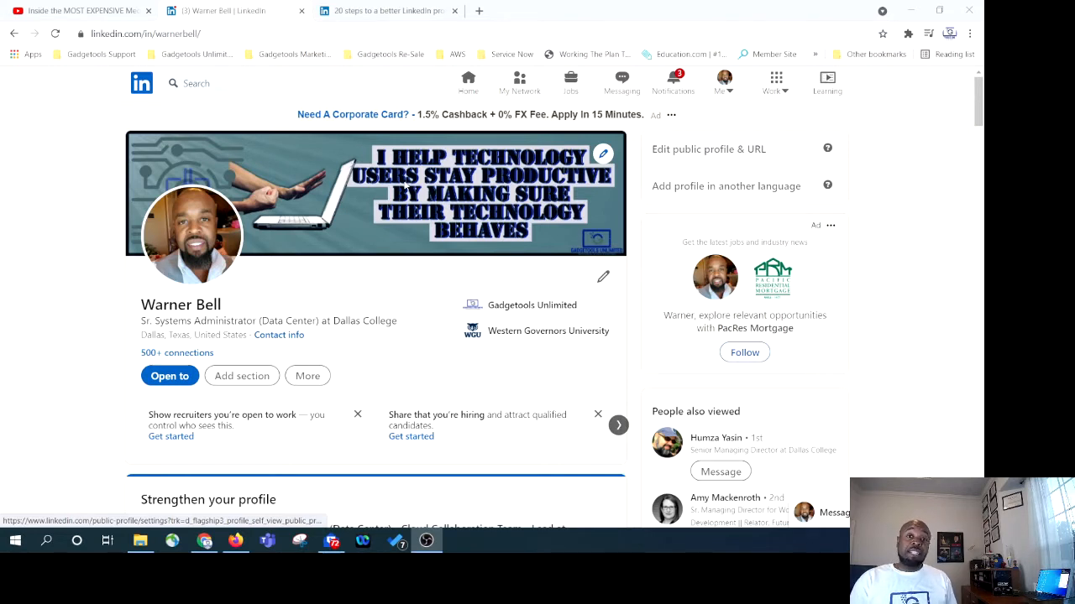
pyautogui.moveTo(438, 188)
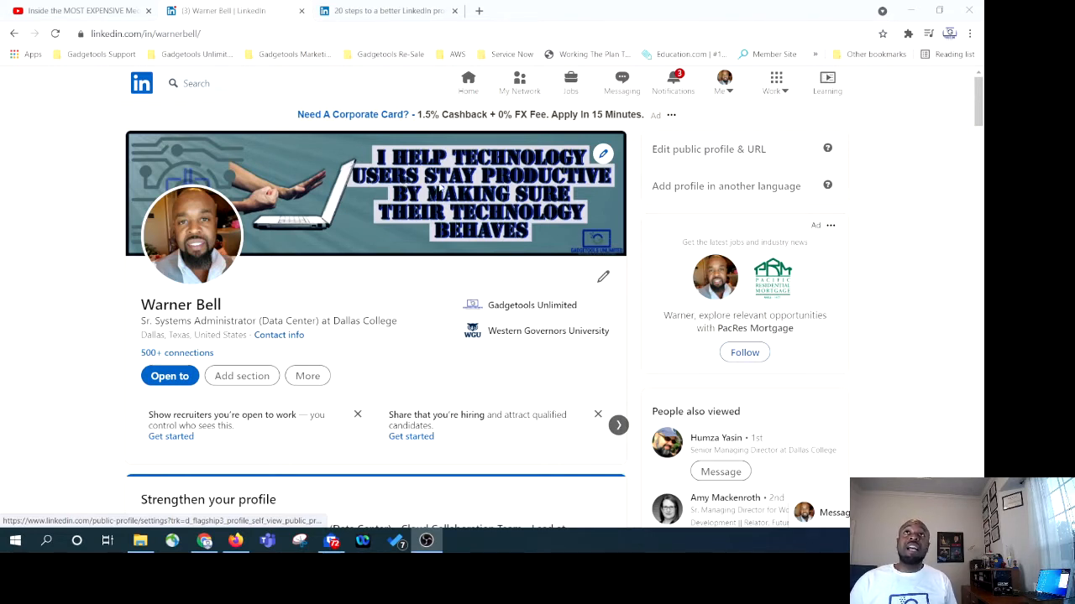
pyautogui.moveTo(497, 205)
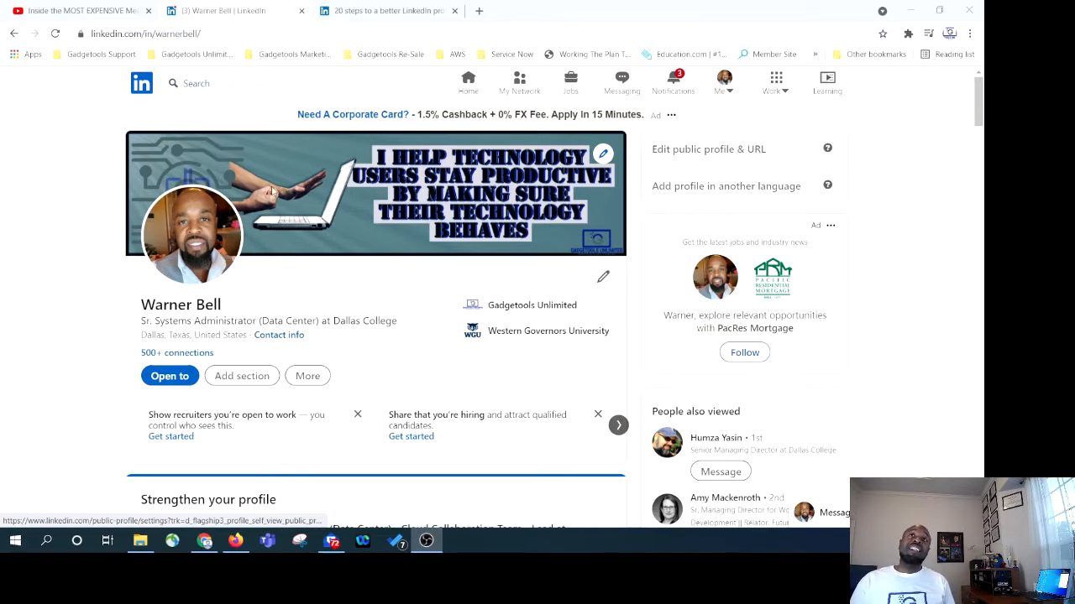
pyautogui.moveTo(318, 200)
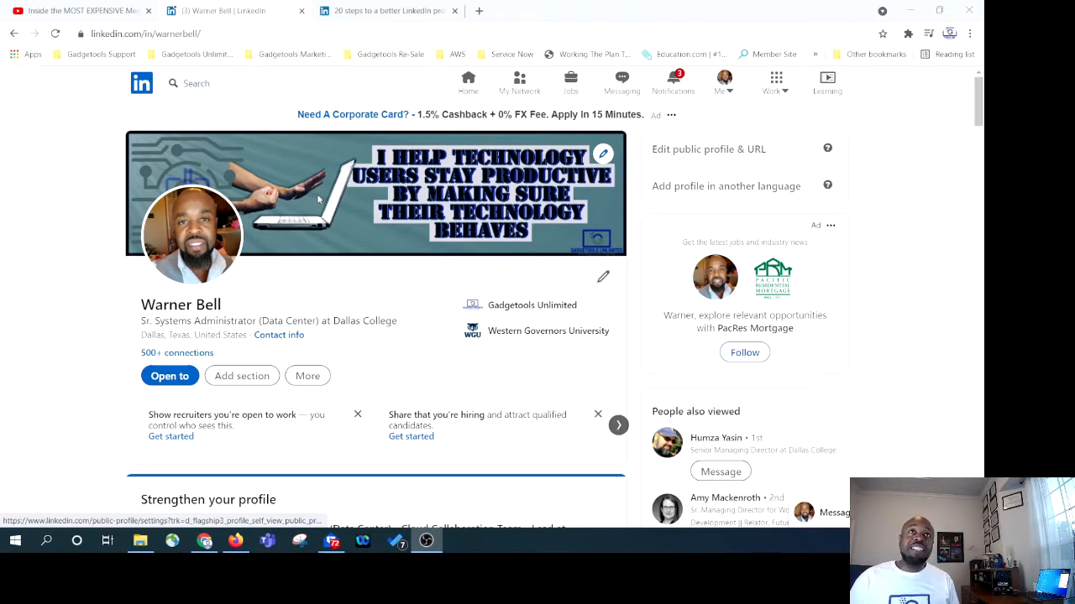
pyautogui.moveTo(578, 232)
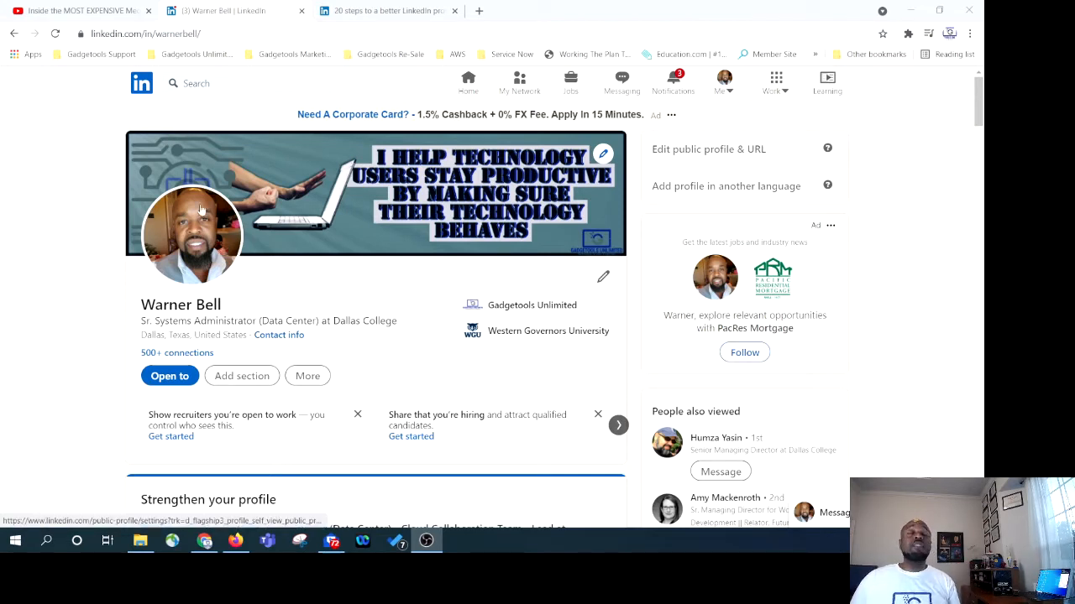
pyautogui.moveTo(227, 292)
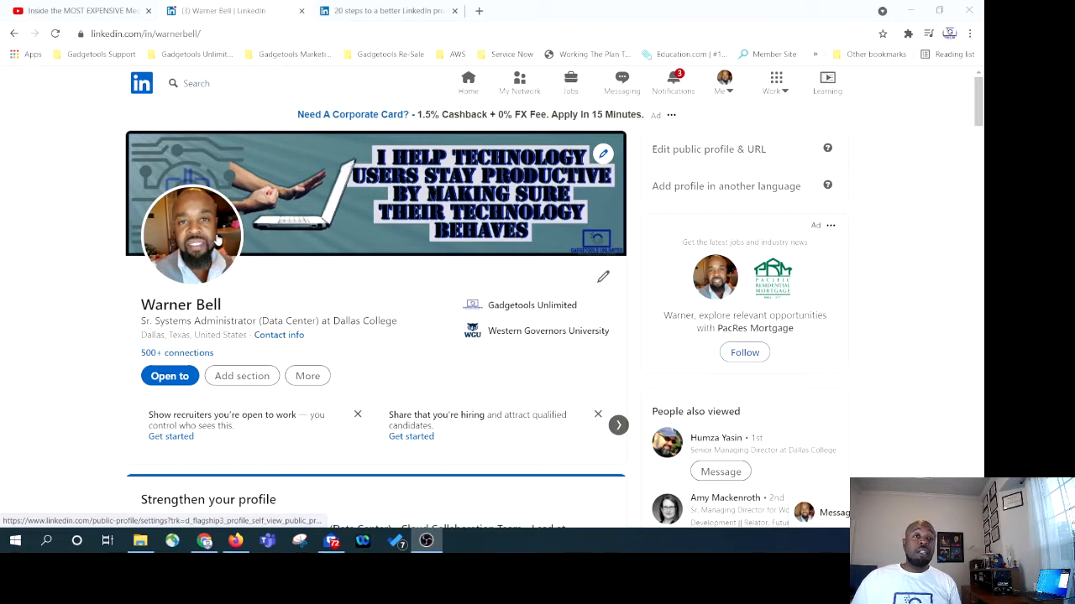
pyautogui.moveTo(222, 240)
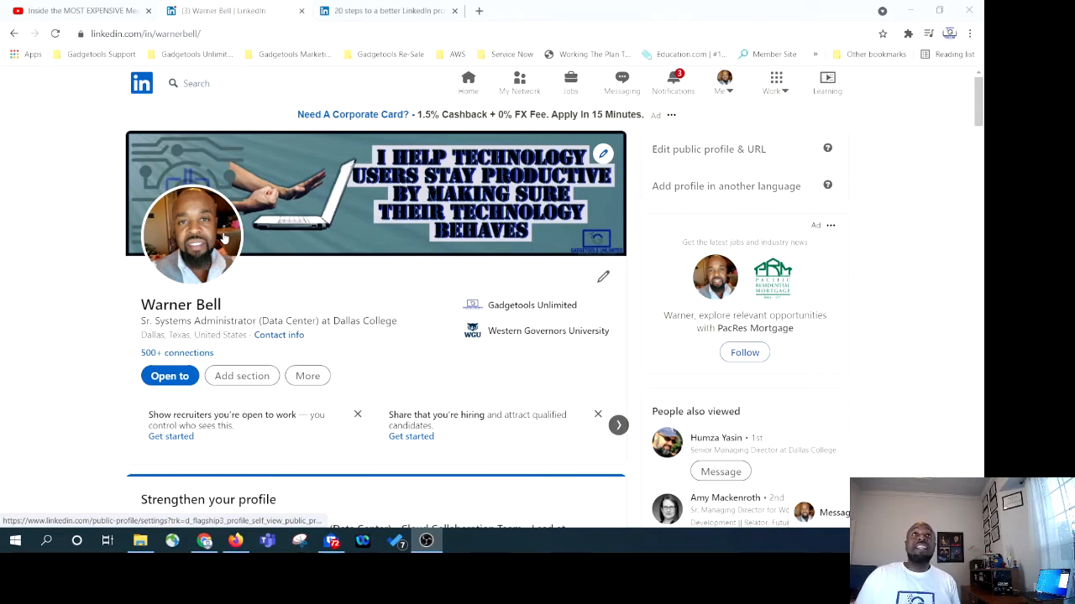
pyautogui.moveTo(148, 271)
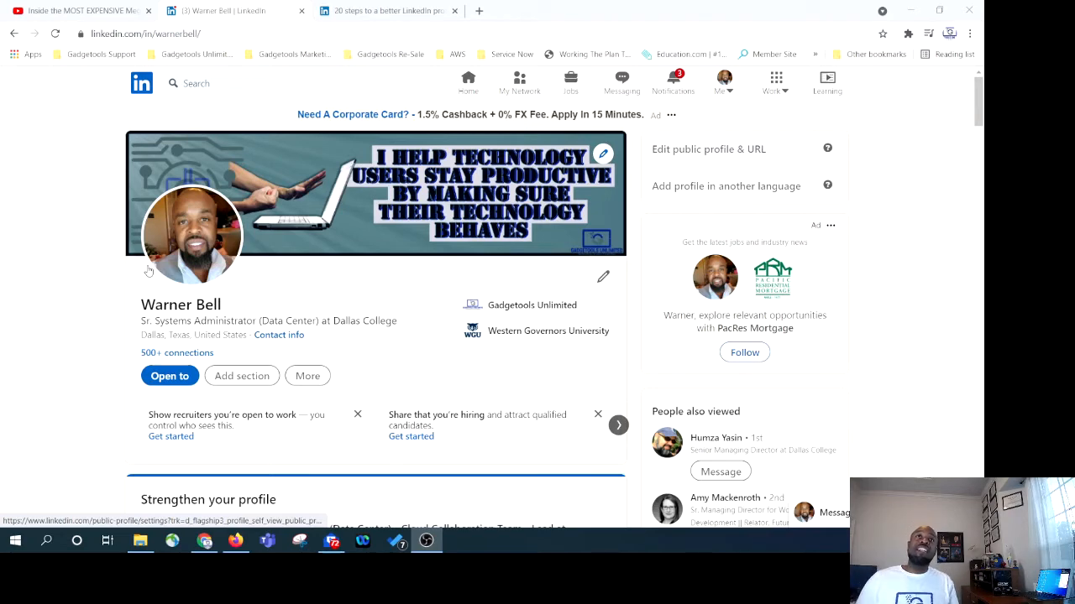
pyautogui.moveTo(235, 242)
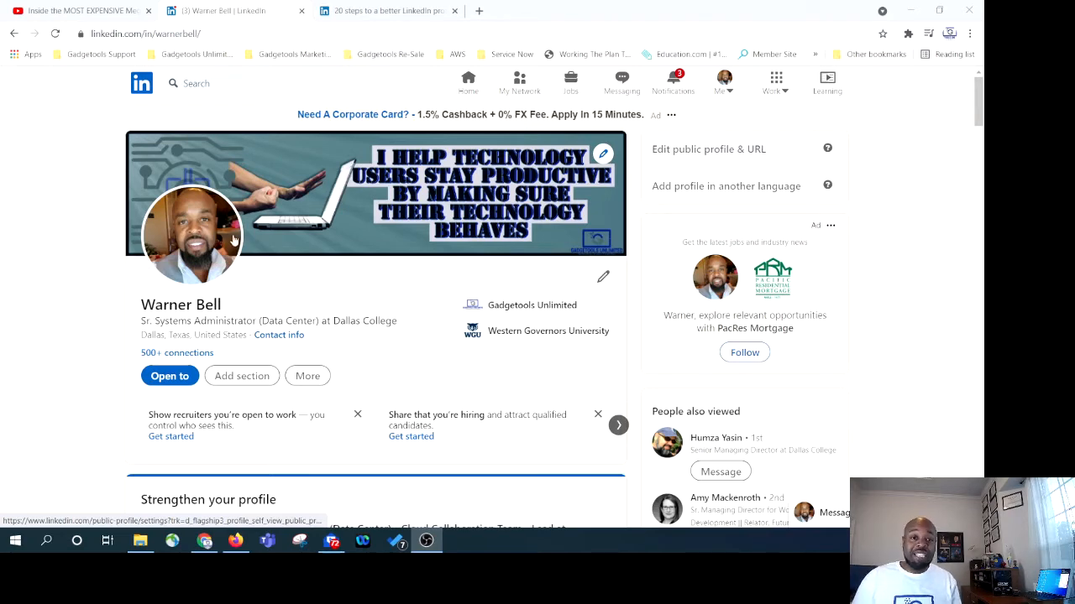
# Open 'Edit public profile & URL' and scroll through the custom URL and visibility settings.
pyautogui.scroll(-3)
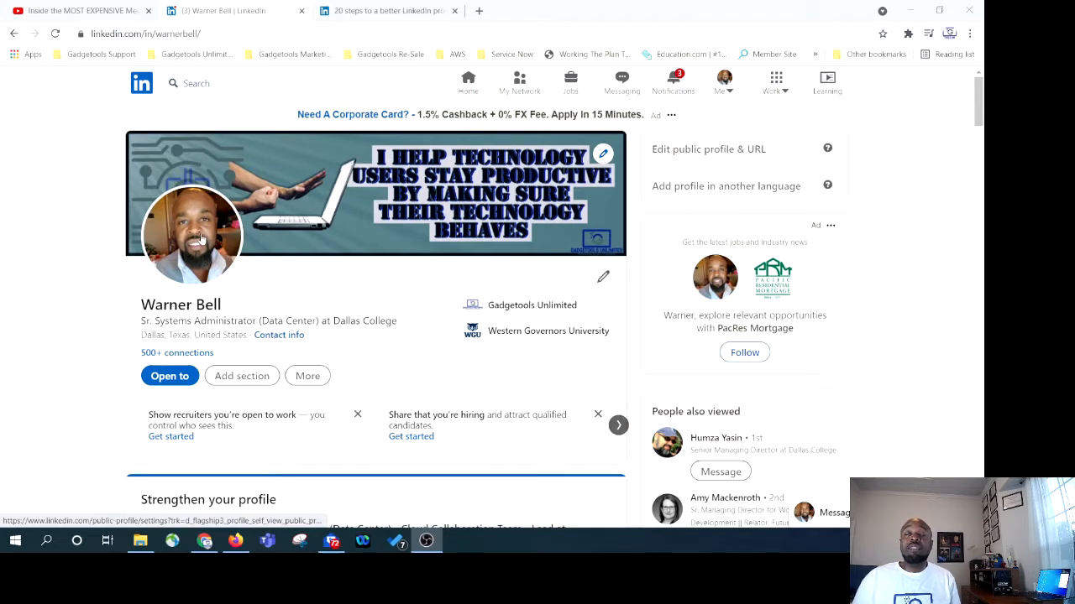
pyautogui.moveTo(349, 277)
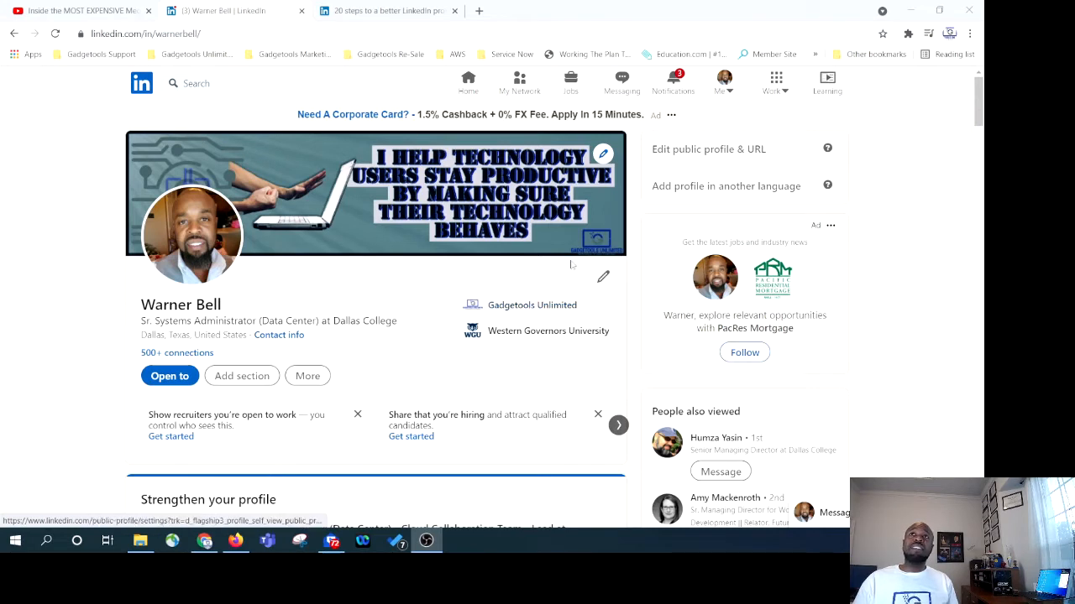
pyautogui.moveTo(532, 304)
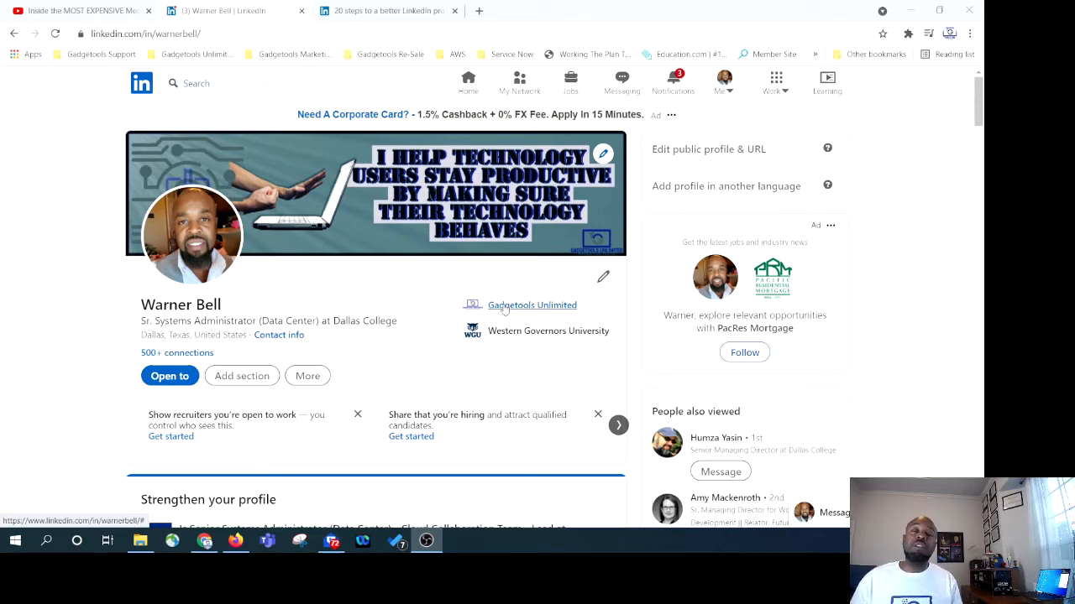
pyautogui.scroll(-3)
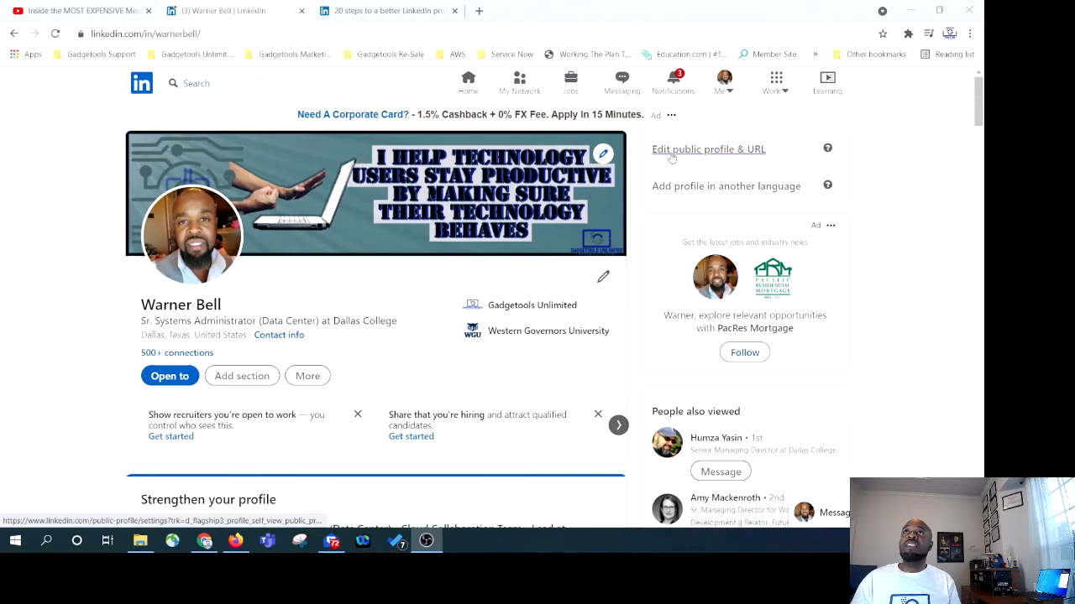
pyautogui.moveTo(729, 157)
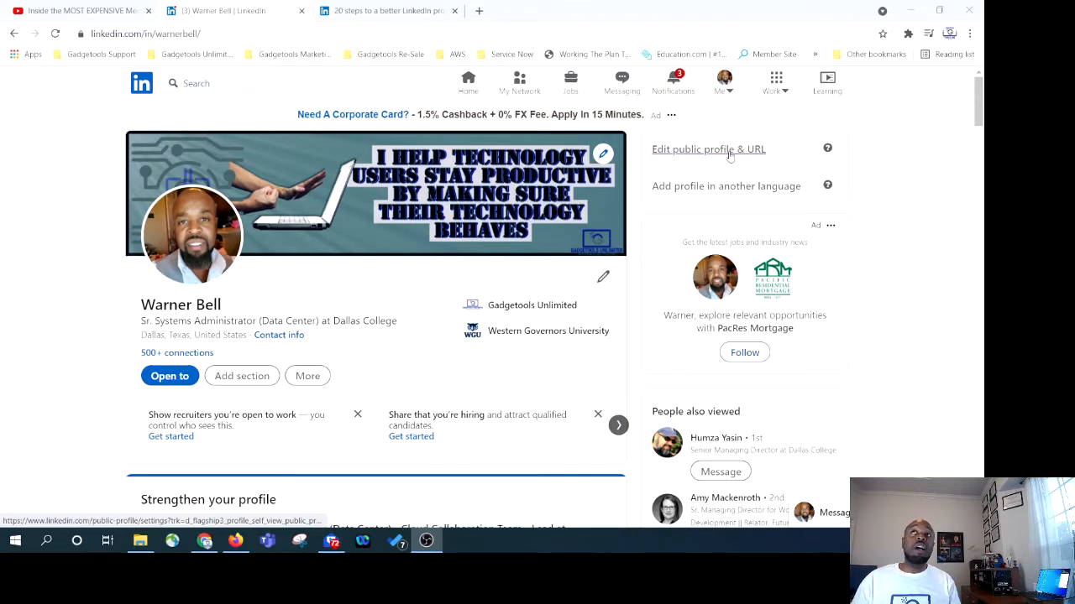
pyautogui.click(708, 149)
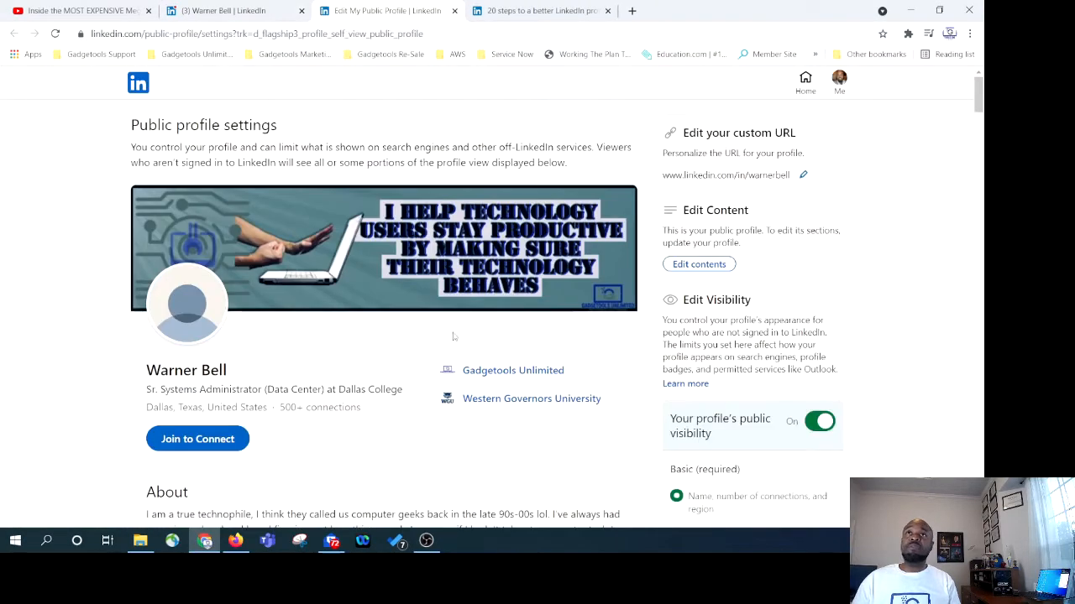
pyautogui.moveTo(457, 314)
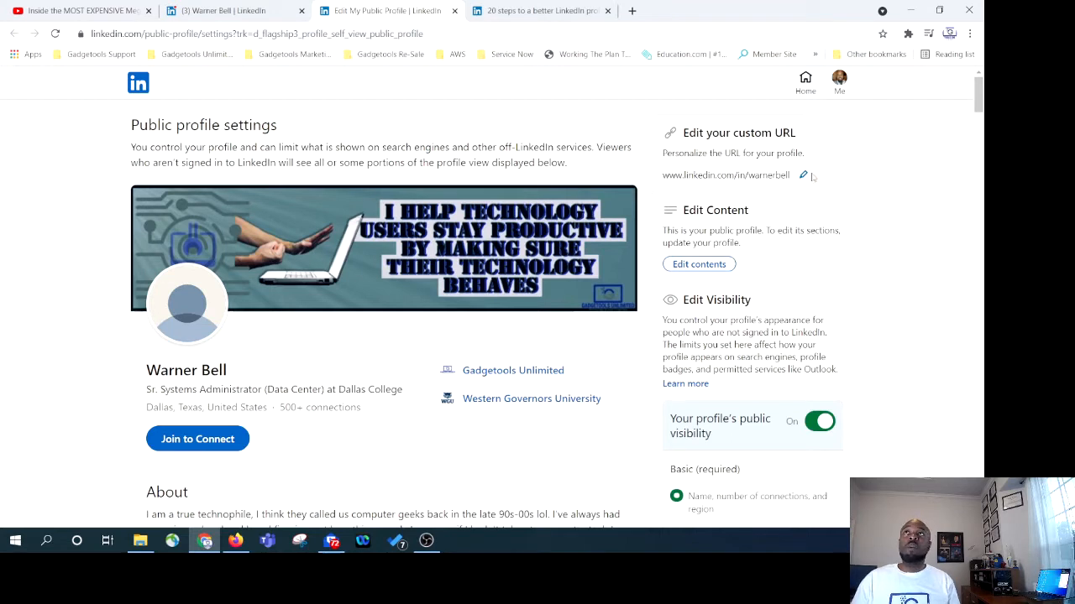
pyautogui.moveTo(782, 186)
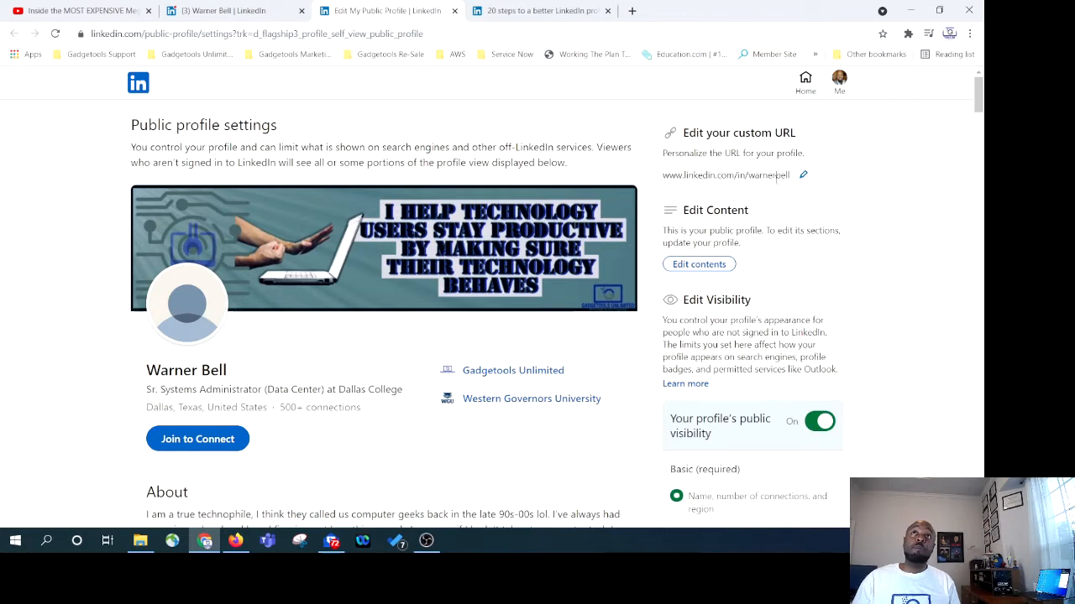
pyautogui.moveTo(785, 170)
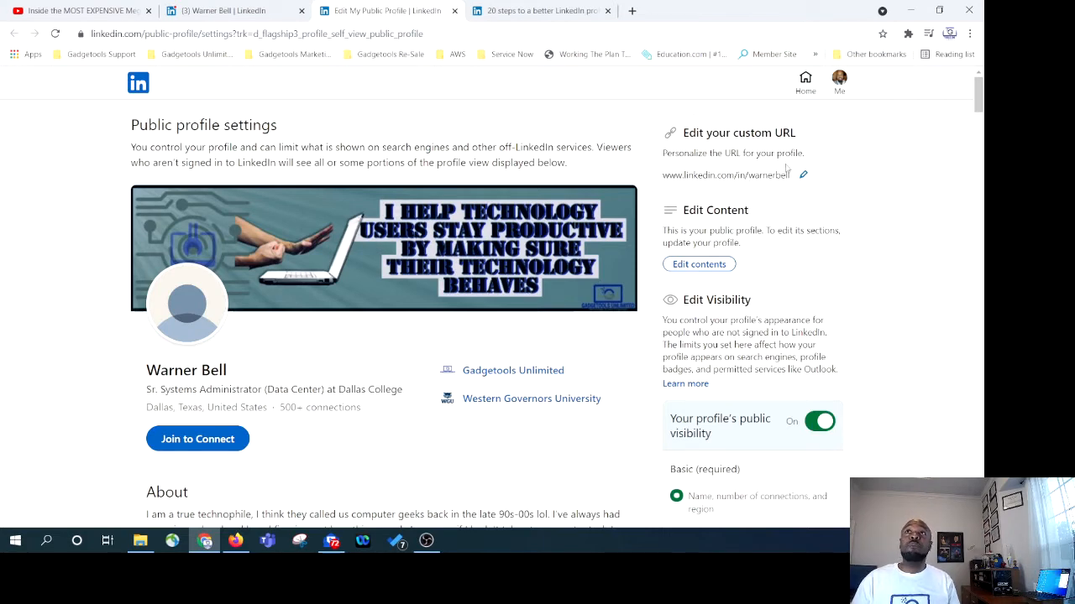
pyautogui.scroll(-3)
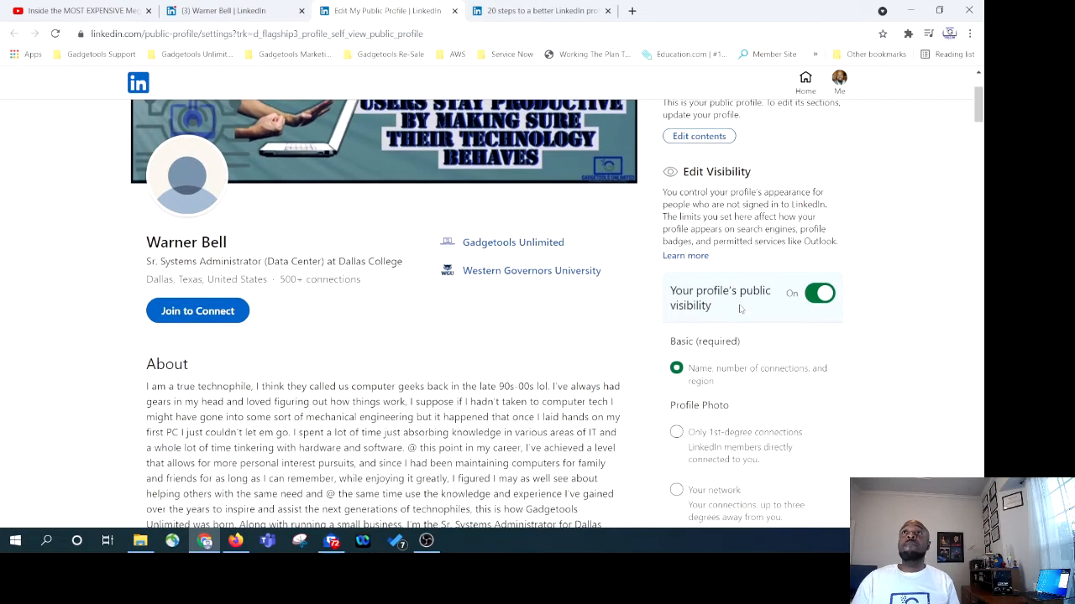
pyautogui.scroll(-3)
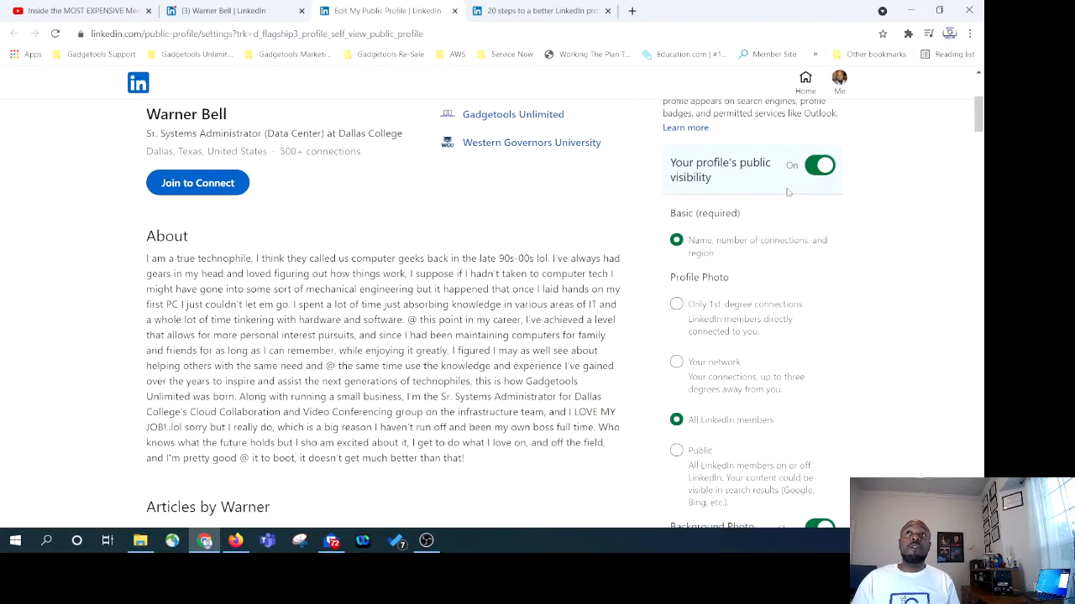
pyautogui.scroll(-3)
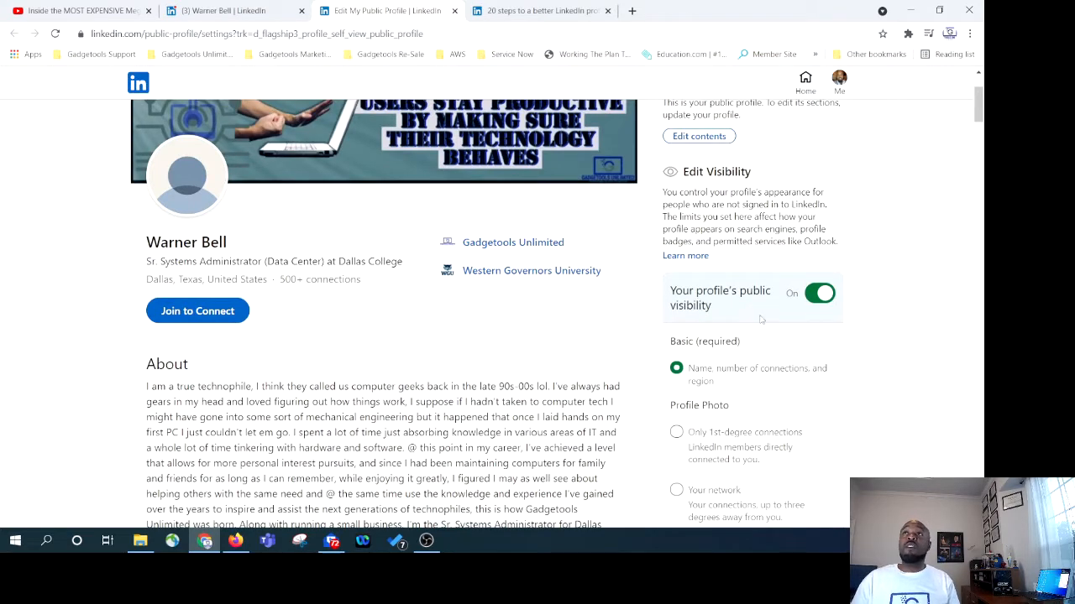
pyautogui.moveTo(727, 328)
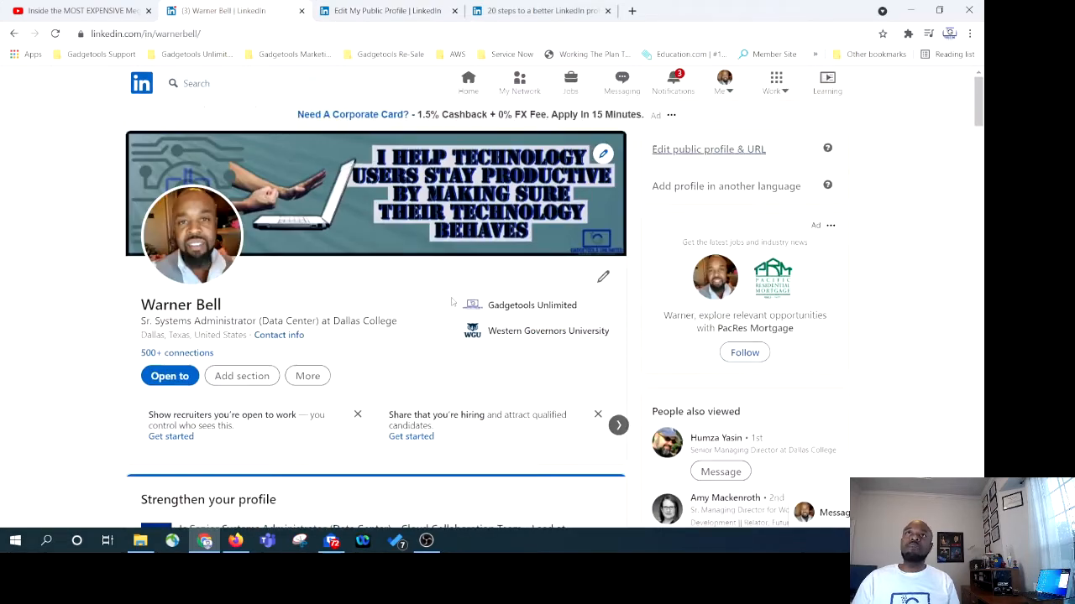
# Scroll through Your Dashboard: 84 profile viewers, 27 post views, 23 search appearances.
pyautogui.scroll(-3)
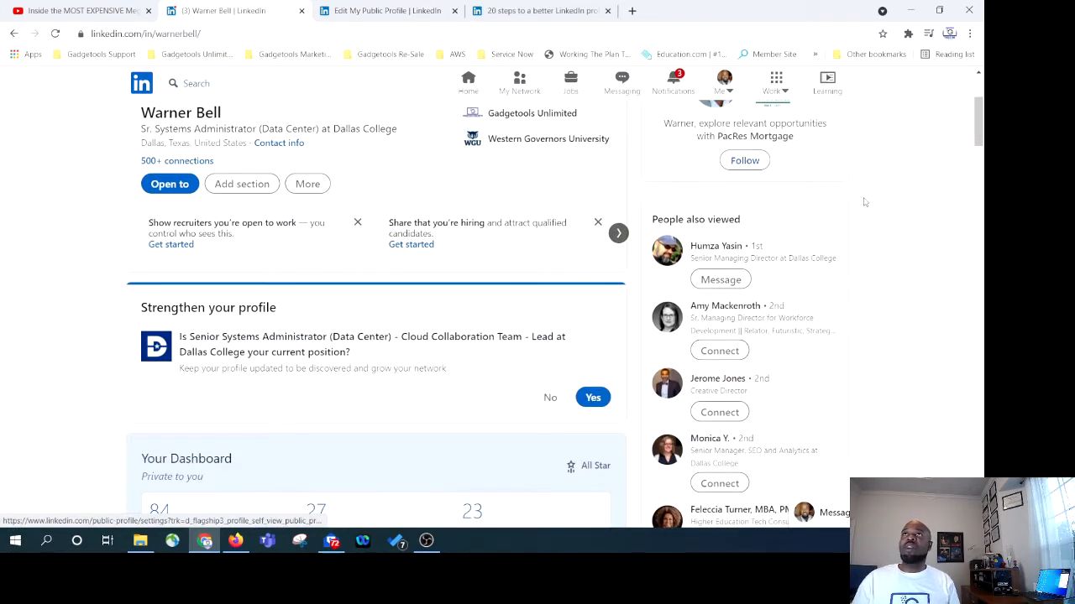
pyautogui.moveTo(984, 264)
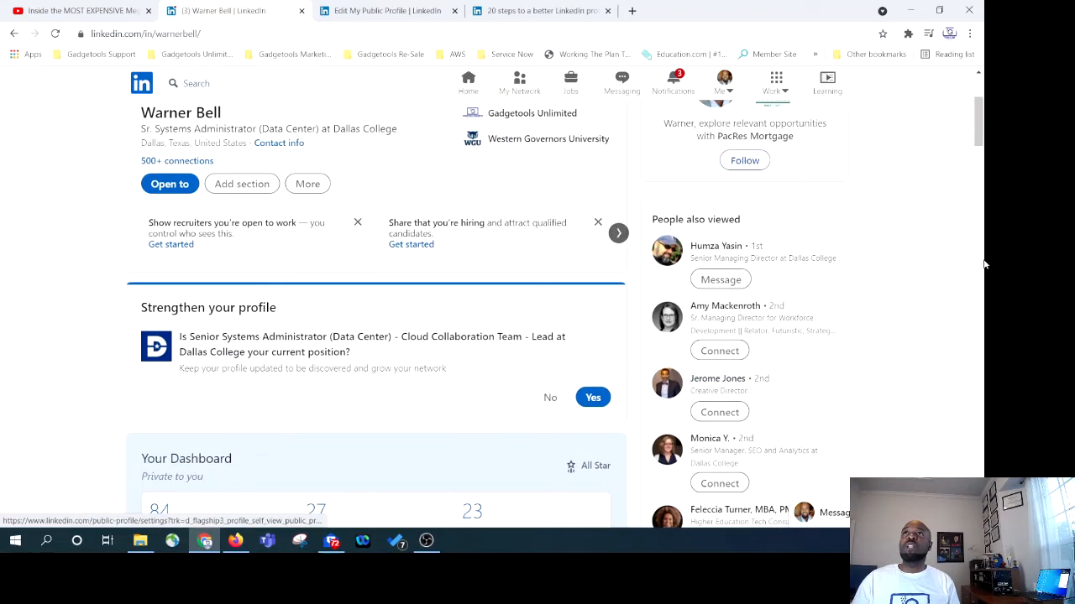
pyautogui.scroll(-3)
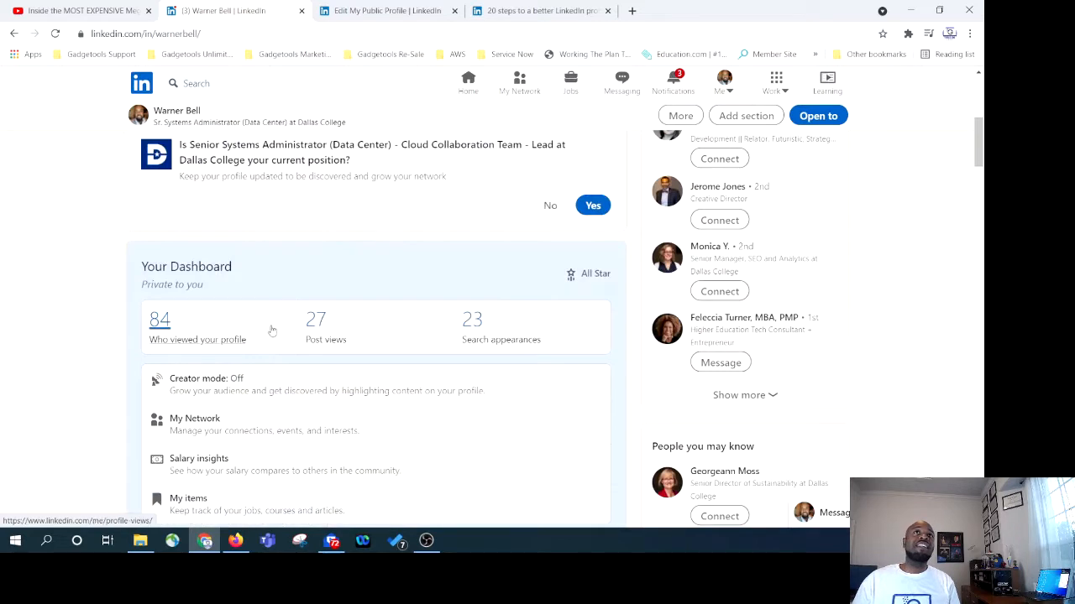
pyautogui.scroll(-3)
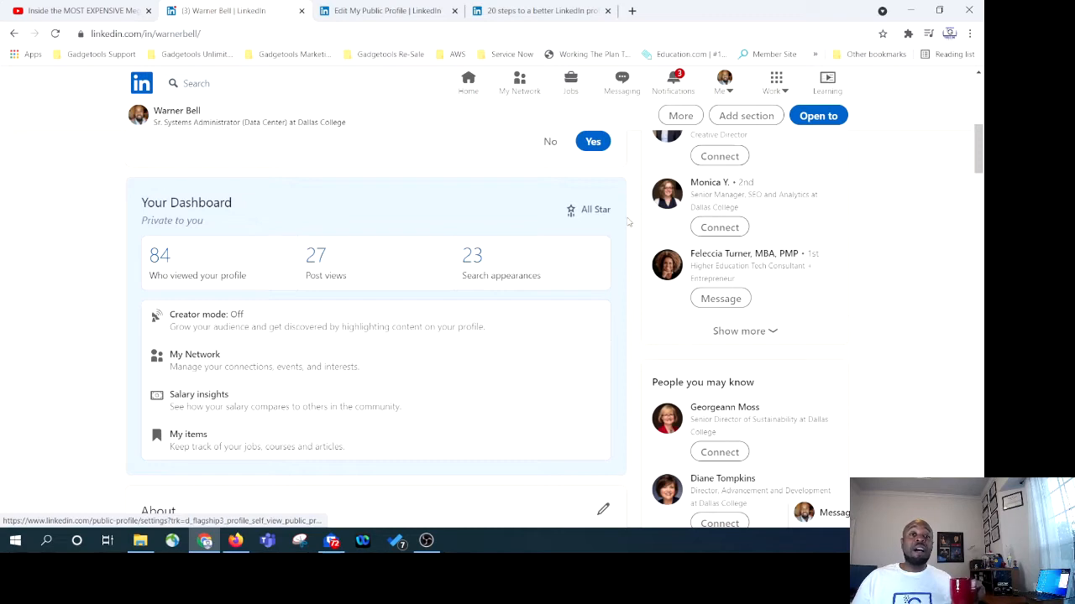
pyautogui.moveTo(709, 183)
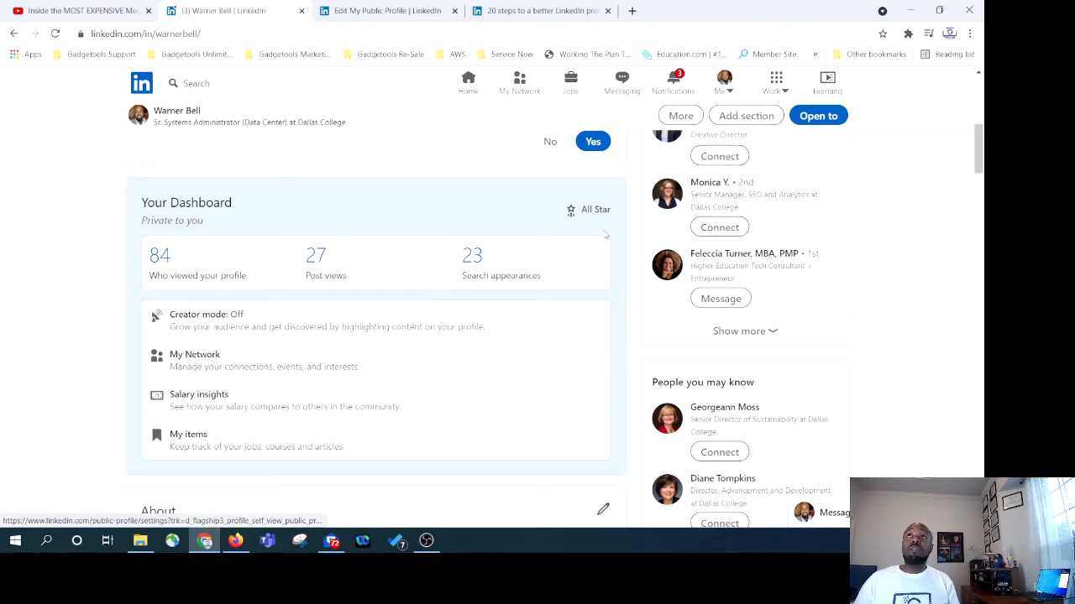
pyautogui.moveTo(586, 233)
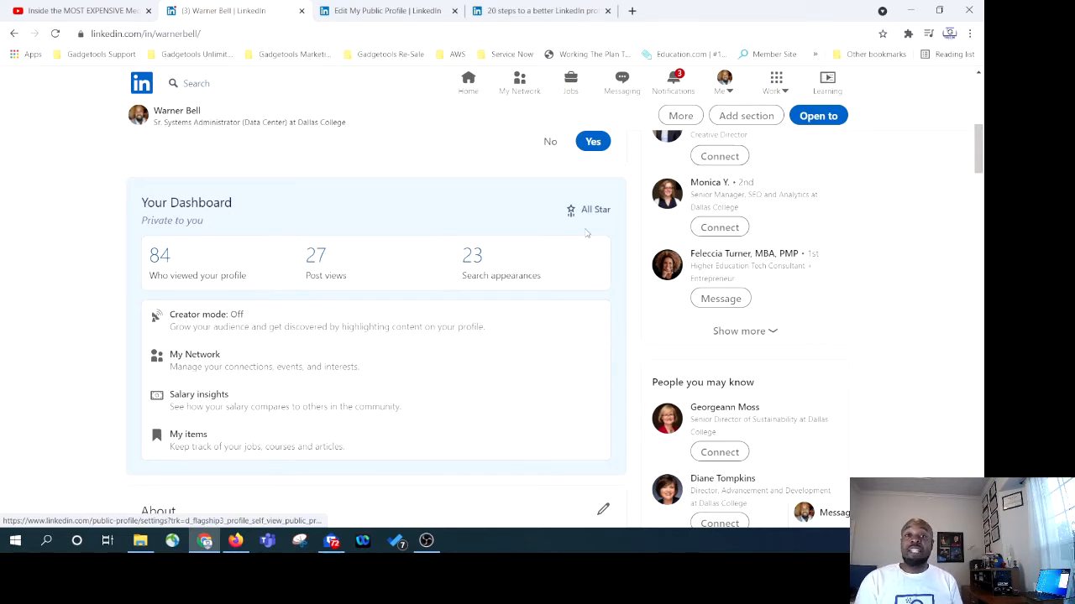
pyautogui.scroll(-3)
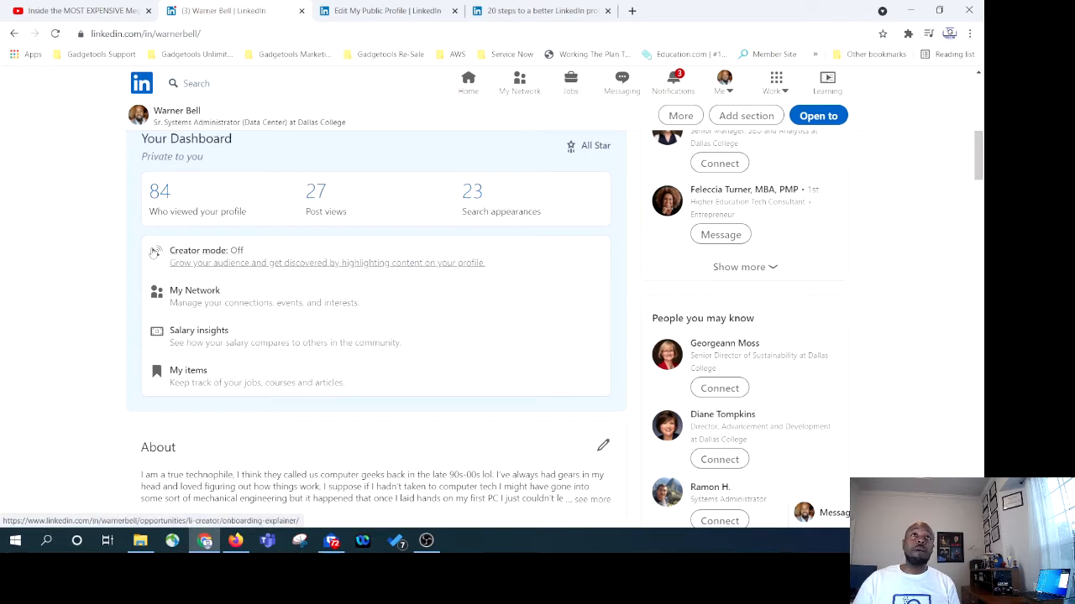
pyautogui.scroll(-3)
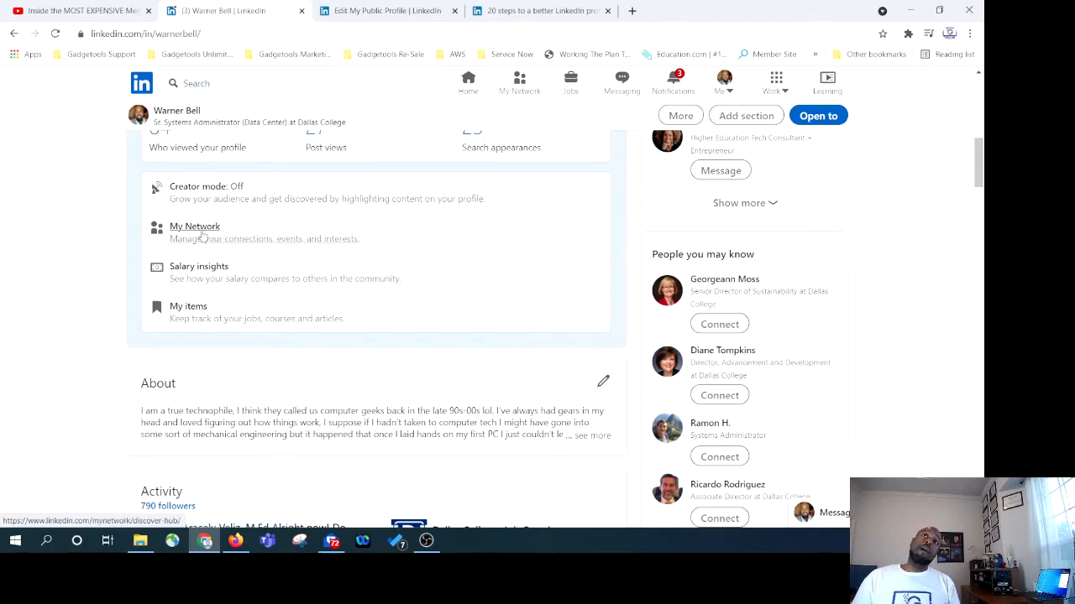
pyautogui.moveTo(199, 272)
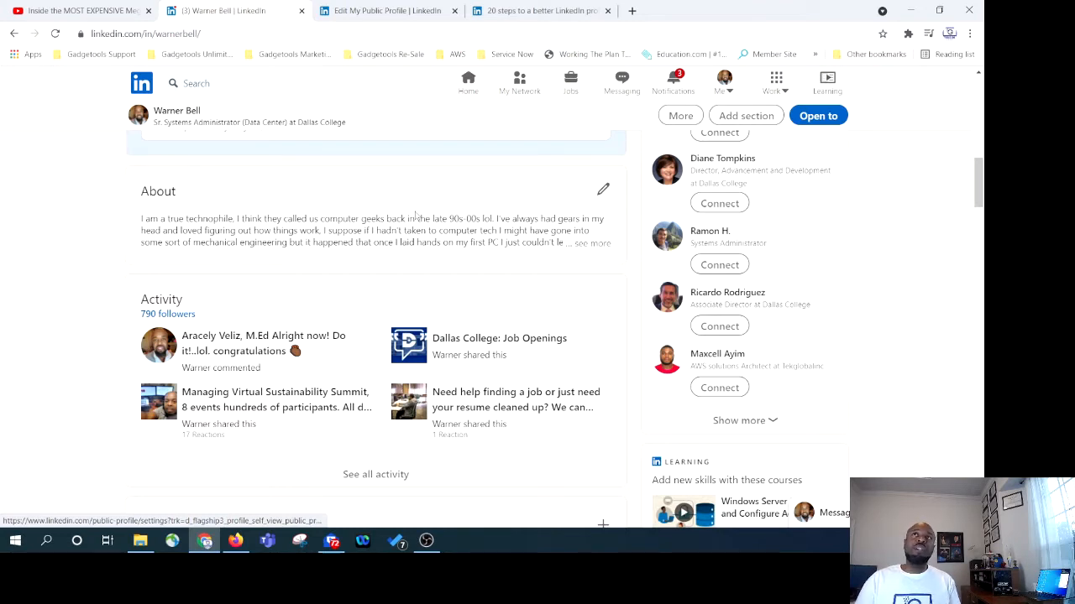
# Expand the About summary to full text and scroll past Activity to Experience.
pyautogui.click(590, 243)
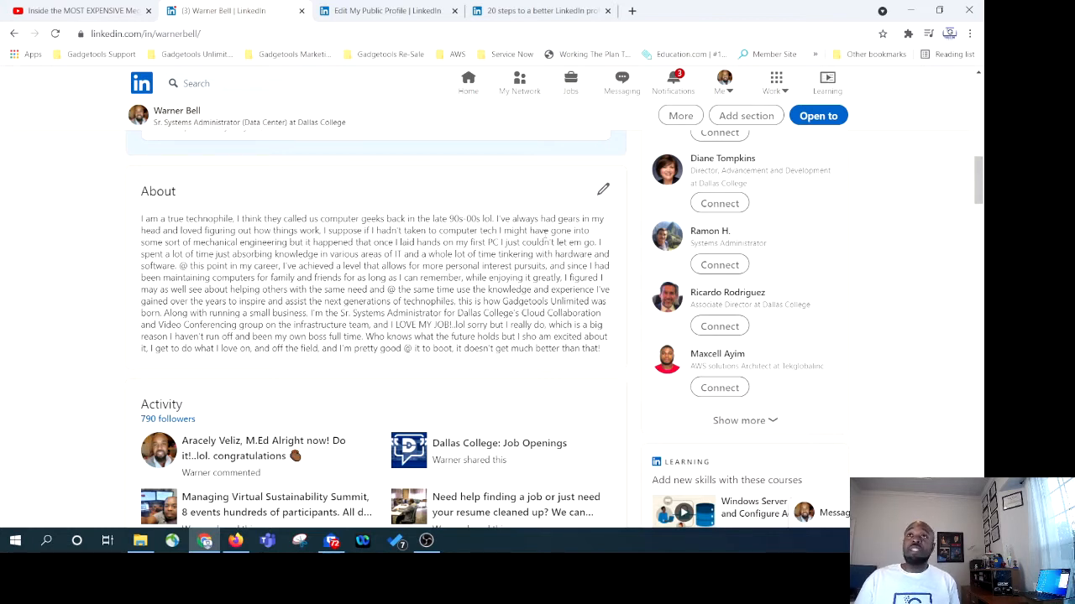
pyautogui.scroll(-3)
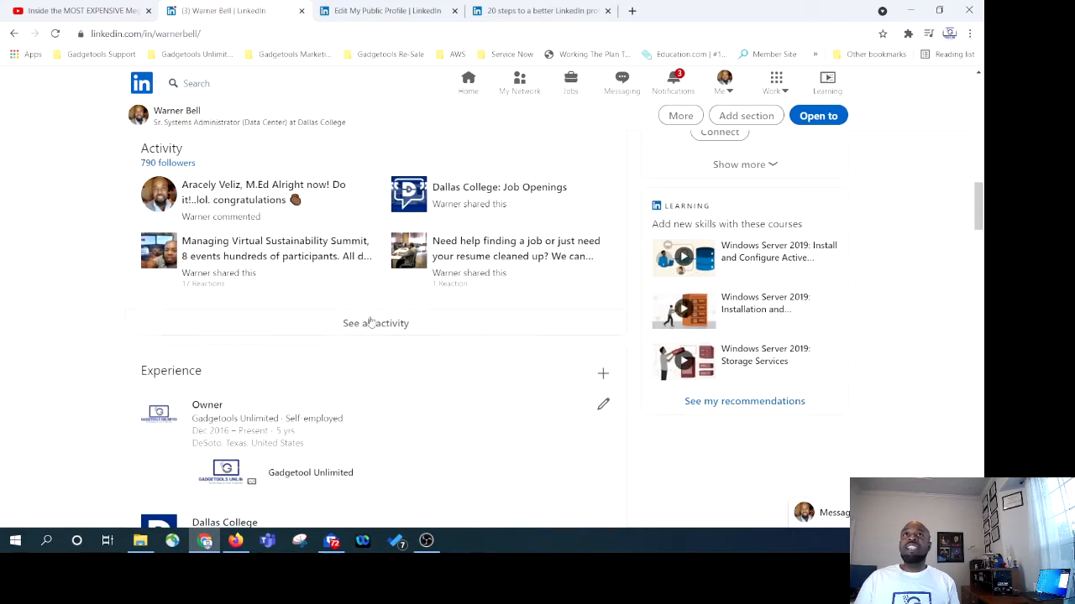
pyautogui.moveTo(515, 249)
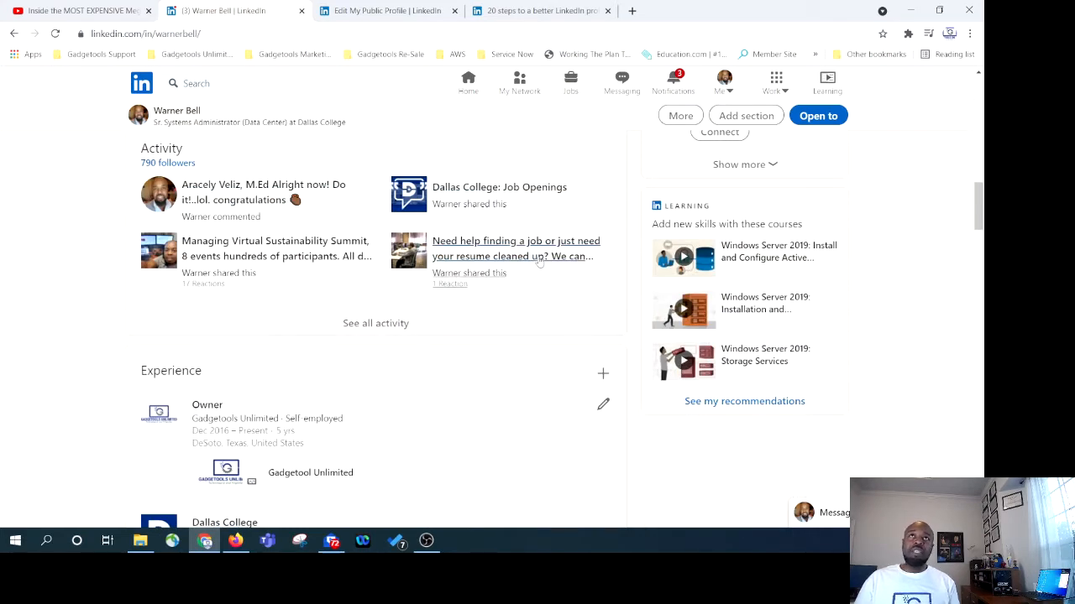
pyautogui.moveTo(500, 186)
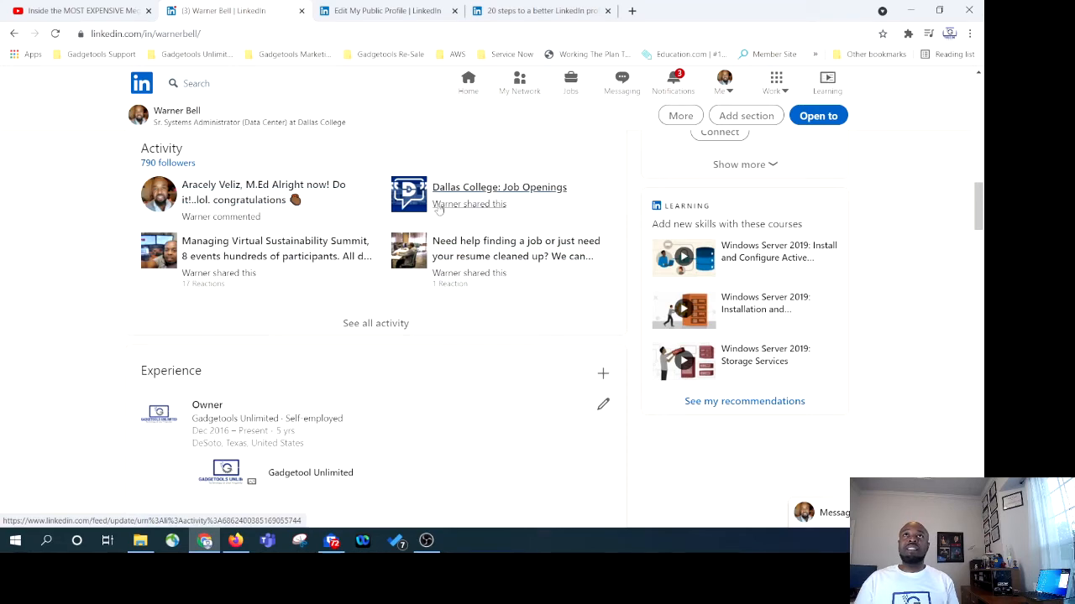
pyautogui.moveTo(254, 275)
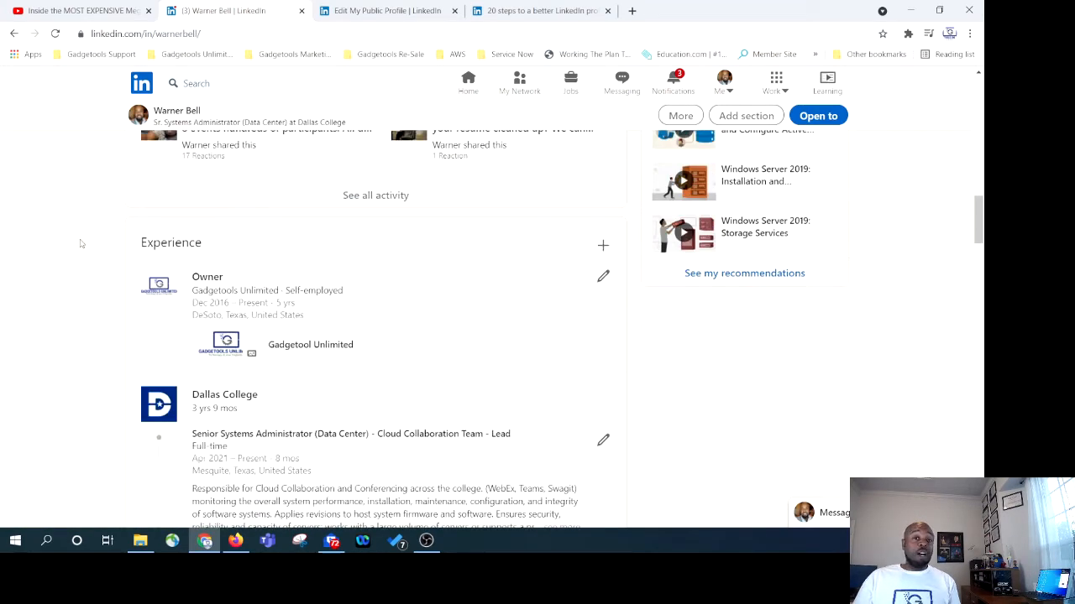
pyautogui.scroll(-3)
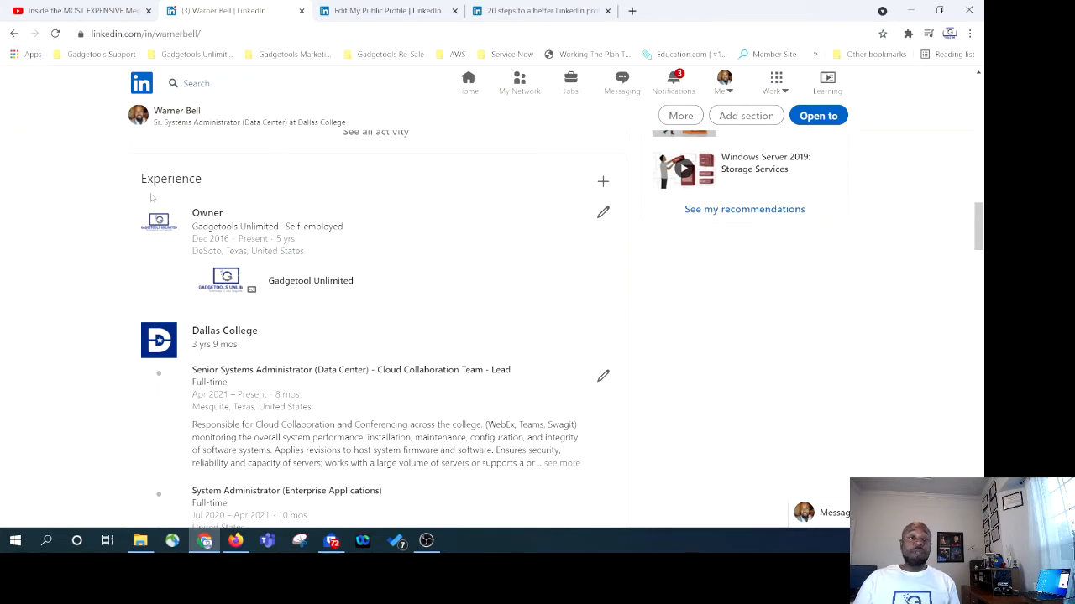
pyautogui.moveTo(151, 231)
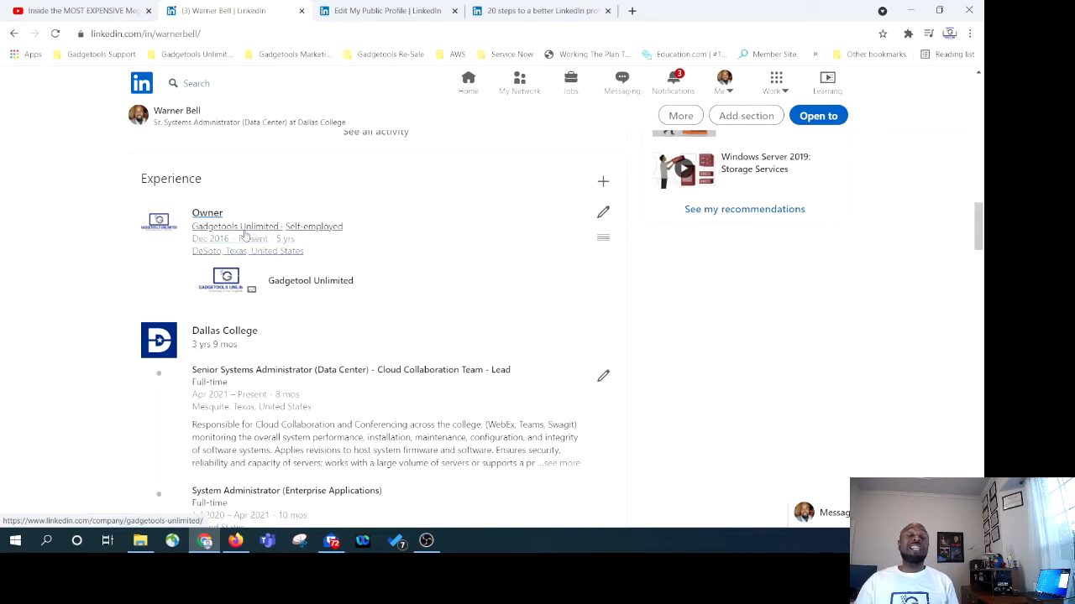
pyautogui.moveTo(149, 213)
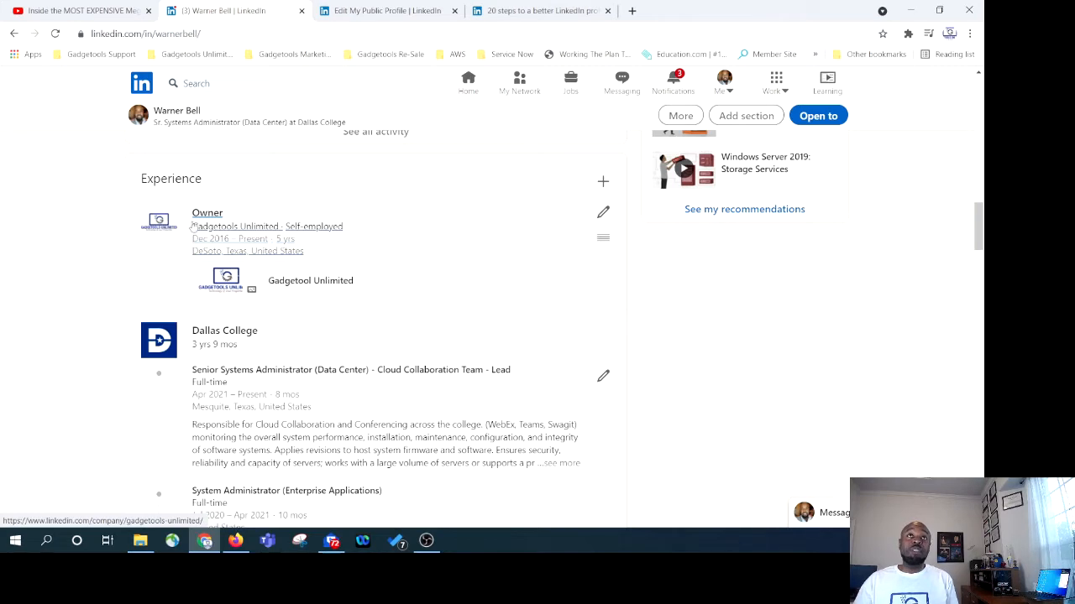
# Open the Gadgetools Unlimited admin page and scroll through its analytics, updates and checklist.
pyautogui.click(237, 227)
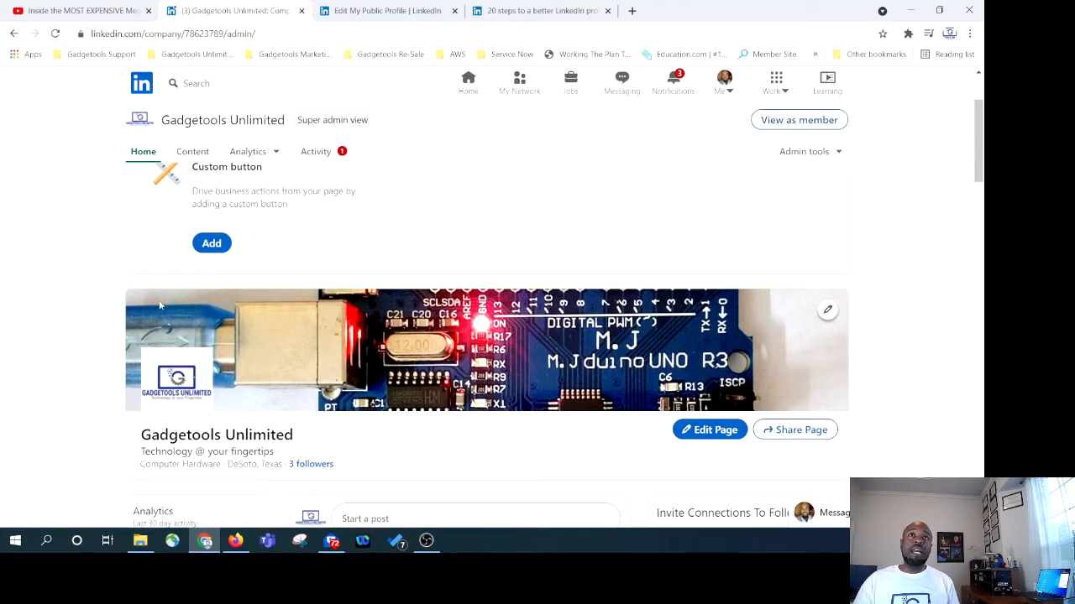
pyautogui.scroll(-3)
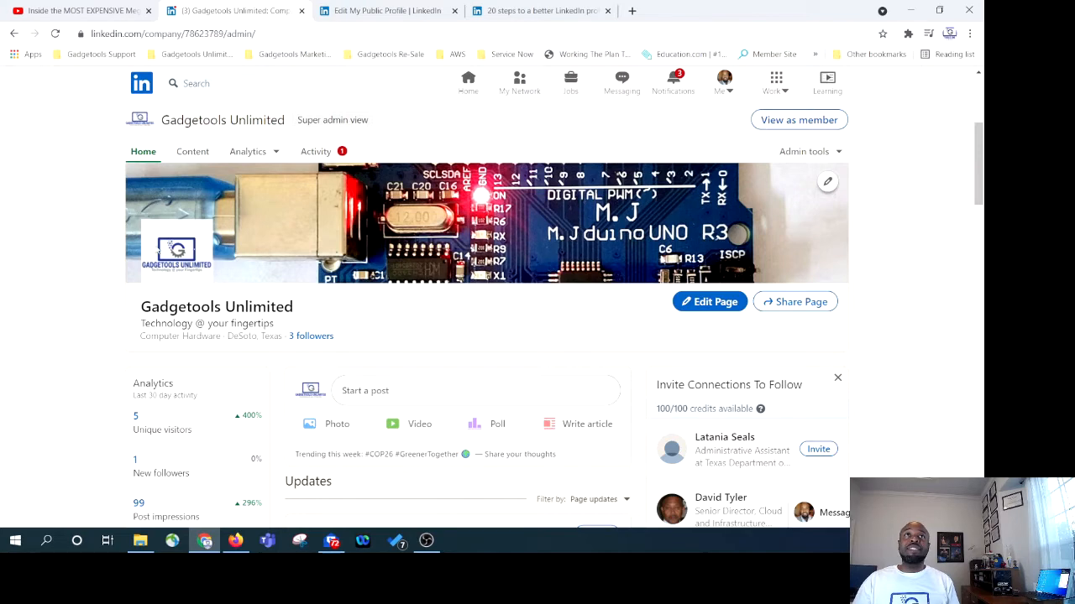
pyautogui.scroll(-3)
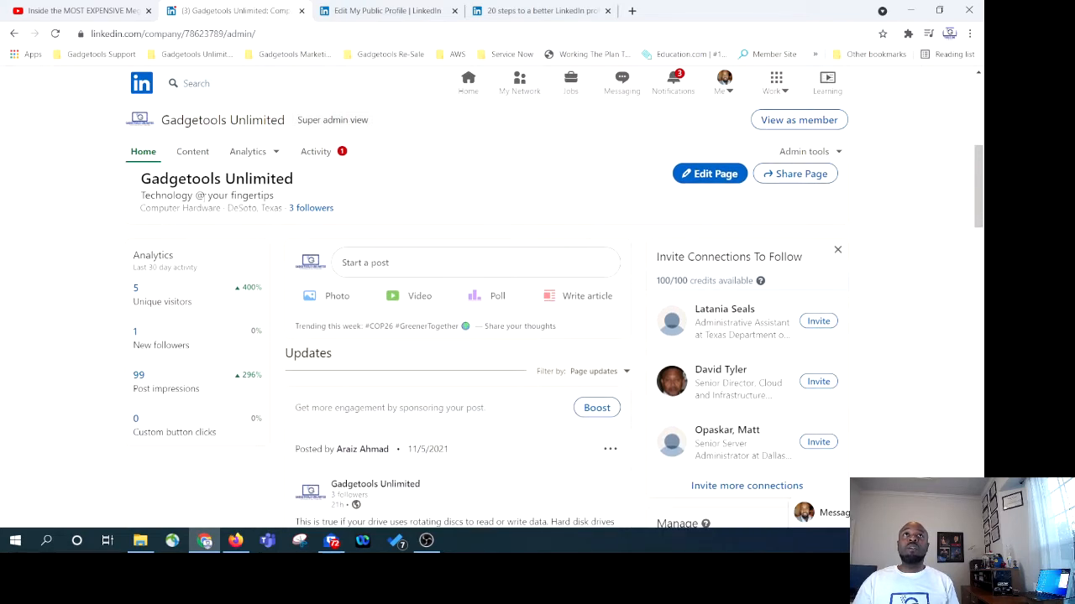
pyautogui.scroll(-3)
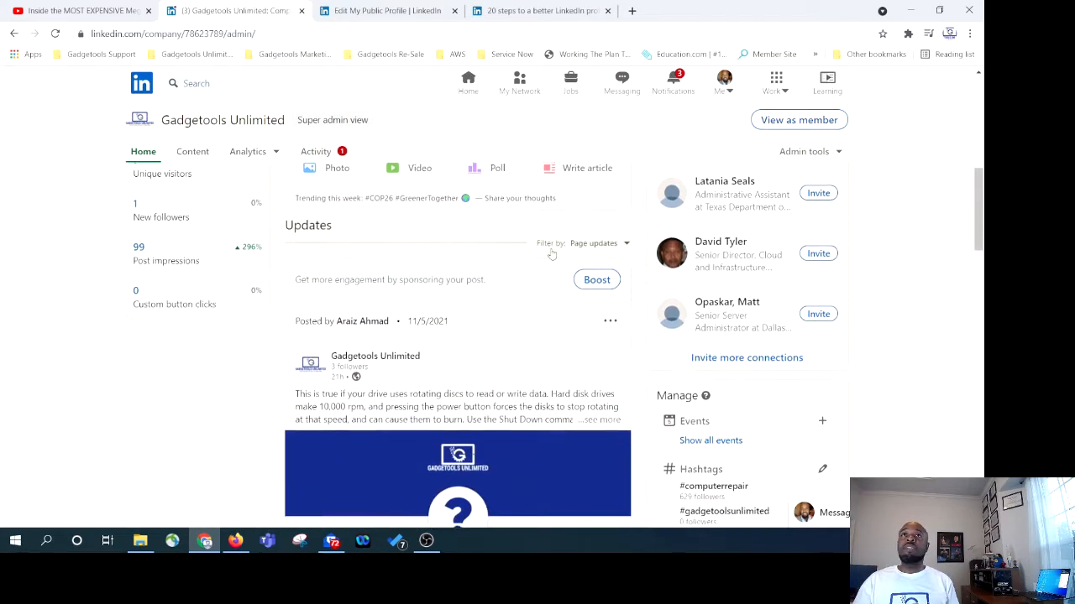
pyautogui.scroll(-3)
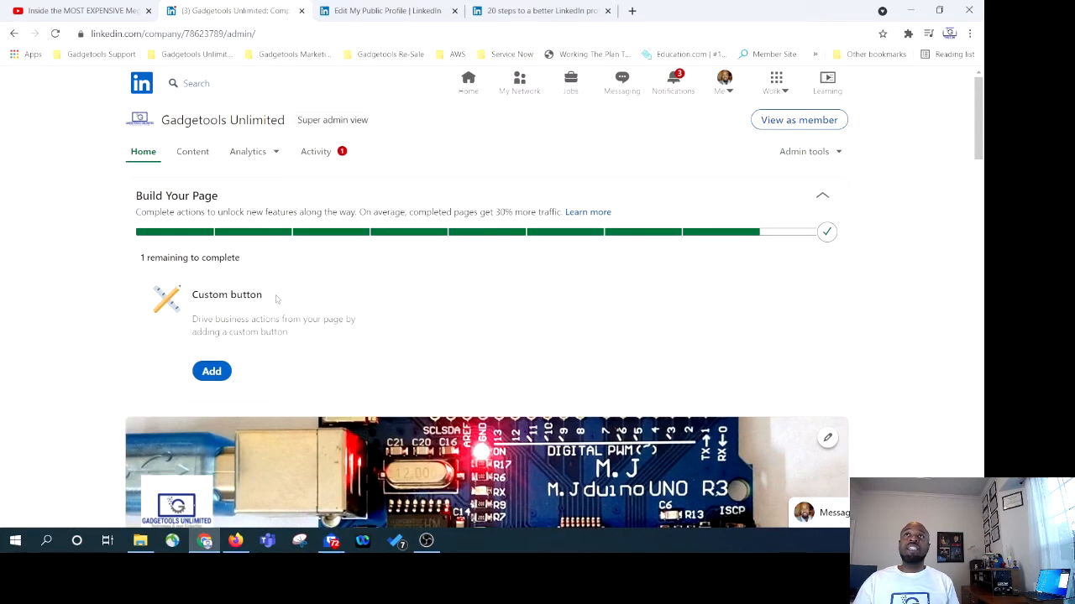
pyautogui.moveTo(514, 311)
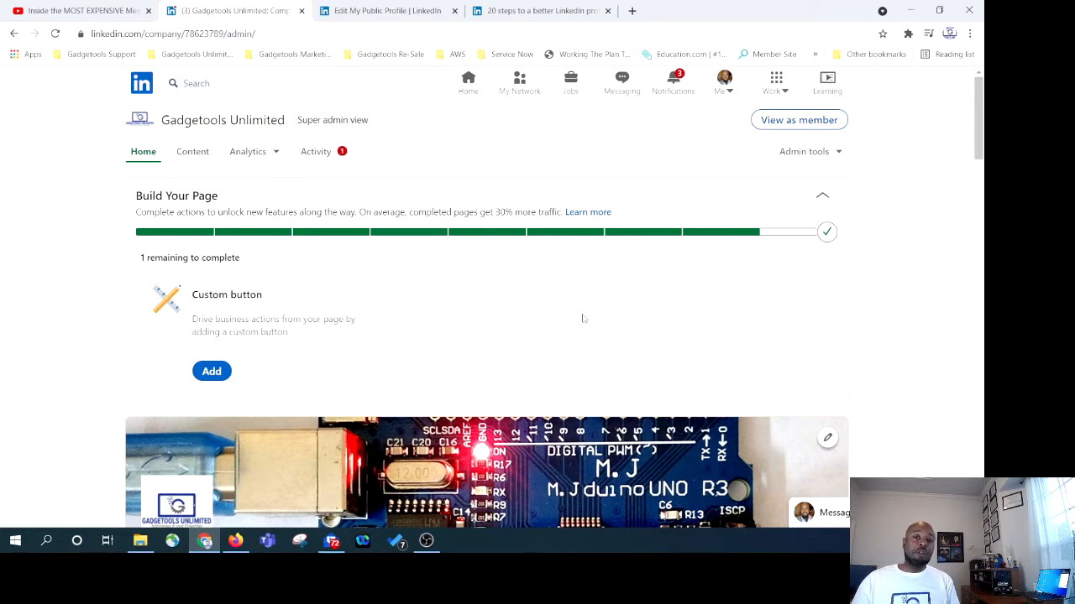
pyautogui.moveTo(537, 358)
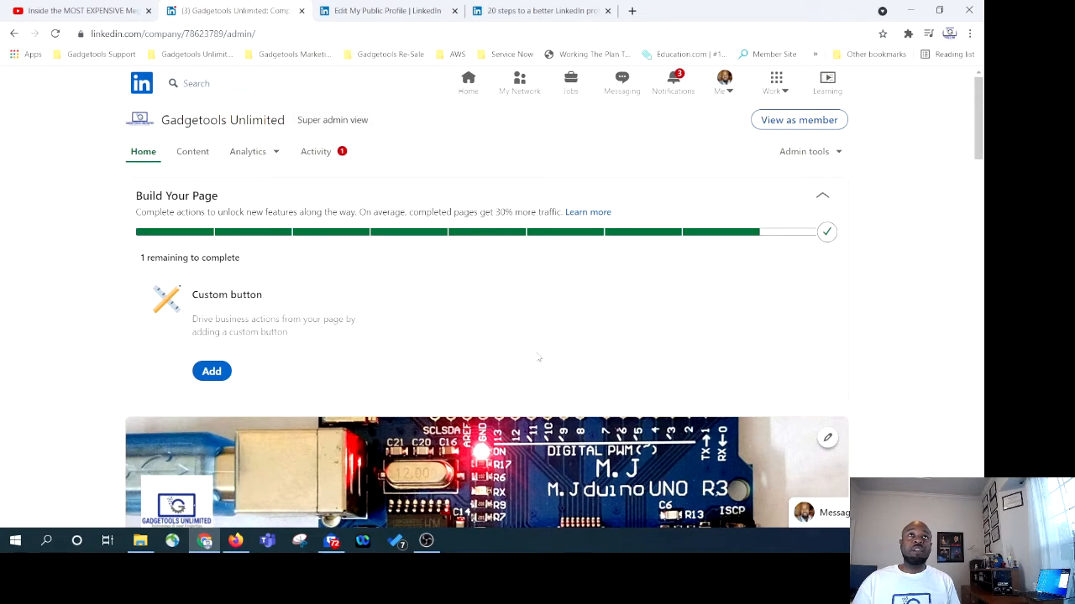
pyautogui.moveTo(740, 241)
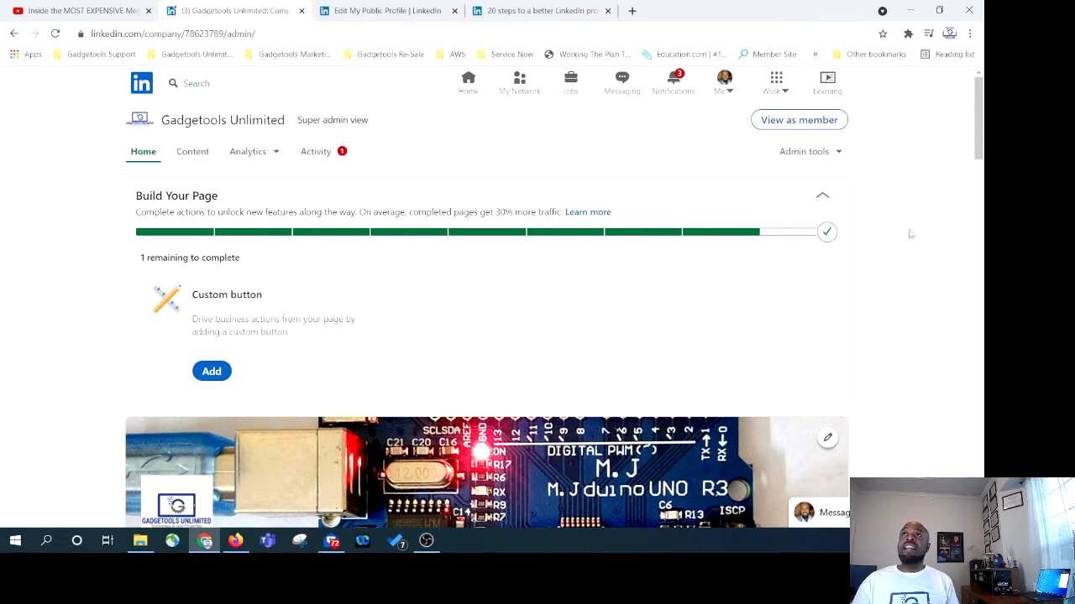
pyautogui.click(827, 231)
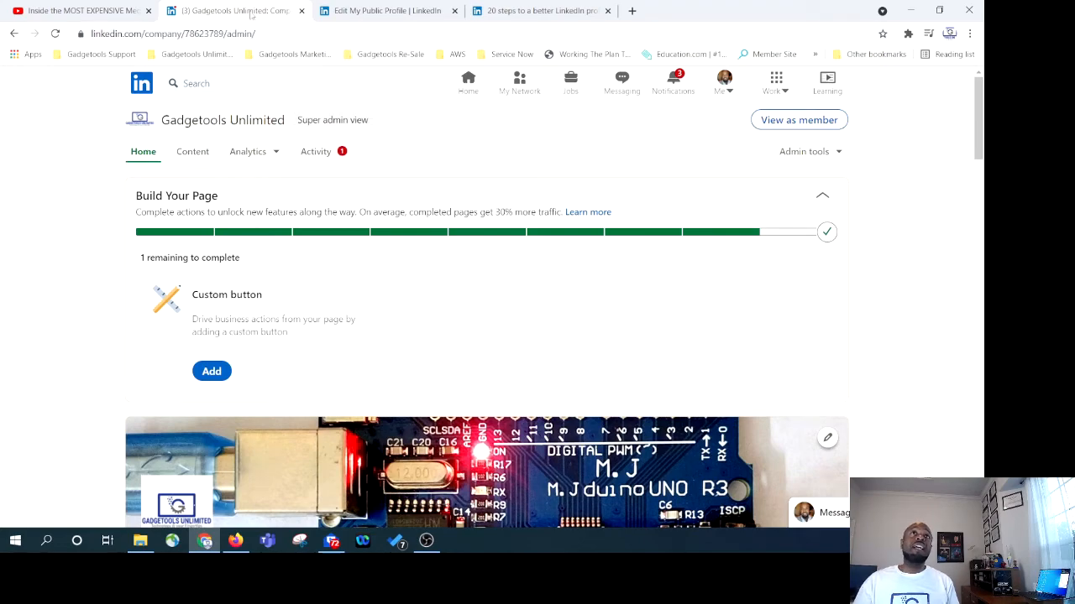
pyautogui.click(14, 32)
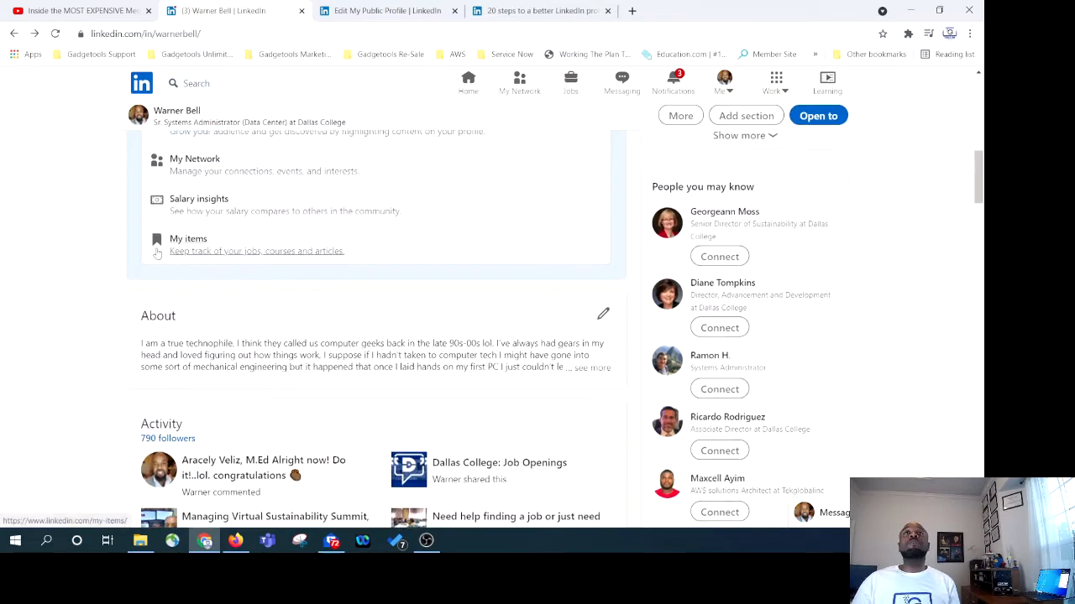
pyautogui.scroll(-3)
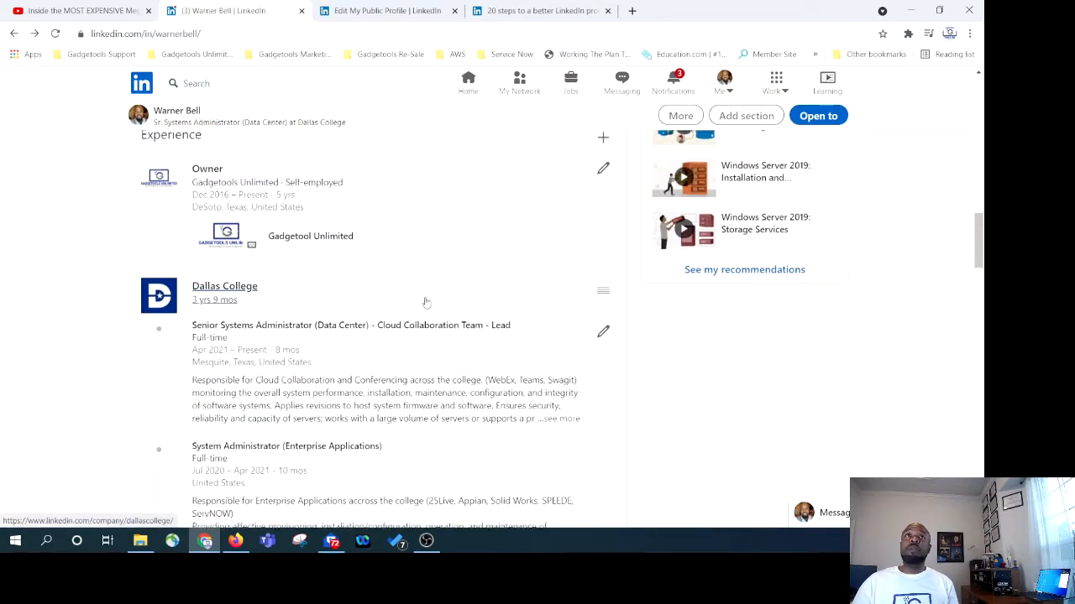
pyautogui.scroll(-3)
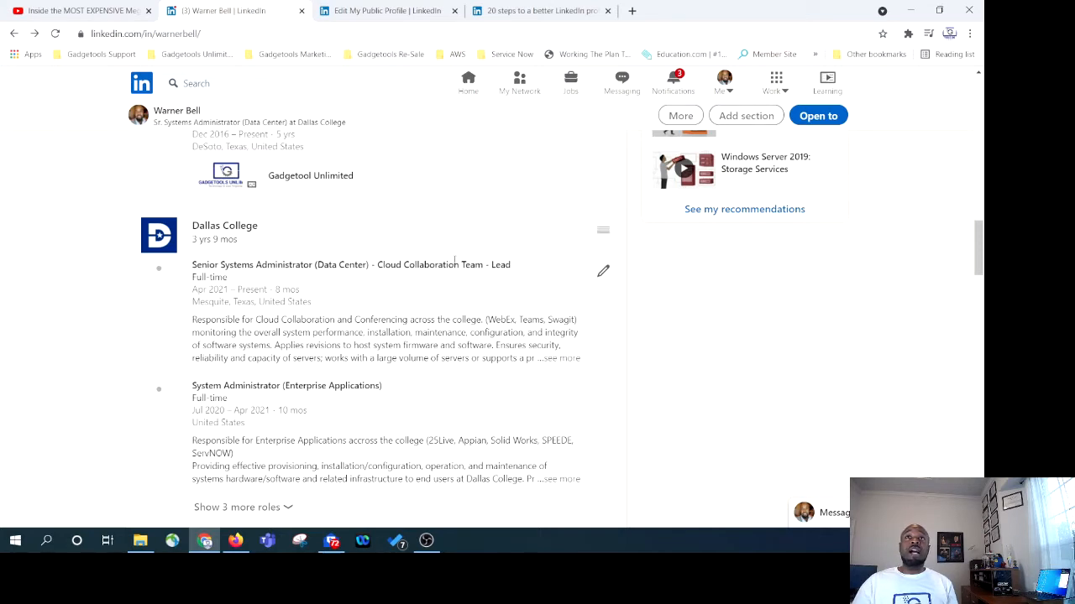
pyautogui.moveTo(455, 310)
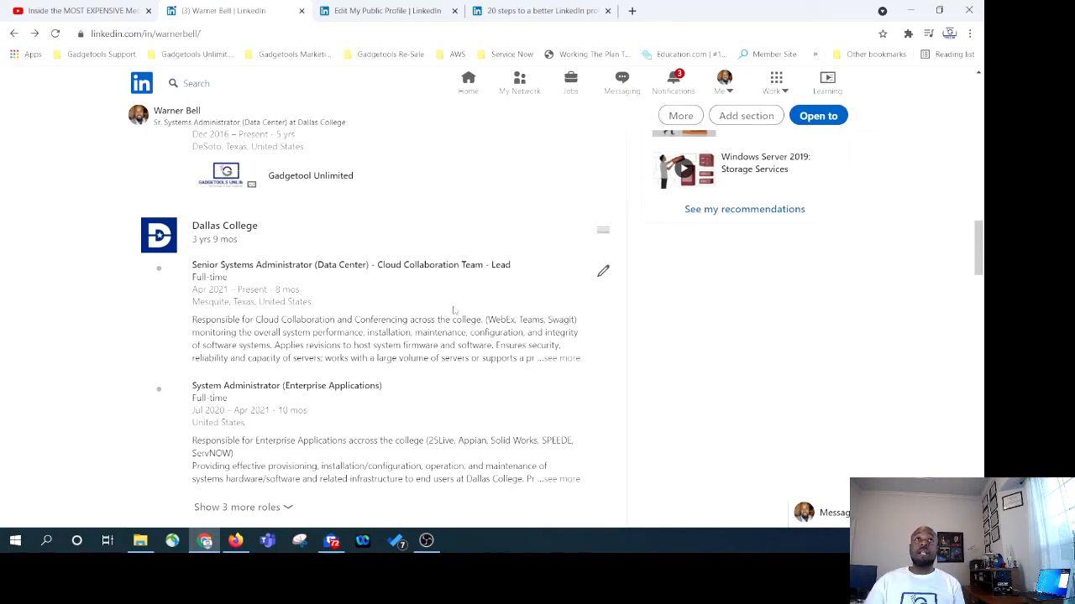
pyautogui.scroll(-3)
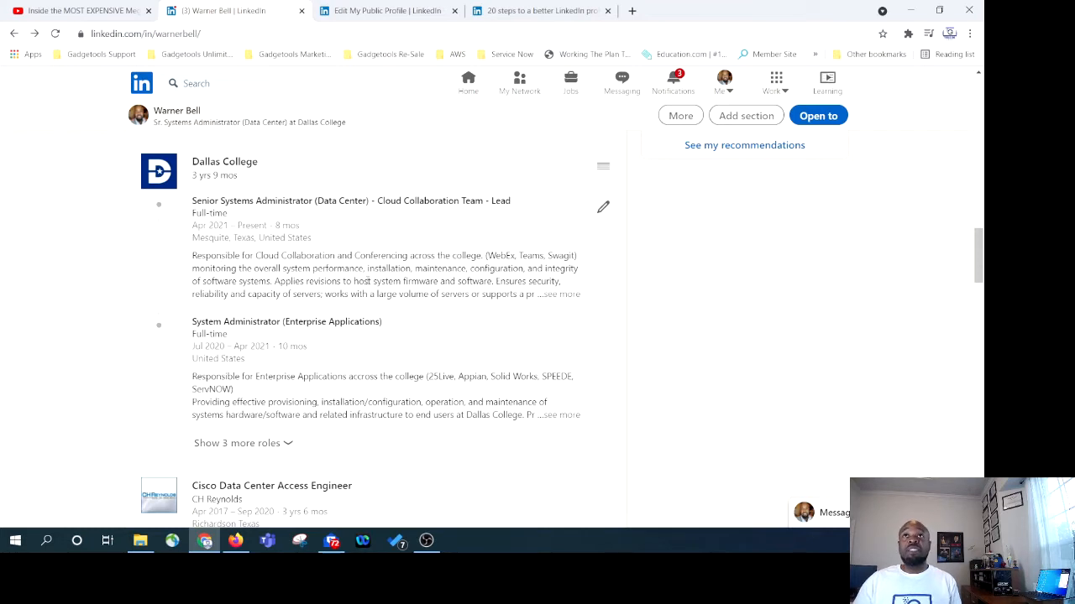
pyautogui.click(563, 294)
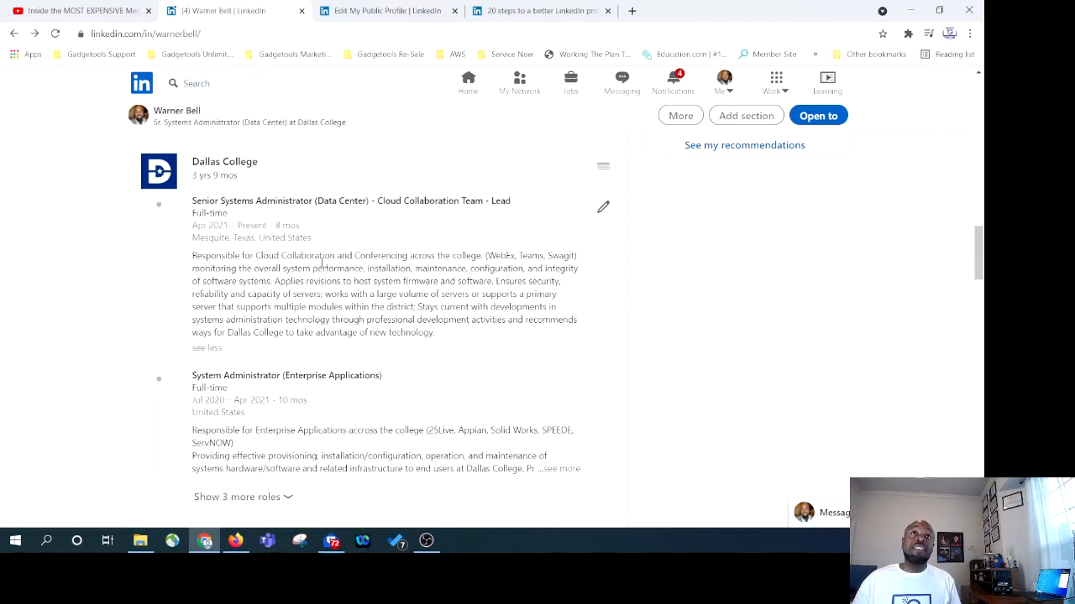
pyautogui.scroll(-3)
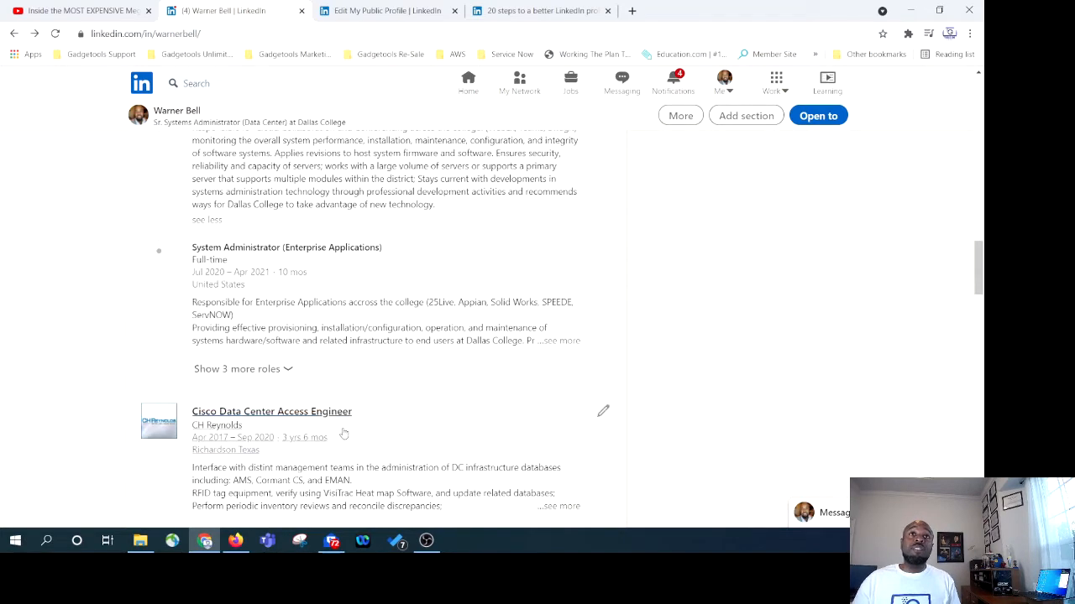
pyautogui.scroll(-3)
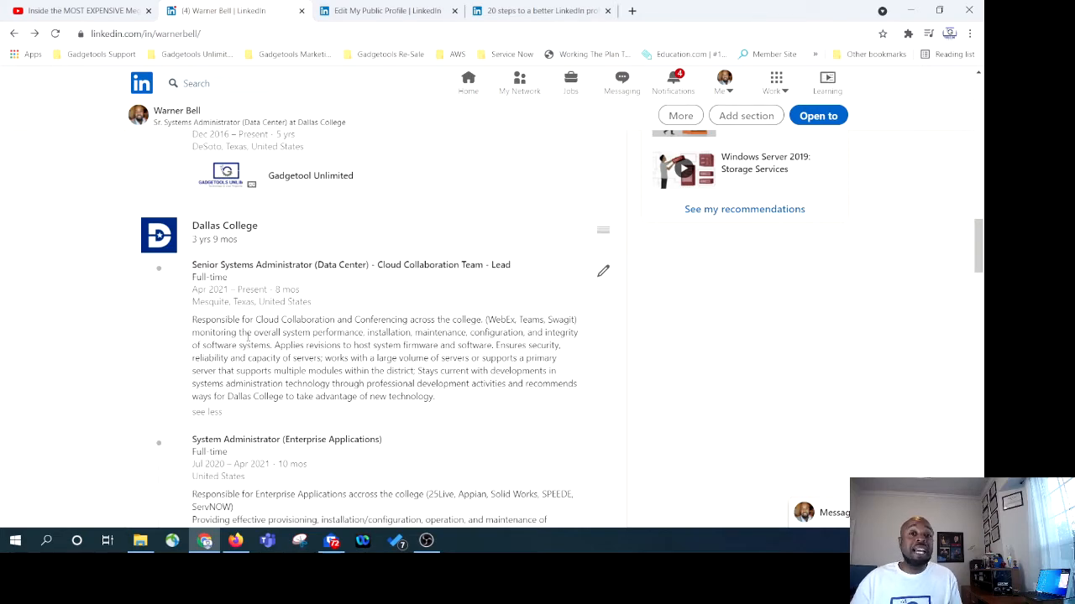
pyautogui.scroll(-3)
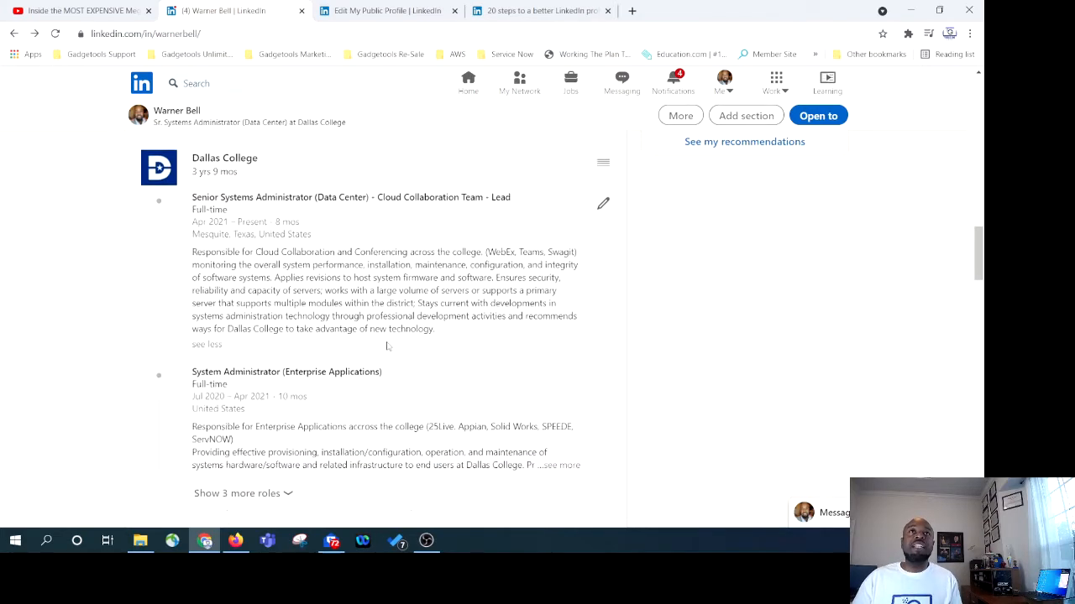
pyautogui.scroll(-3)
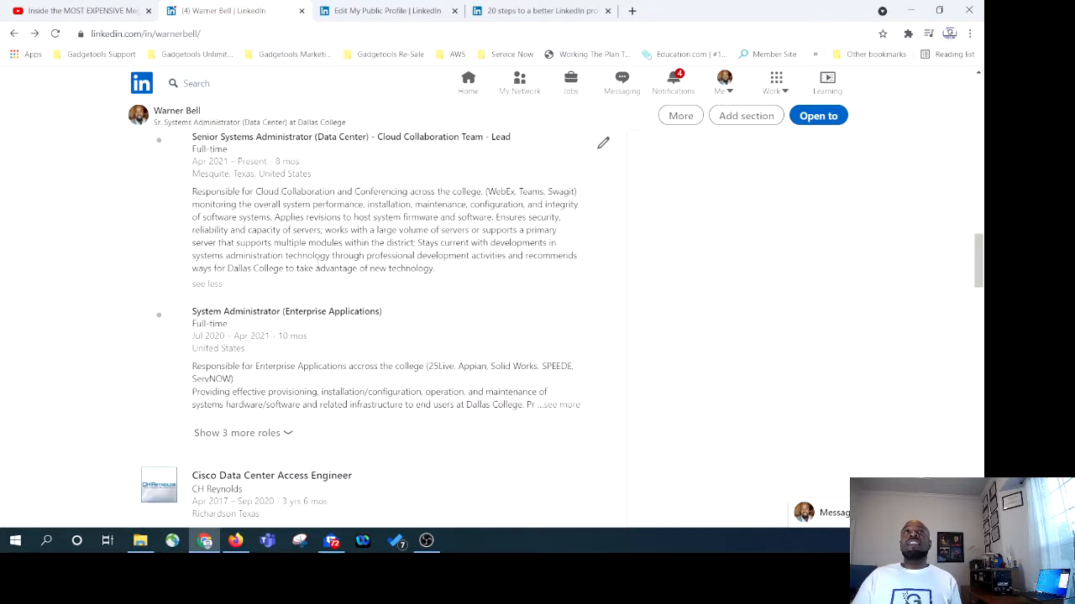
pyautogui.scroll(3)
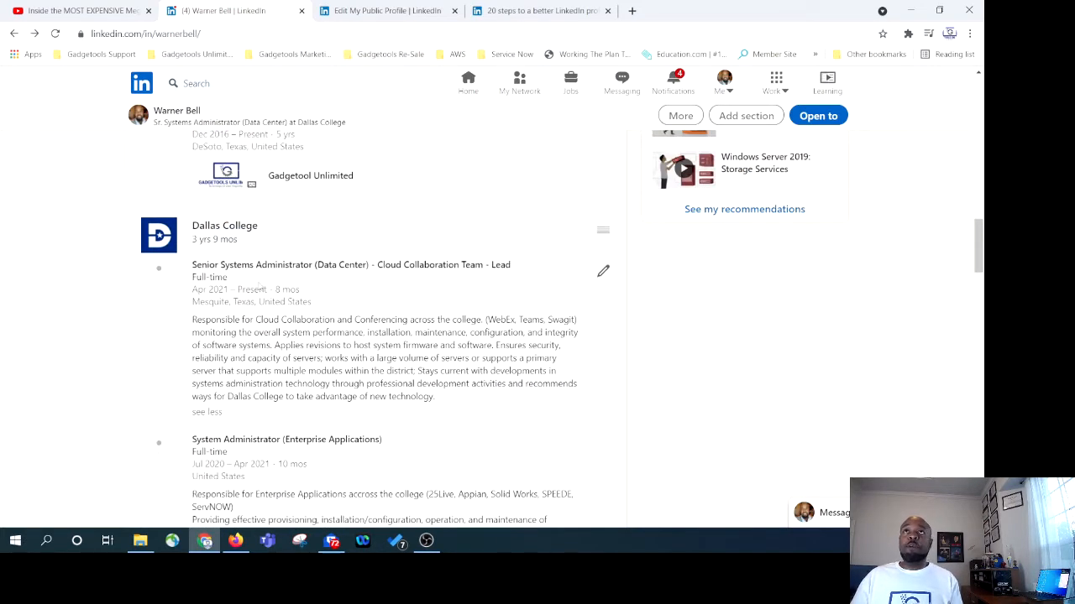
pyautogui.moveTo(490, 304)
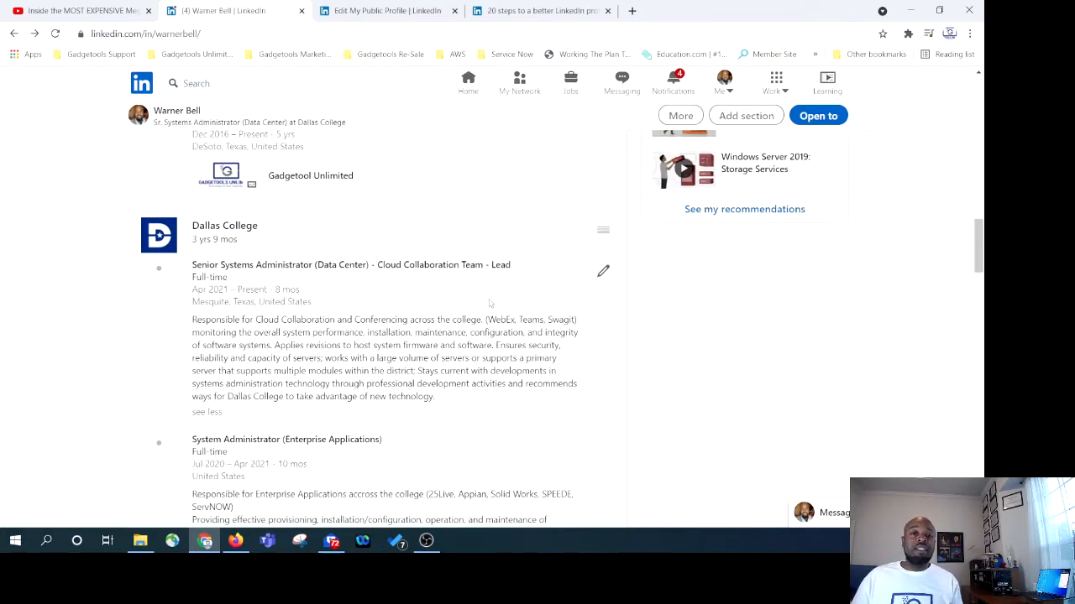
pyautogui.scroll(-3)
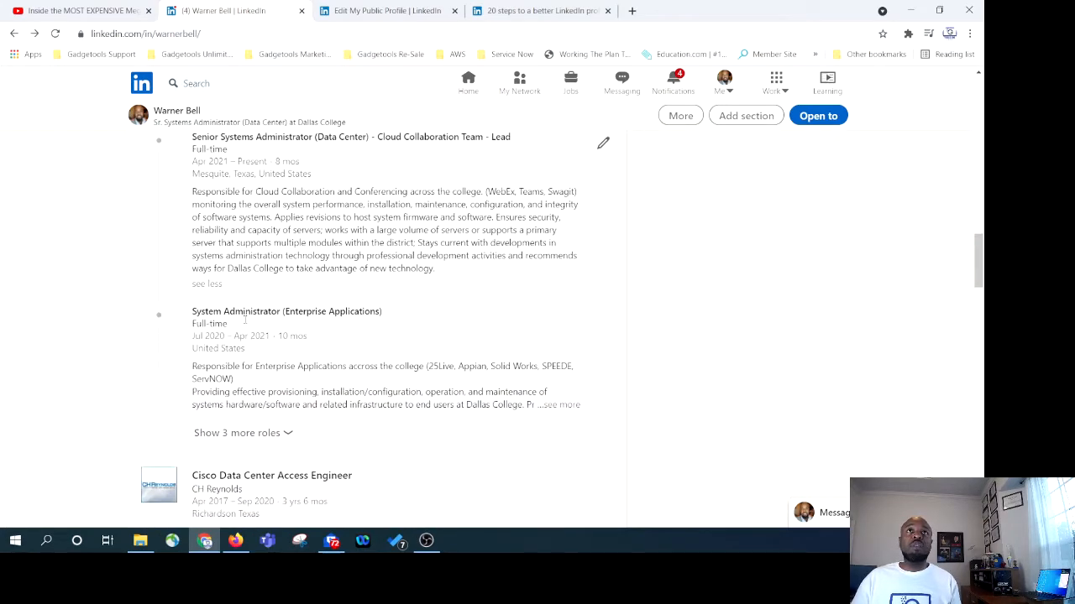
pyautogui.scroll(-3)
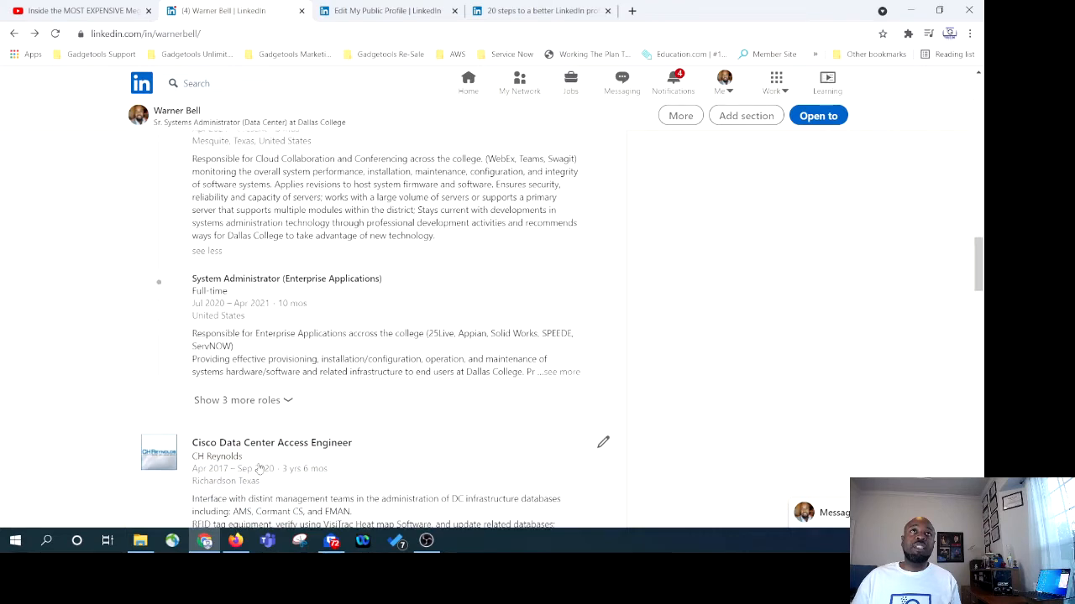
pyautogui.scroll(-3)
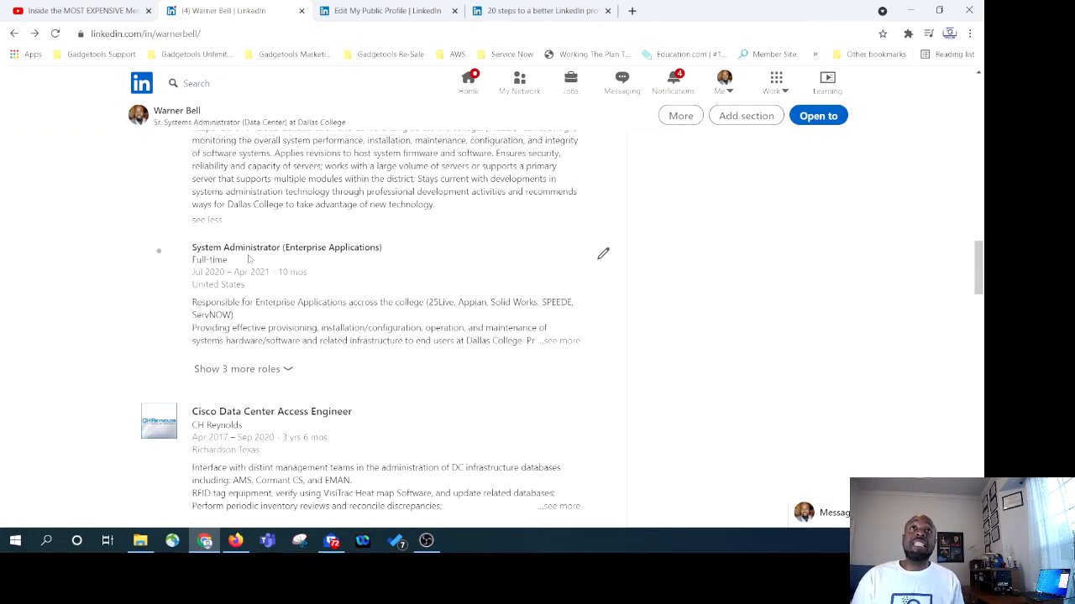
pyautogui.scroll(-3)
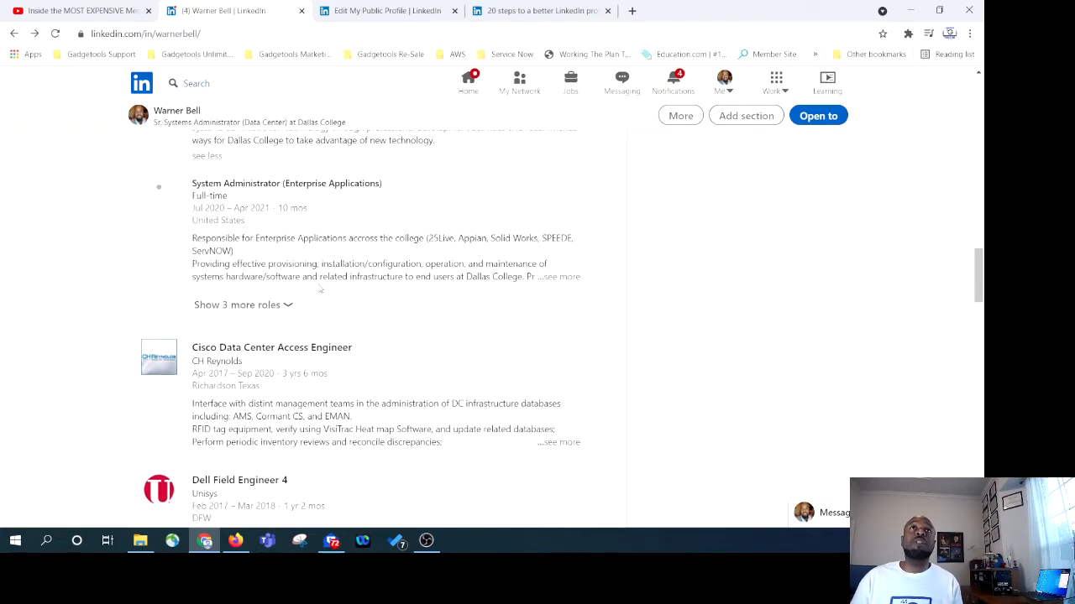
# Show 3 more Dallas College roles, then scroll down to Western Governors University in Education.
pyautogui.click(243, 305)
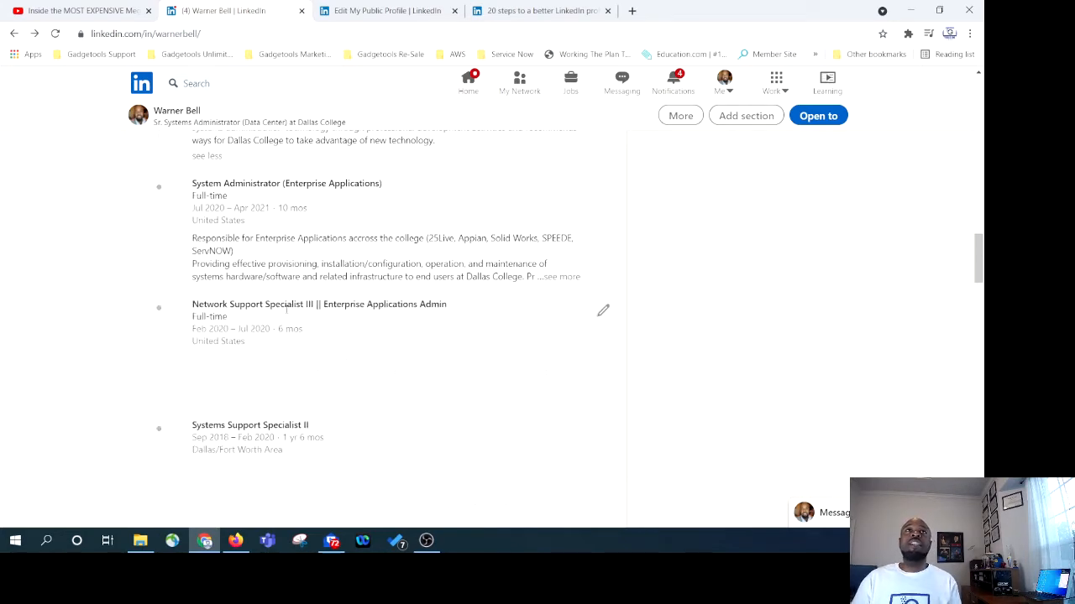
pyautogui.scroll(-3)
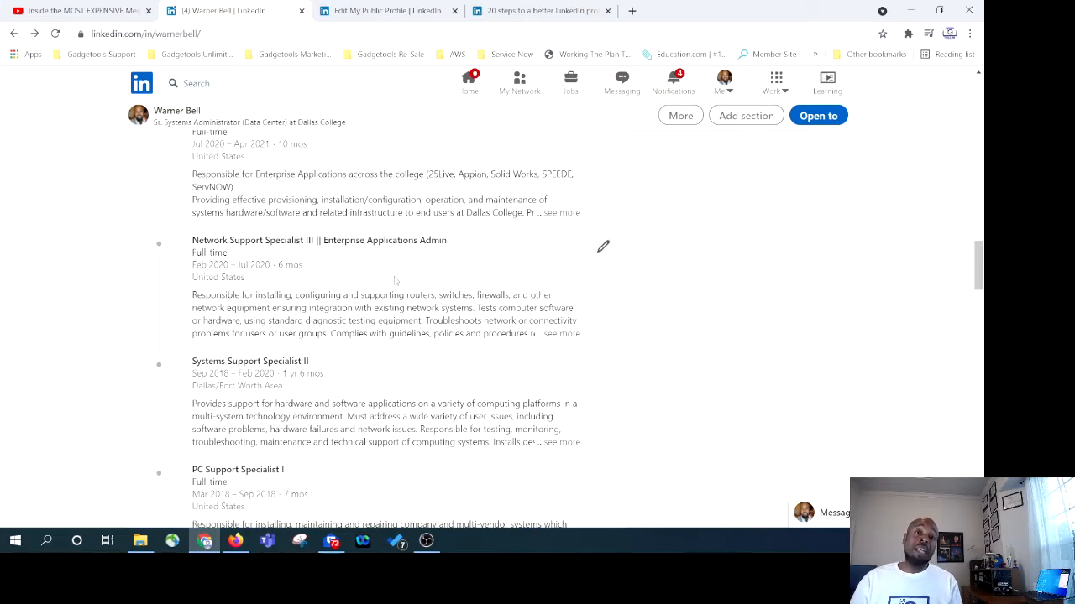
pyautogui.scroll(-3)
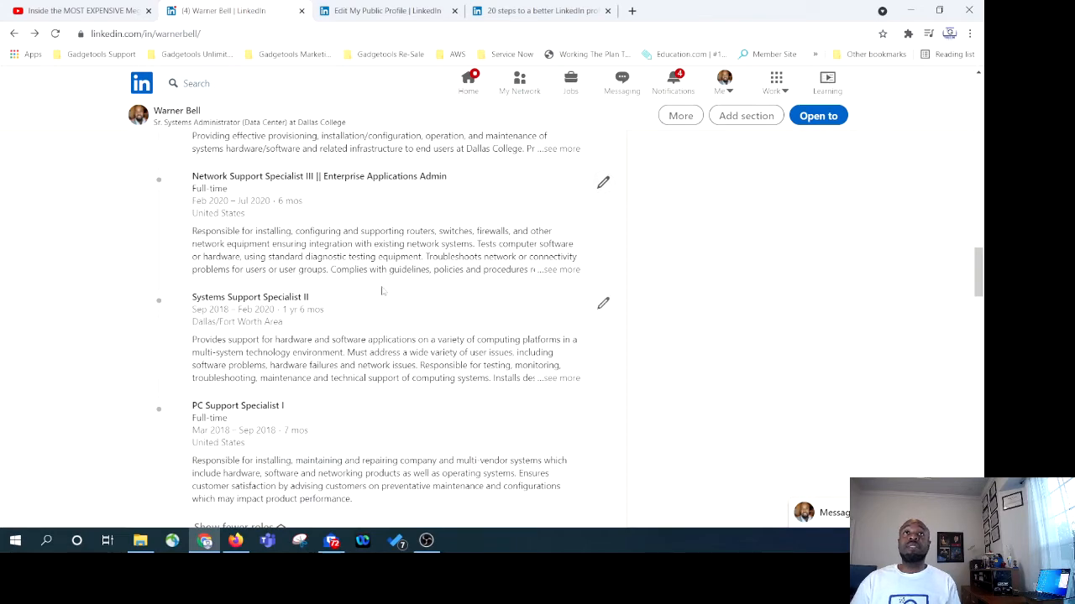
pyautogui.scroll(-3)
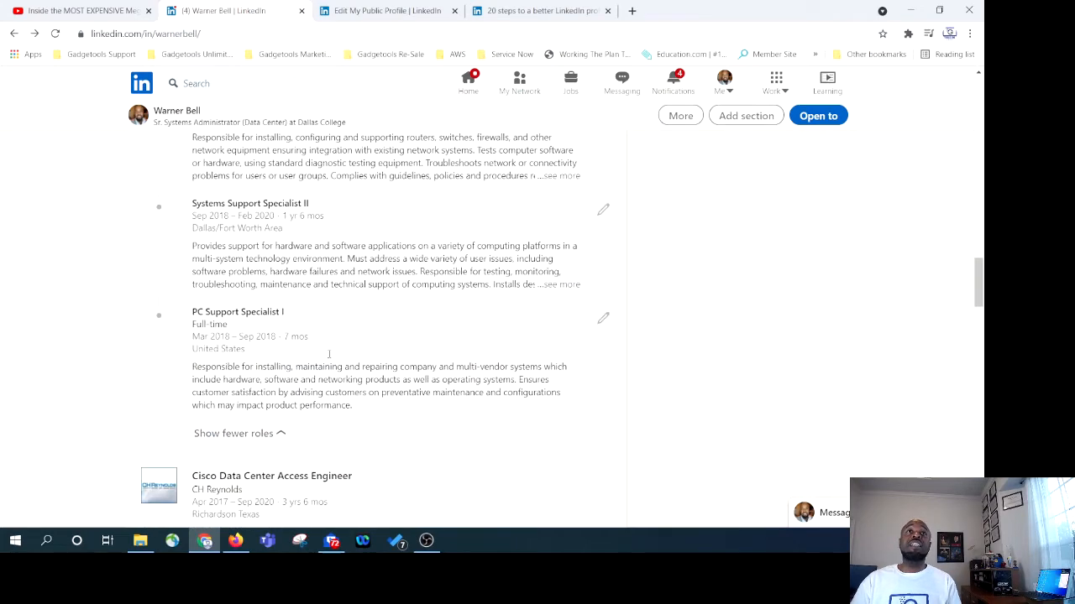
pyautogui.scroll(-3)
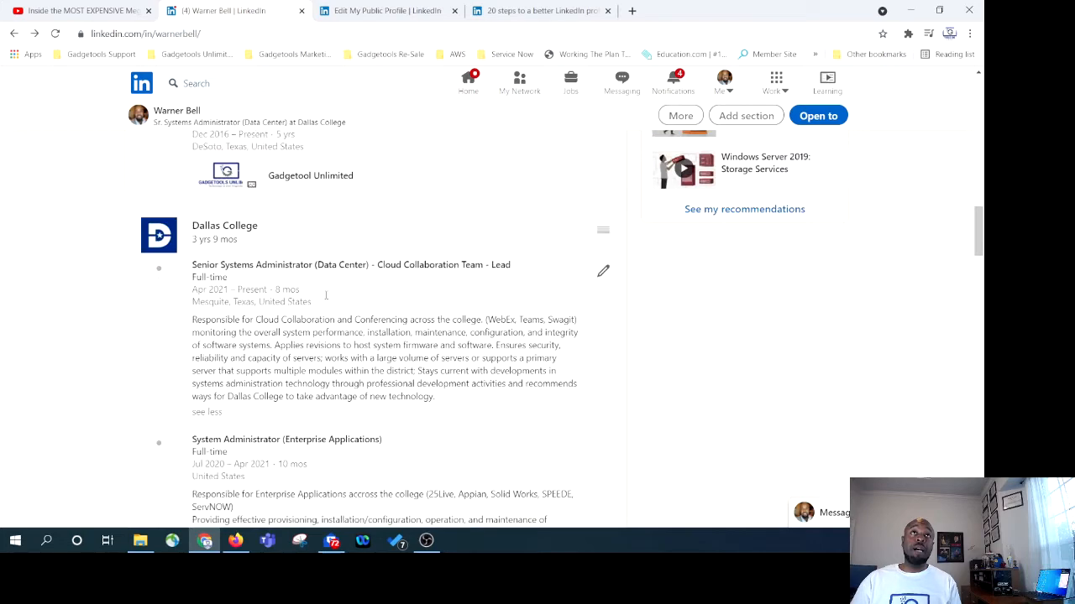
pyautogui.scroll(-3)
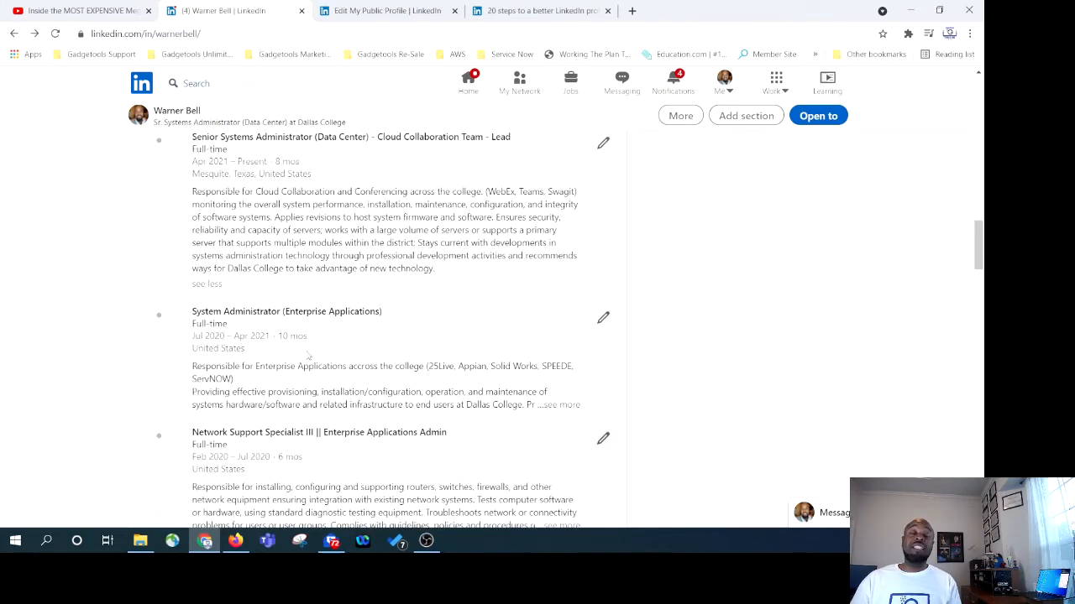
pyautogui.scroll(3)
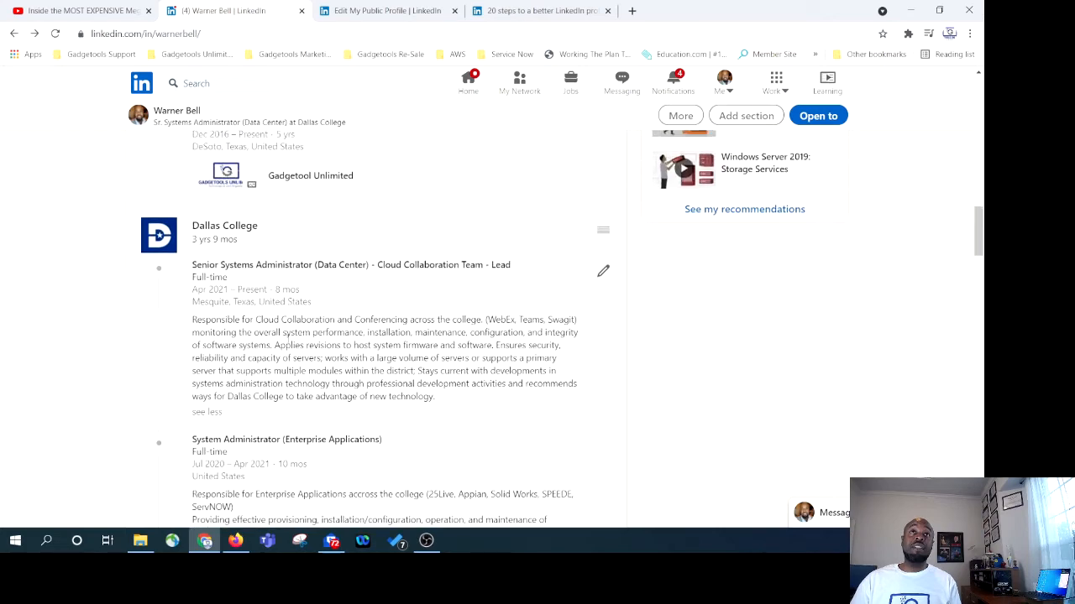
pyautogui.scroll(-3)
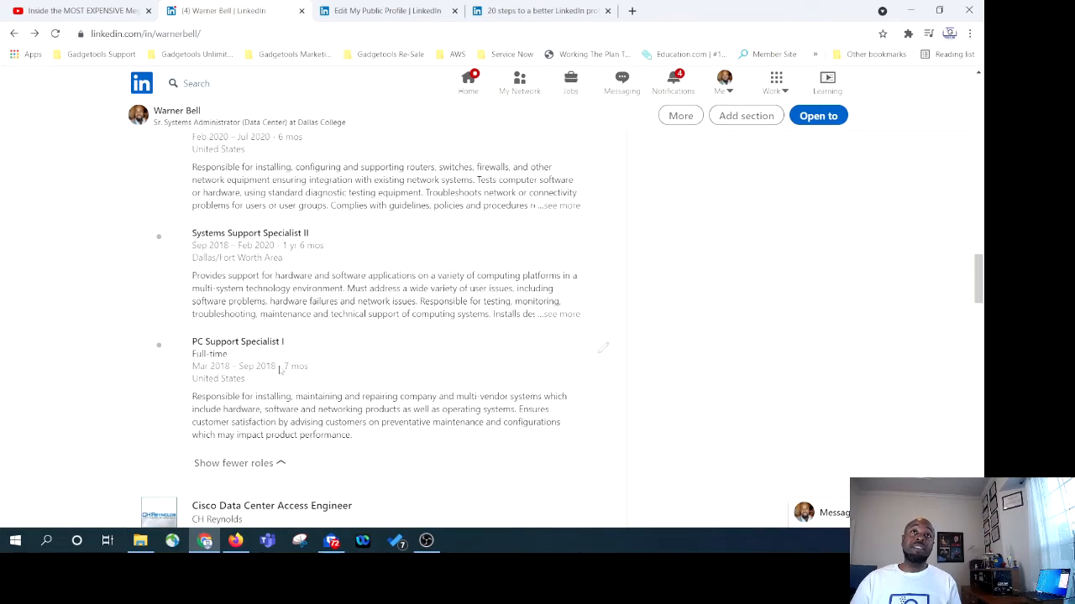
pyautogui.scroll(3)
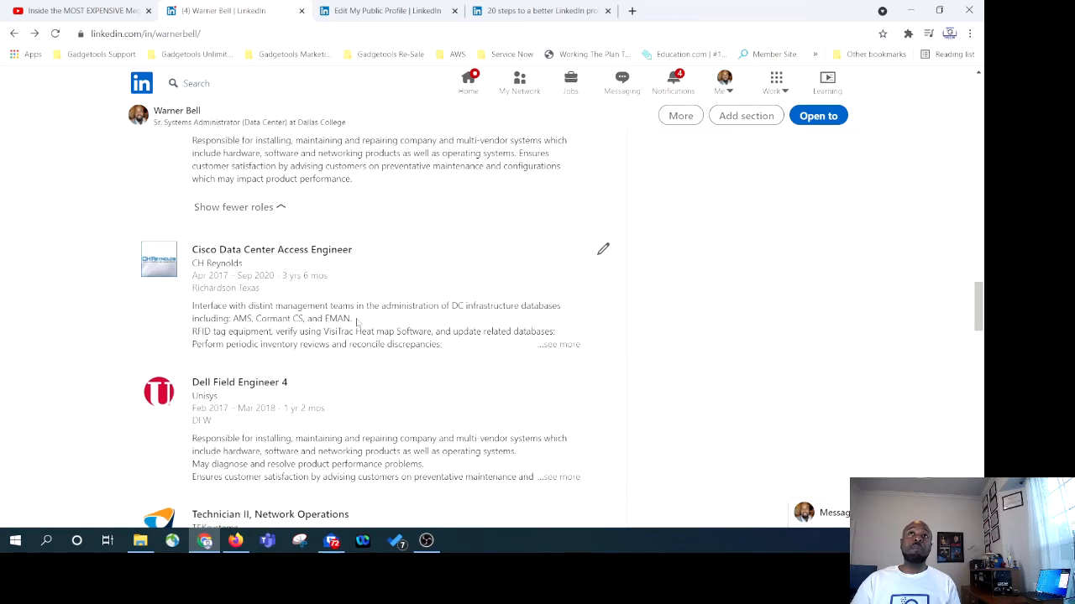
pyautogui.scroll(-3)
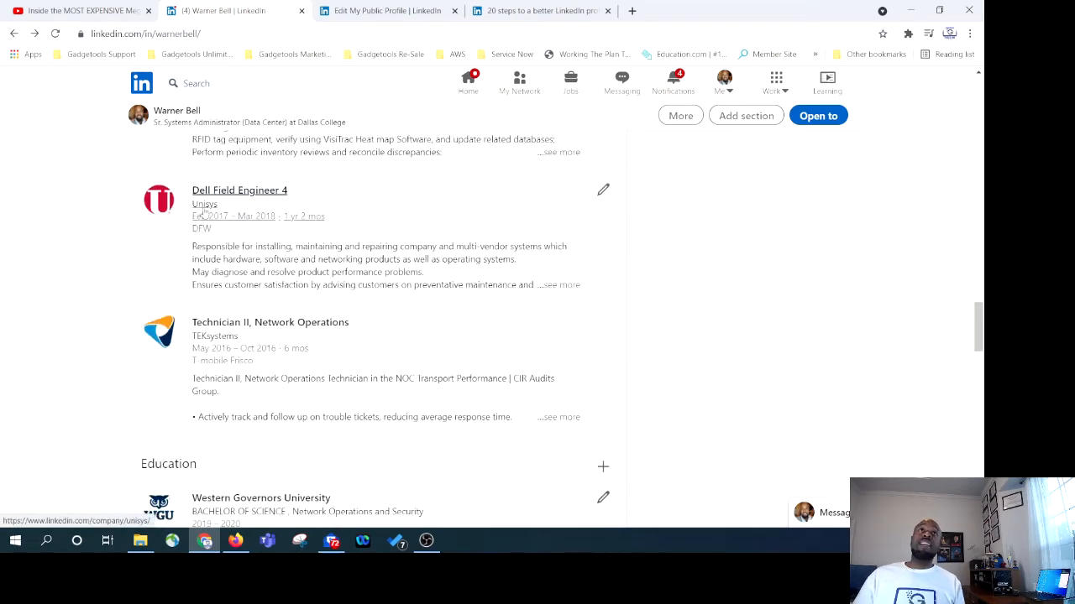
pyautogui.moveTo(242, 215)
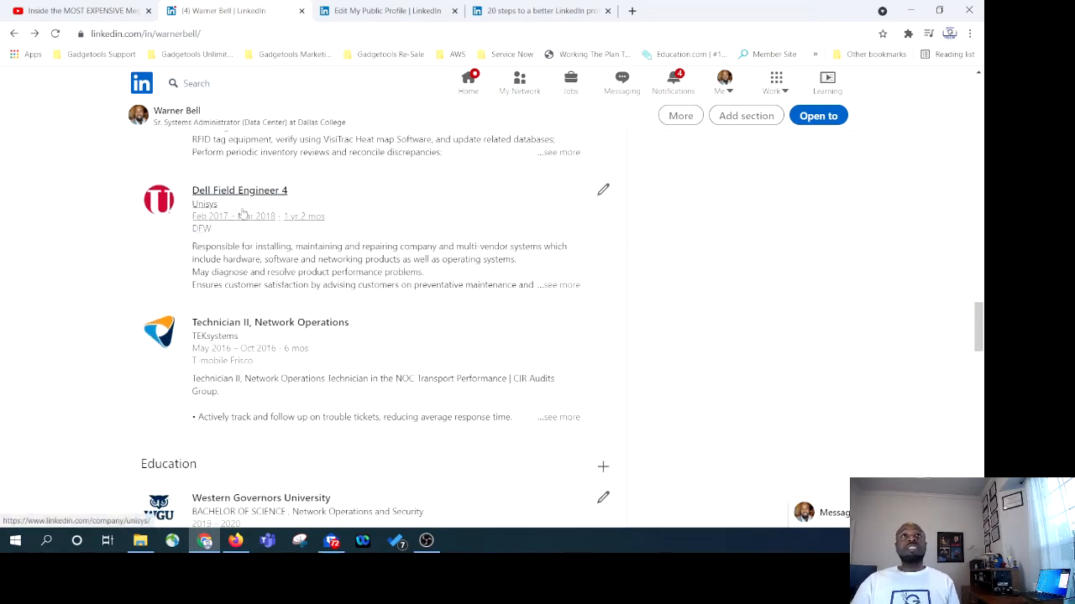
pyautogui.scroll(-3)
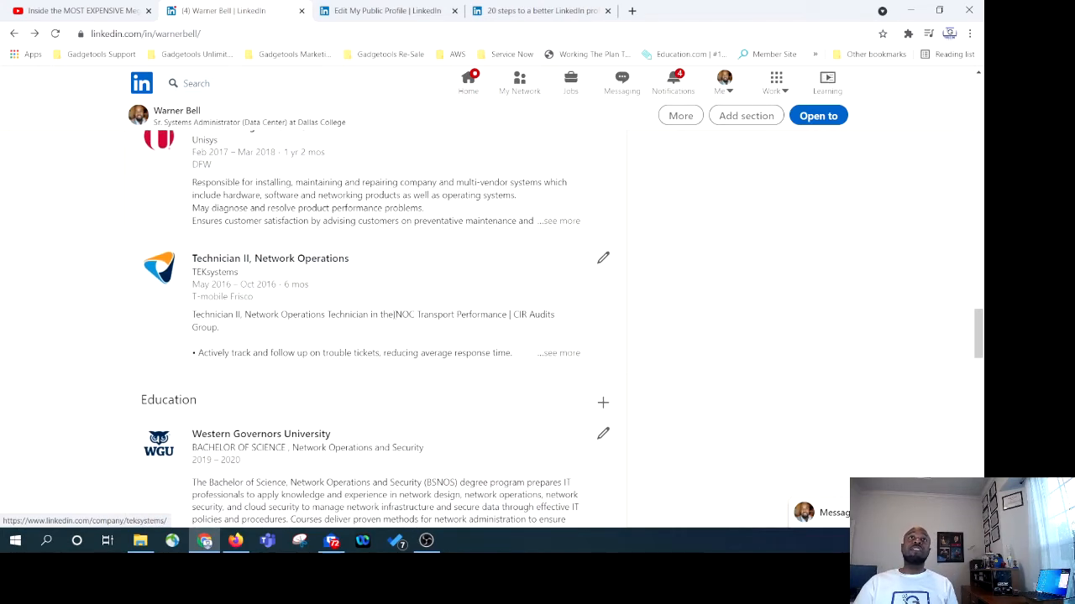
pyautogui.moveTo(267, 276)
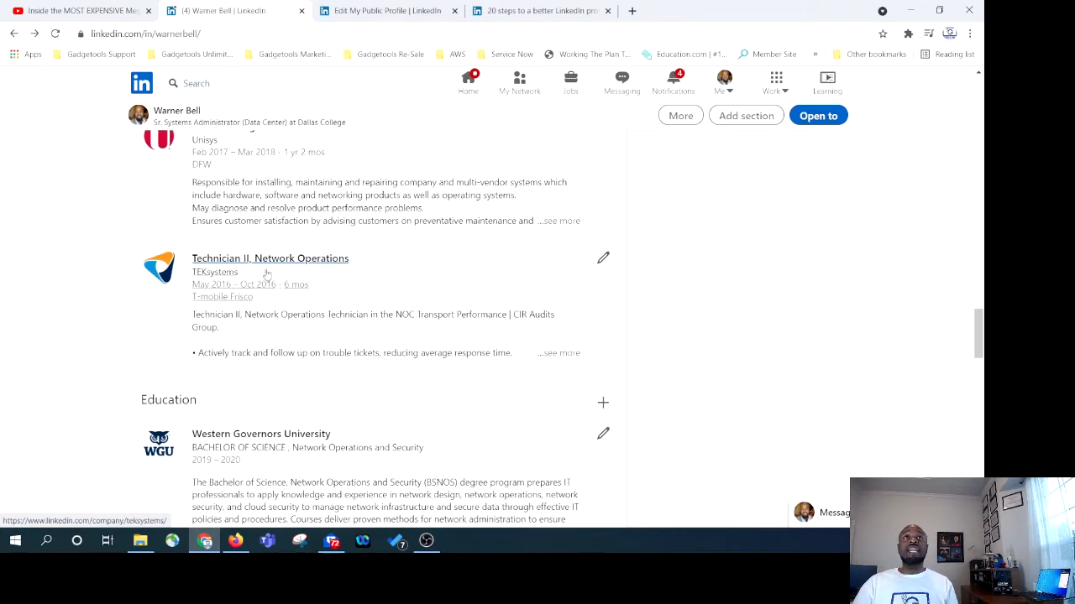
# Scroll past University of Phoenix and Richland College to the AWS and ITIL certifications.
pyautogui.scroll(-3)
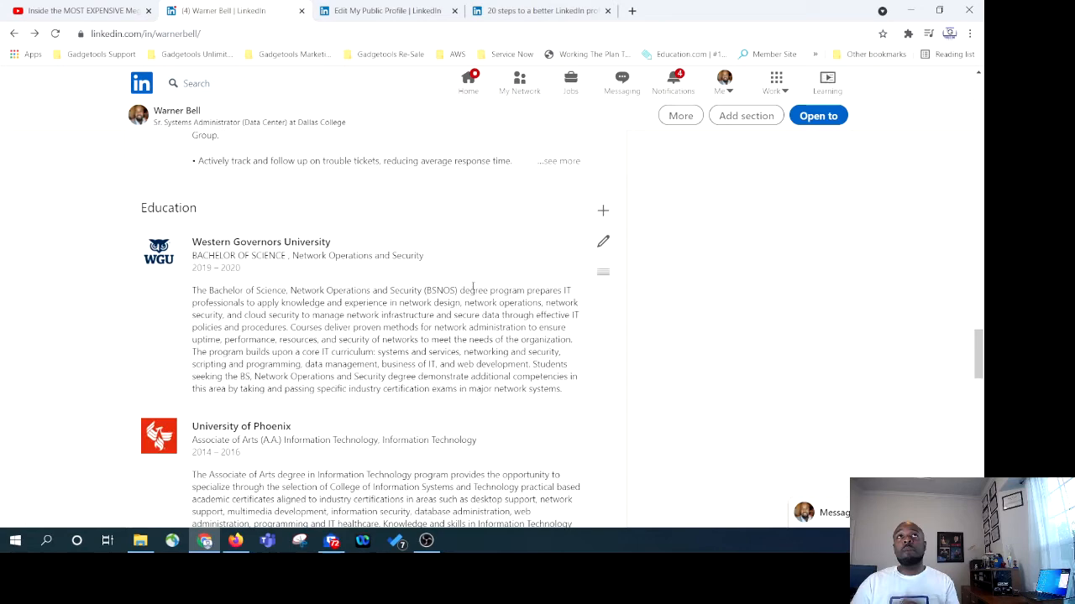
pyautogui.moveTo(261, 242)
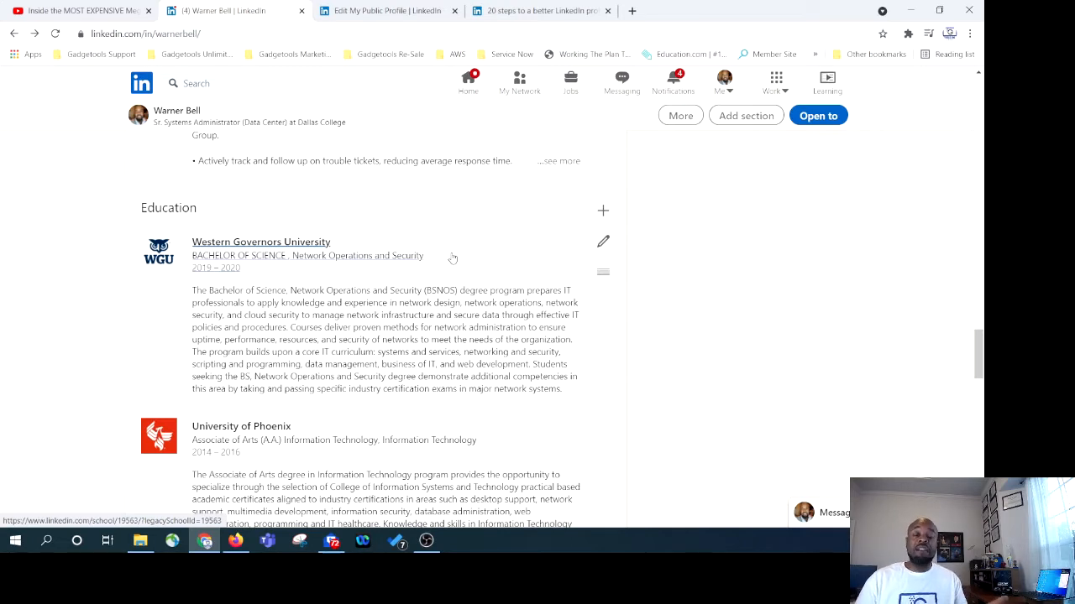
pyautogui.scroll(-3)
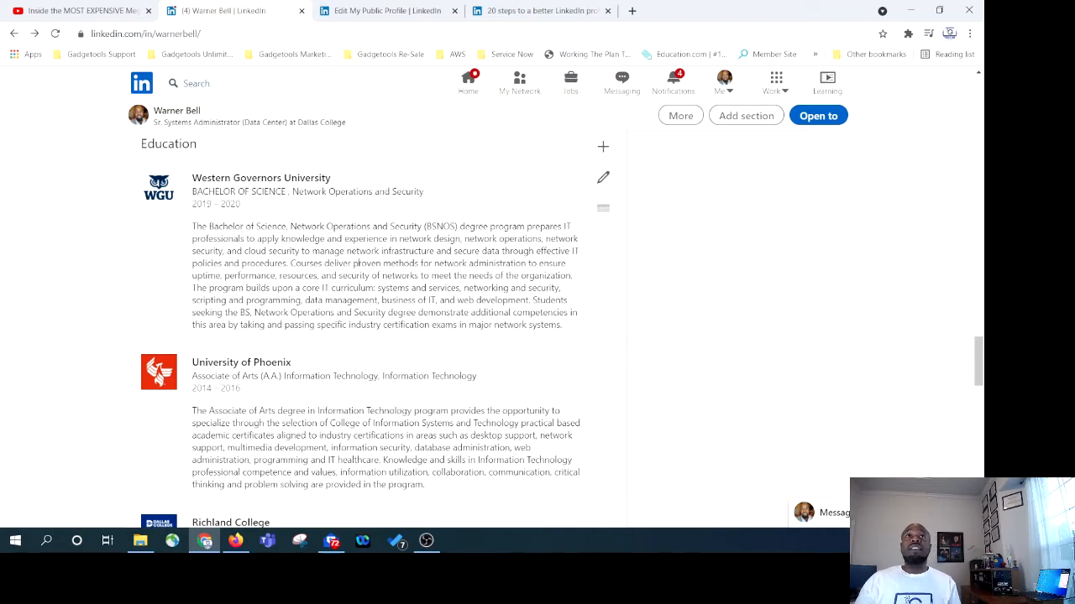
pyautogui.scroll(-3)
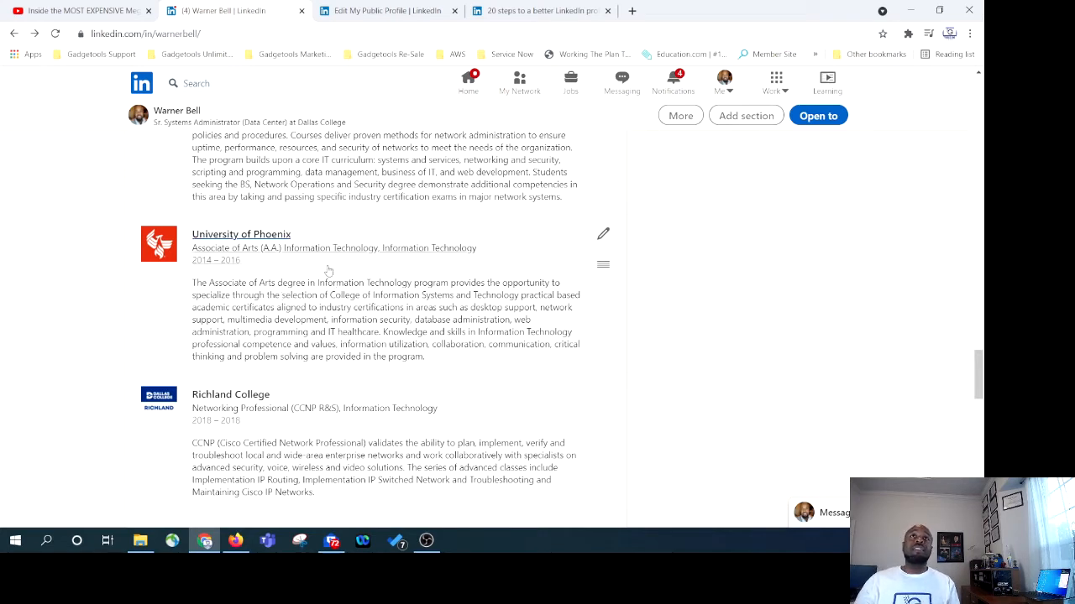
pyautogui.scroll(-3)
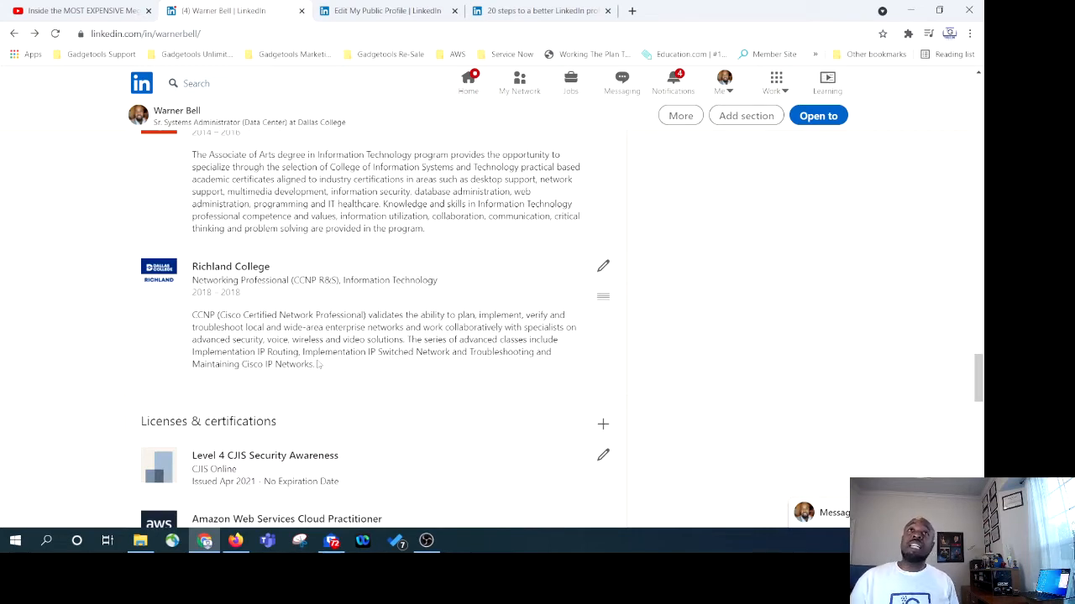
pyautogui.scroll(-3)
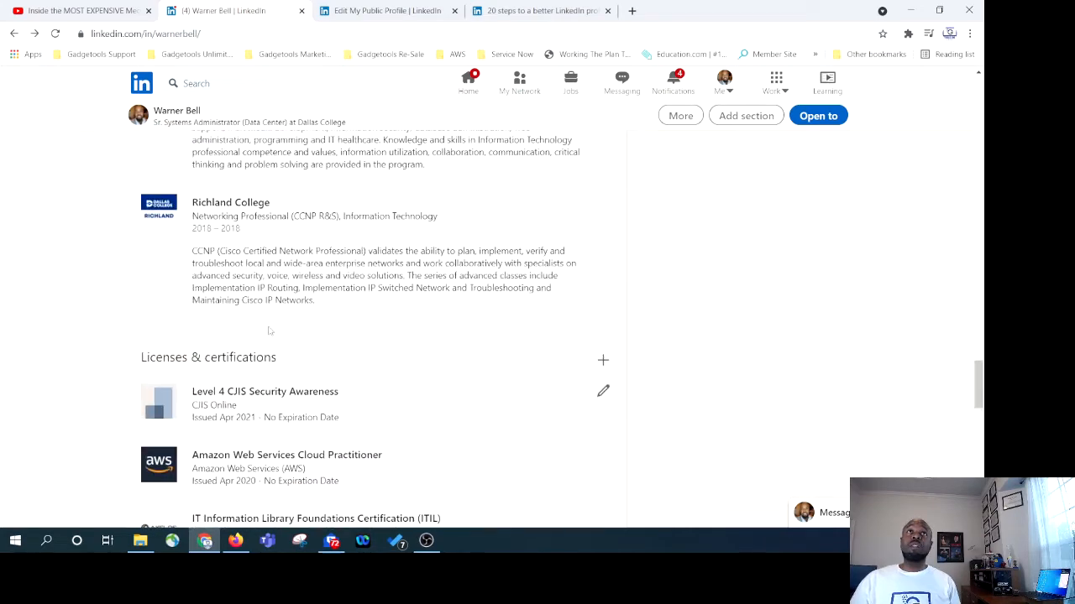
pyautogui.scroll(-3)
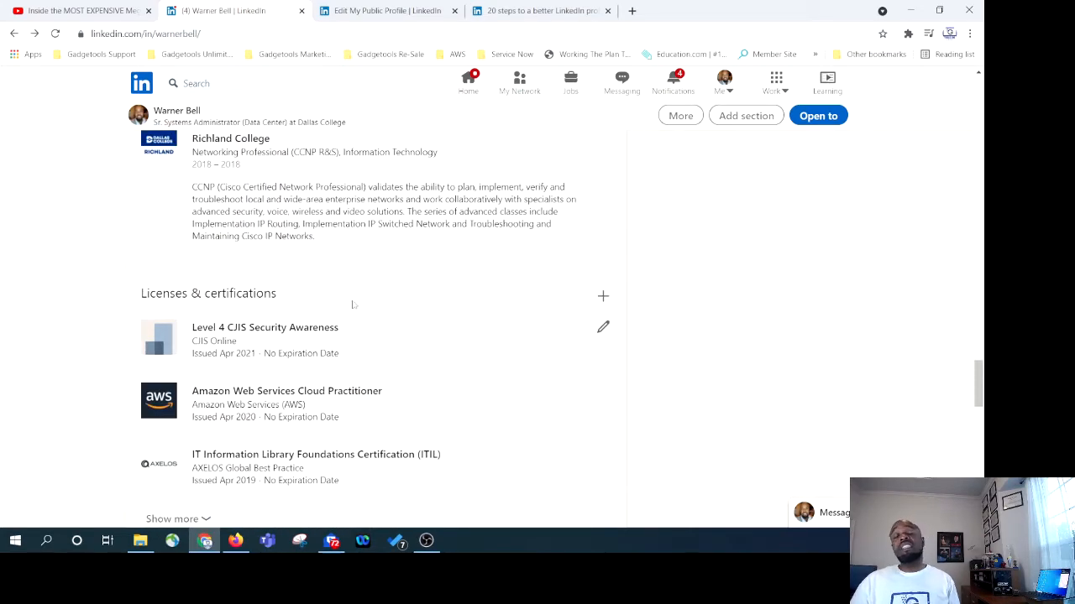
pyautogui.moveTo(168, 319)
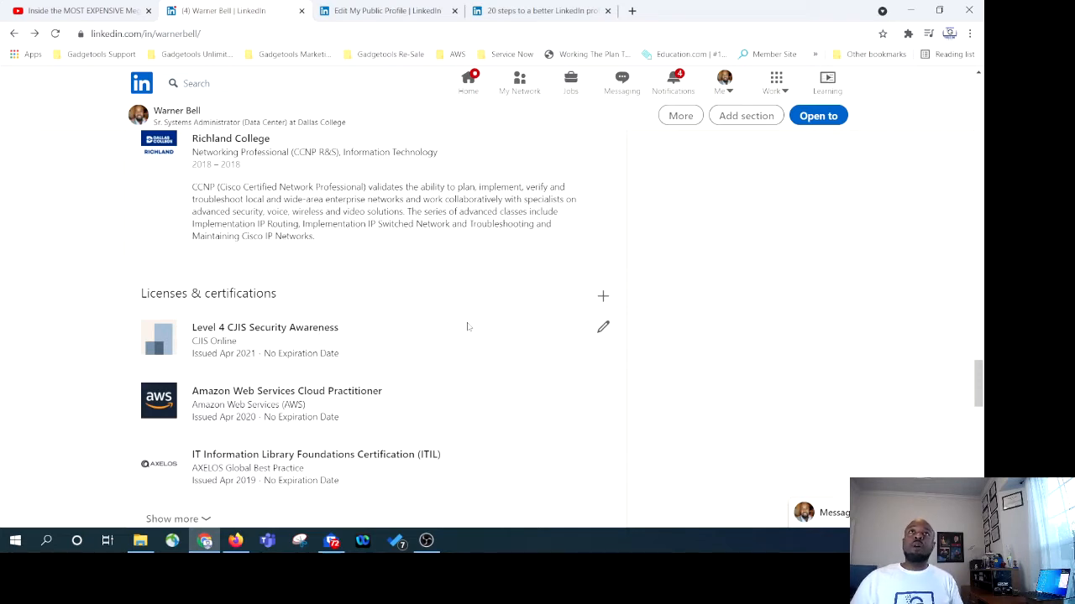
# Scroll through the Licenses & certifications list of Cisco and CompTIA credentials.
pyautogui.scroll(-3)
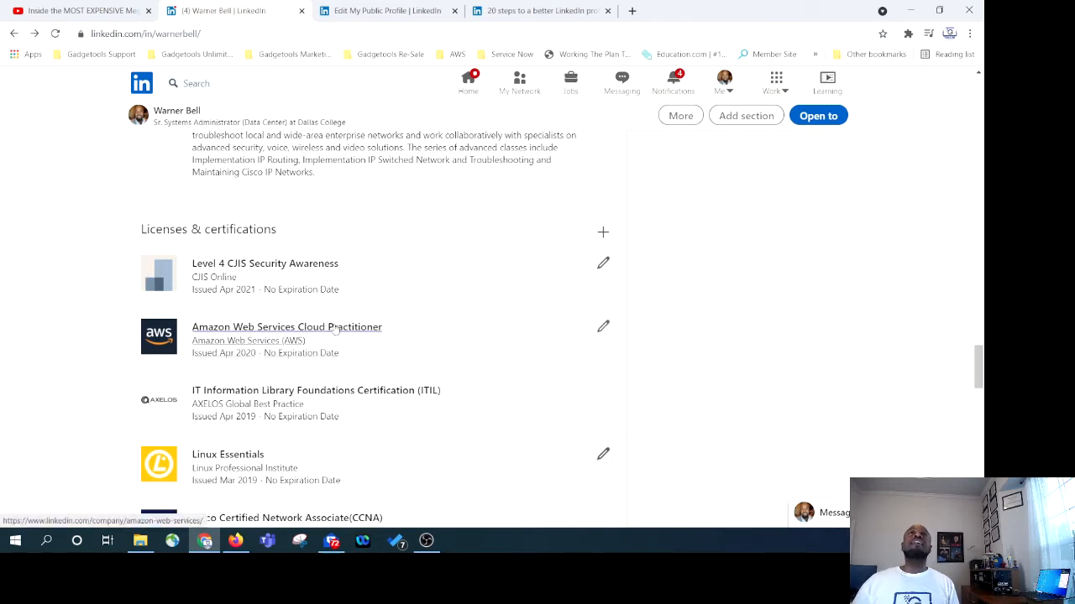
pyautogui.moveTo(391, 282)
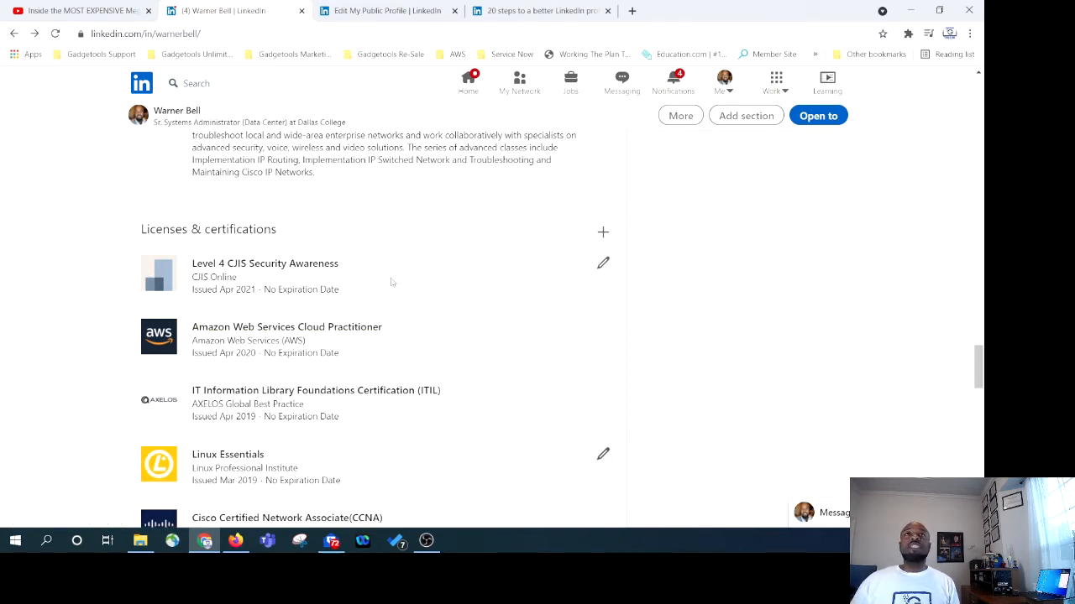
pyautogui.moveTo(443, 286)
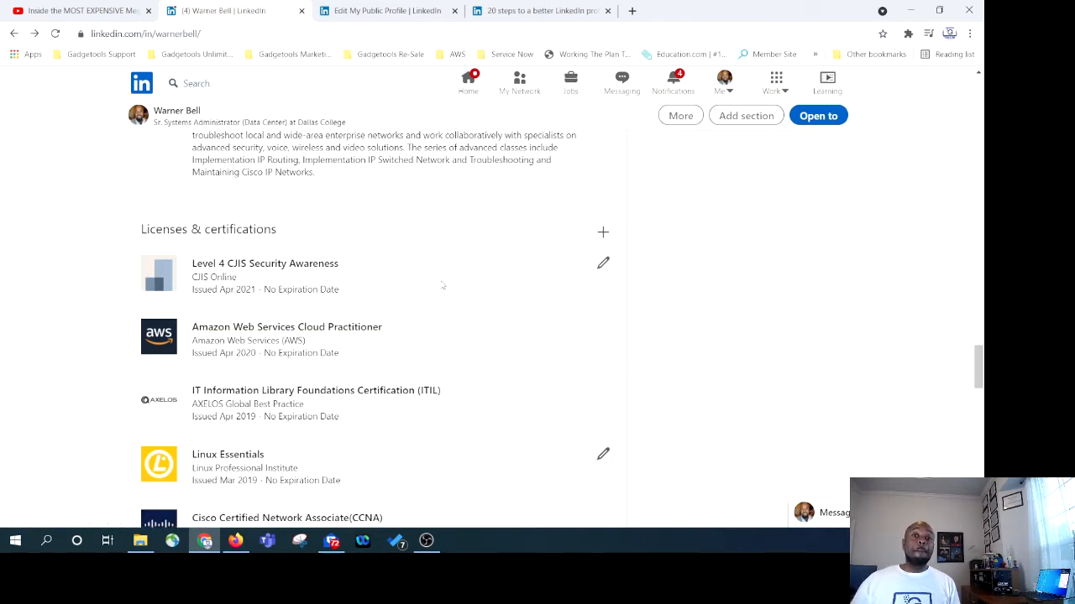
pyautogui.moveTo(282, 275)
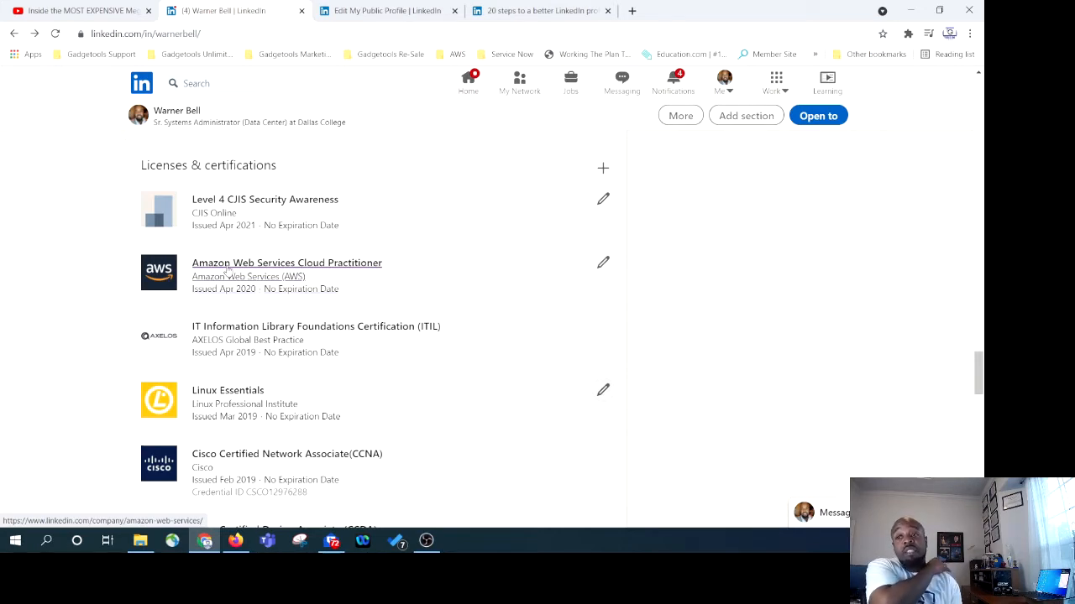
pyautogui.scroll(-3)
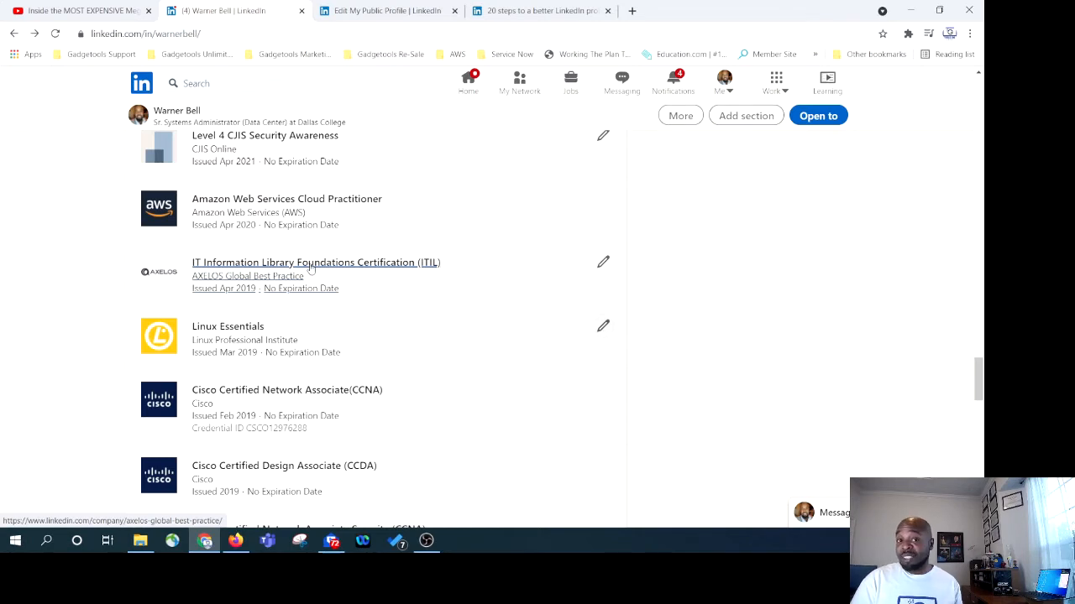
pyautogui.scroll(-3)
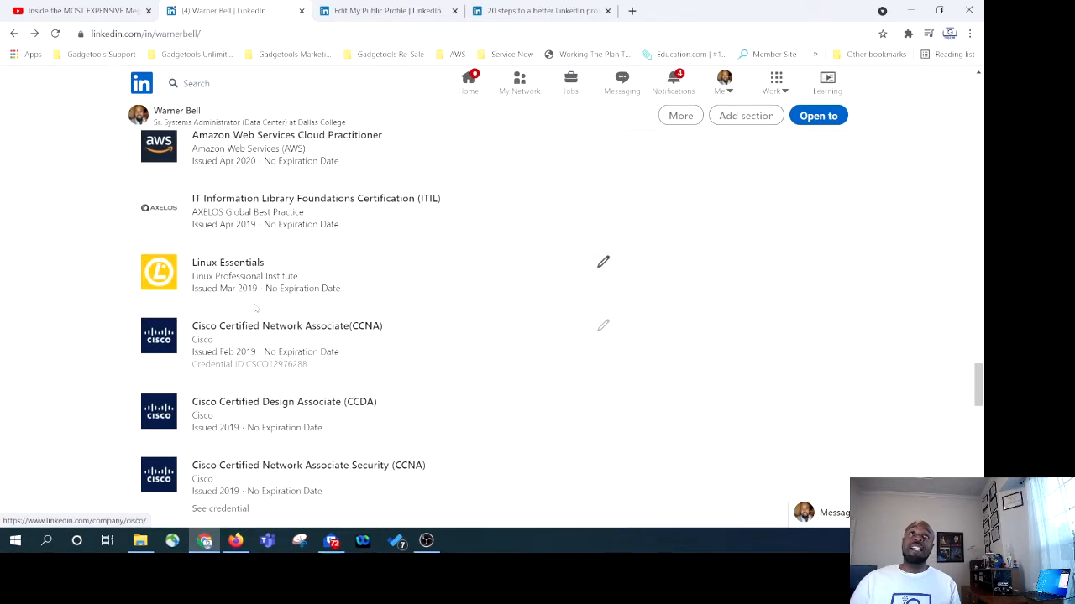
pyautogui.scroll(3)
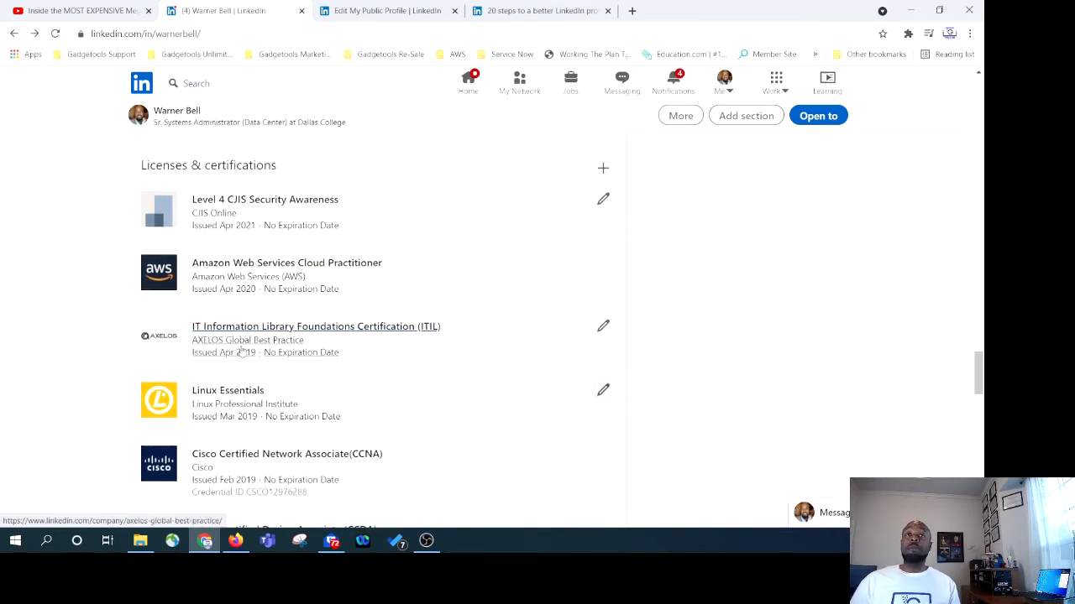
pyautogui.scroll(-3)
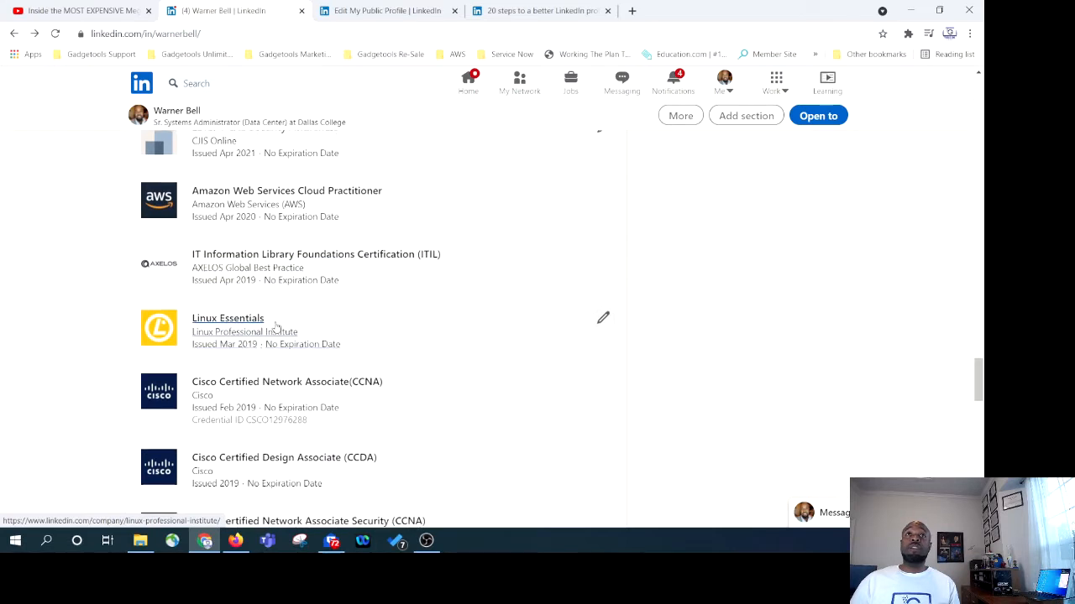
pyautogui.scroll(-3)
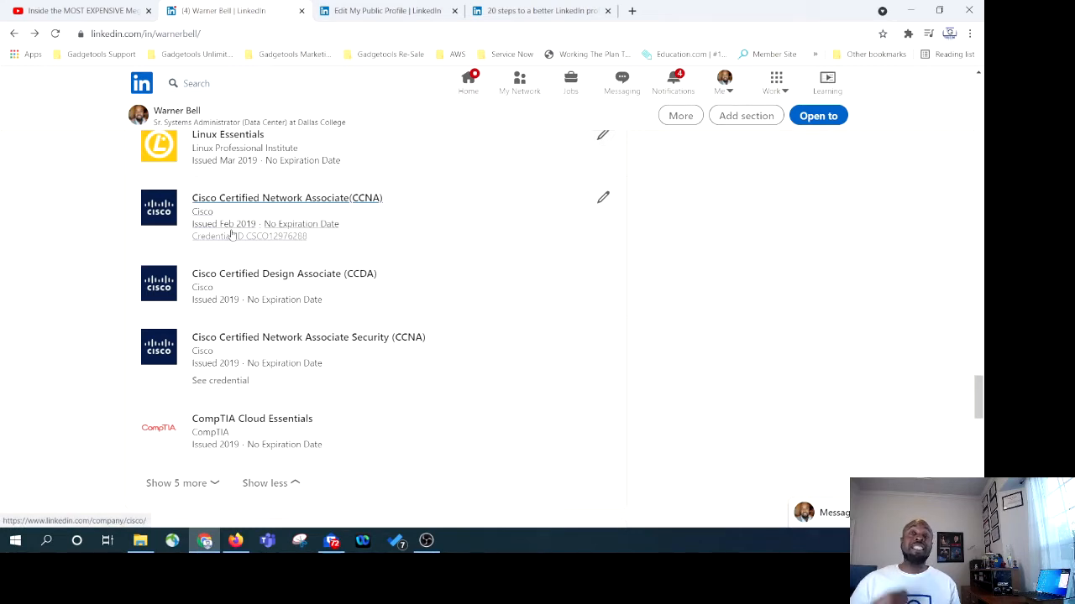
pyautogui.scroll(-3)
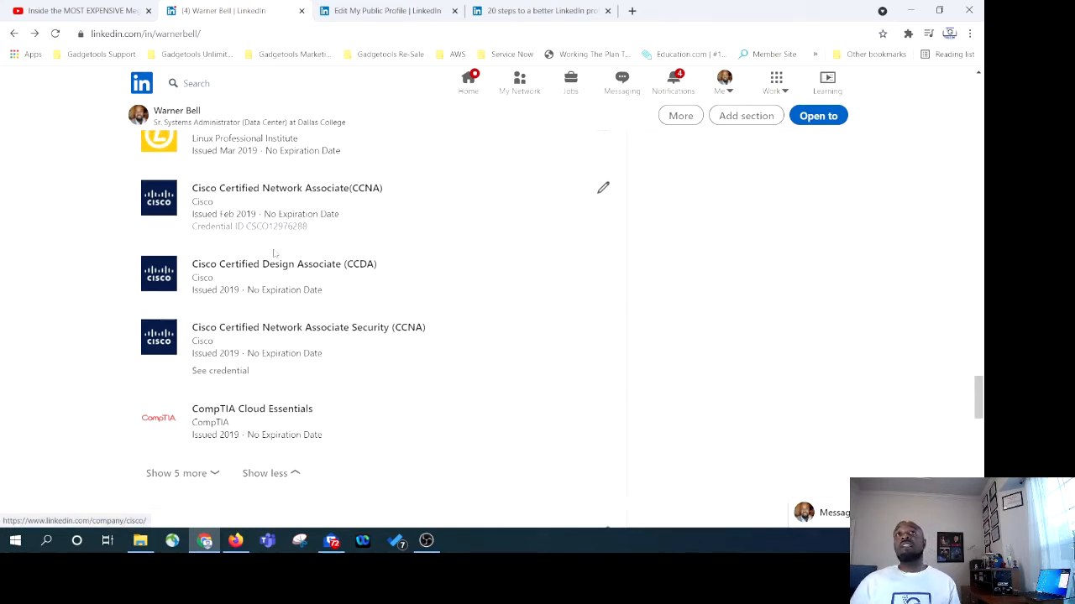
pyautogui.scroll(-3)
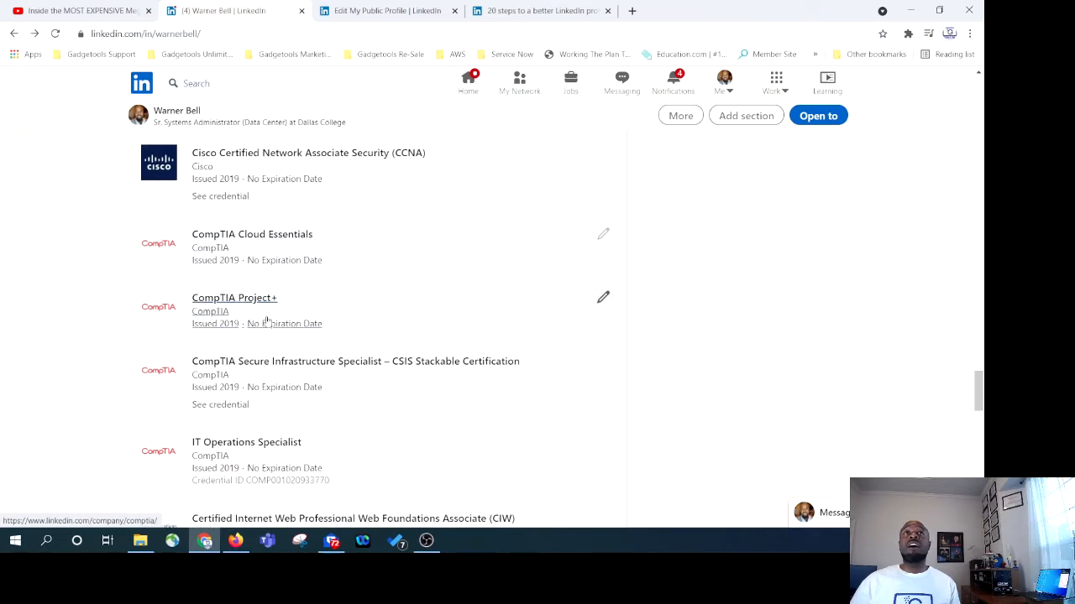
pyautogui.scroll(-3)
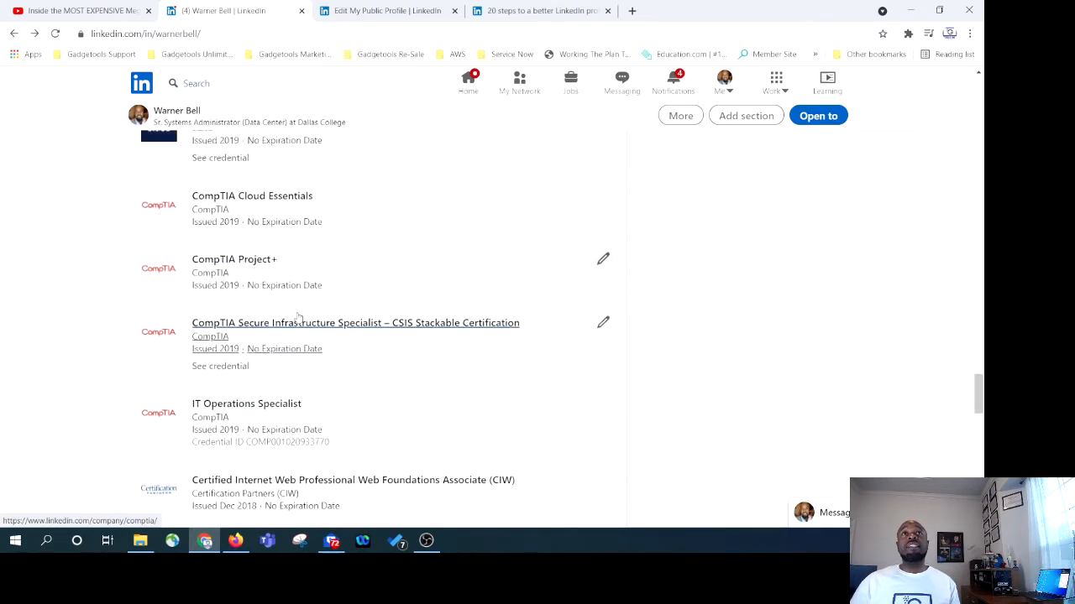
pyautogui.scroll(-3)
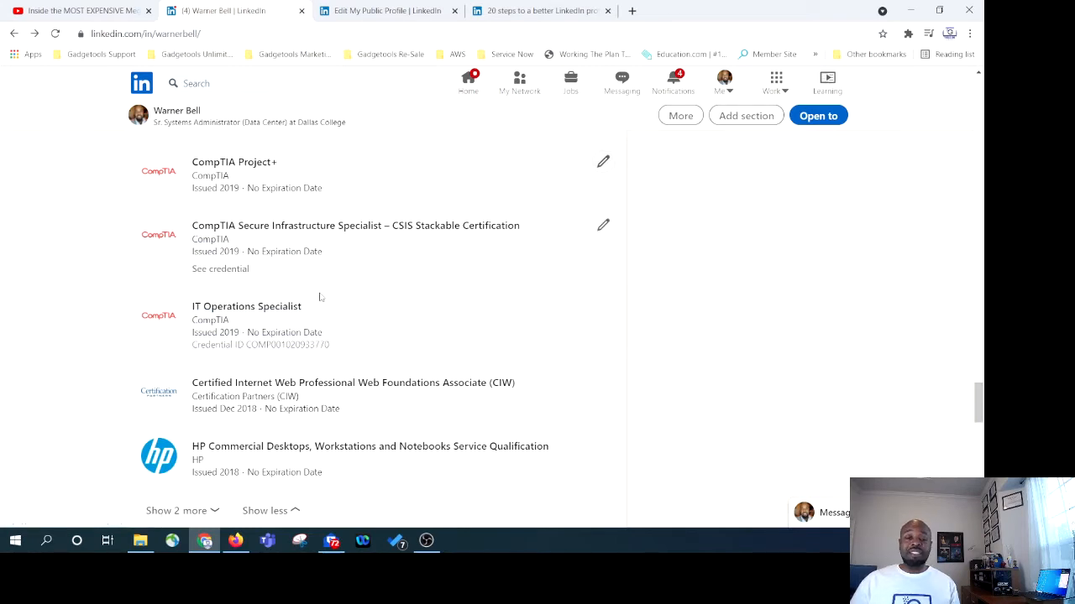
pyautogui.moveTo(312, 279)
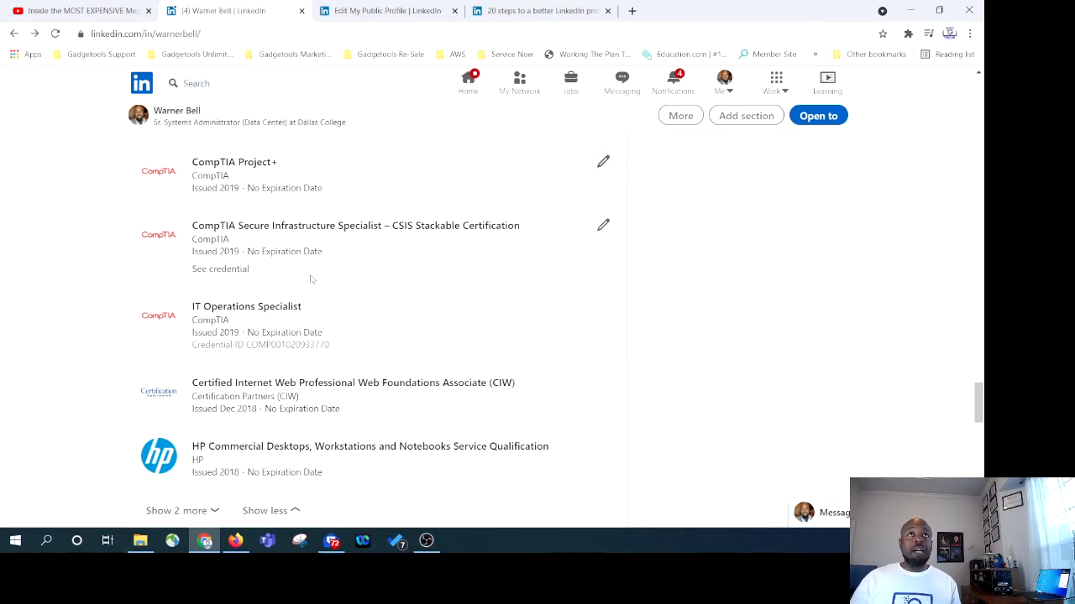
pyautogui.scroll(-3)
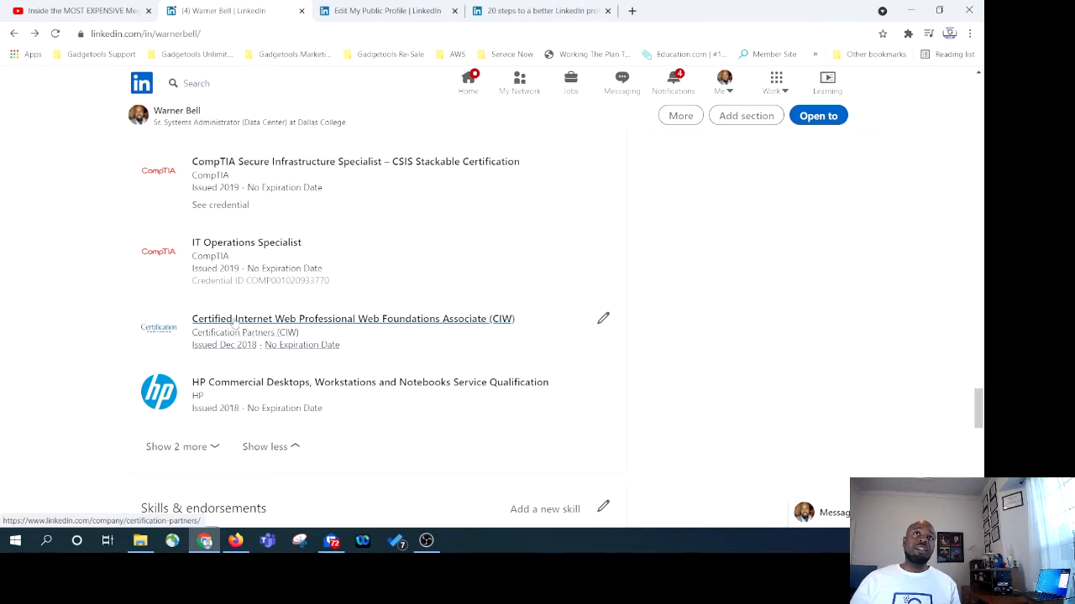
pyautogui.scroll(-3)
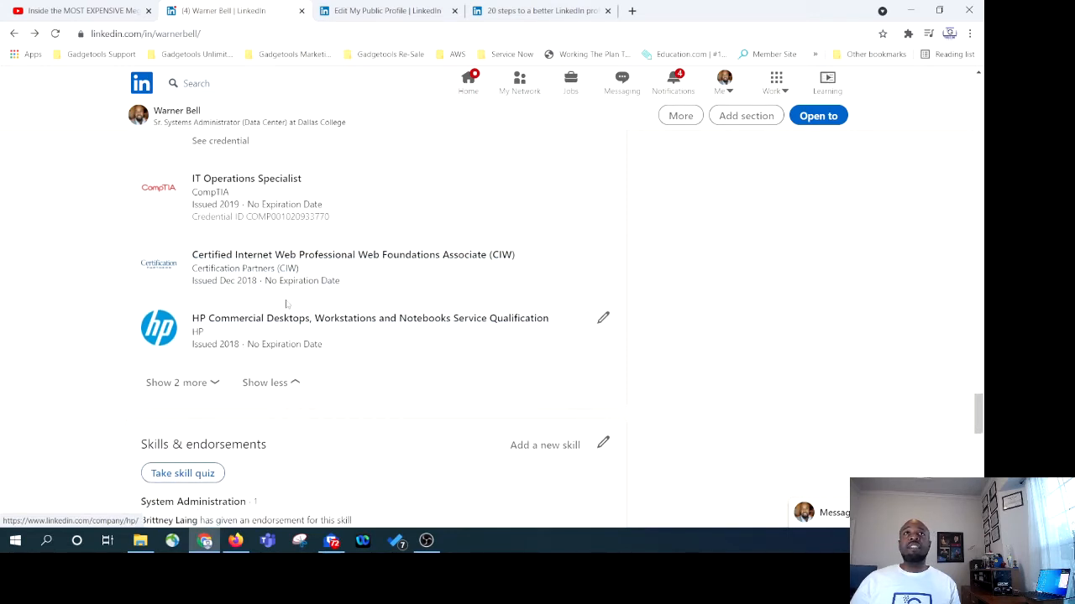
pyautogui.moveTo(353, 326)
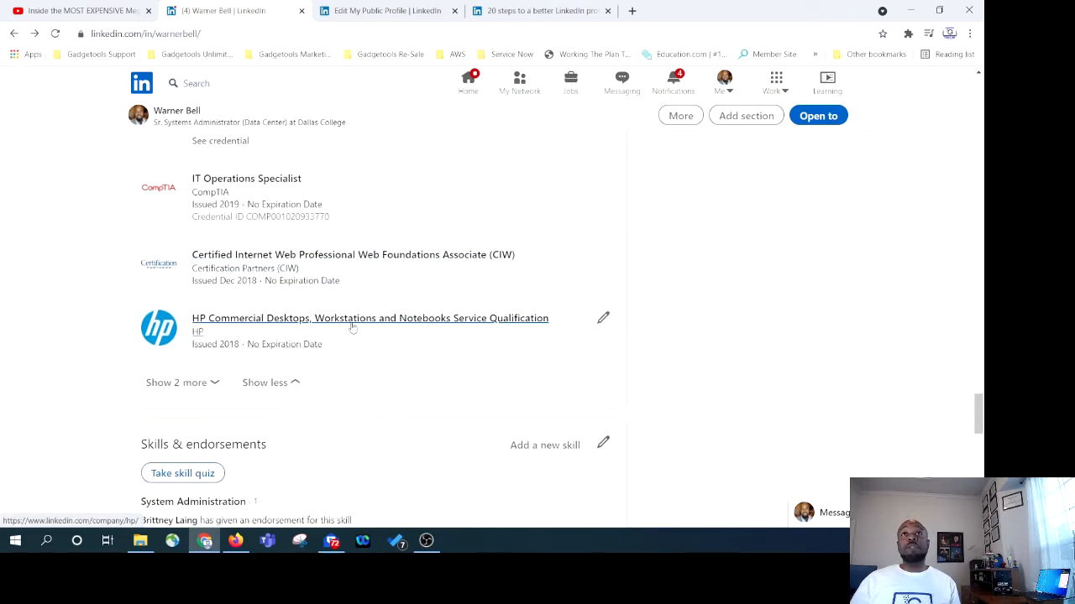
pyautogui.moveTo(340, 345)
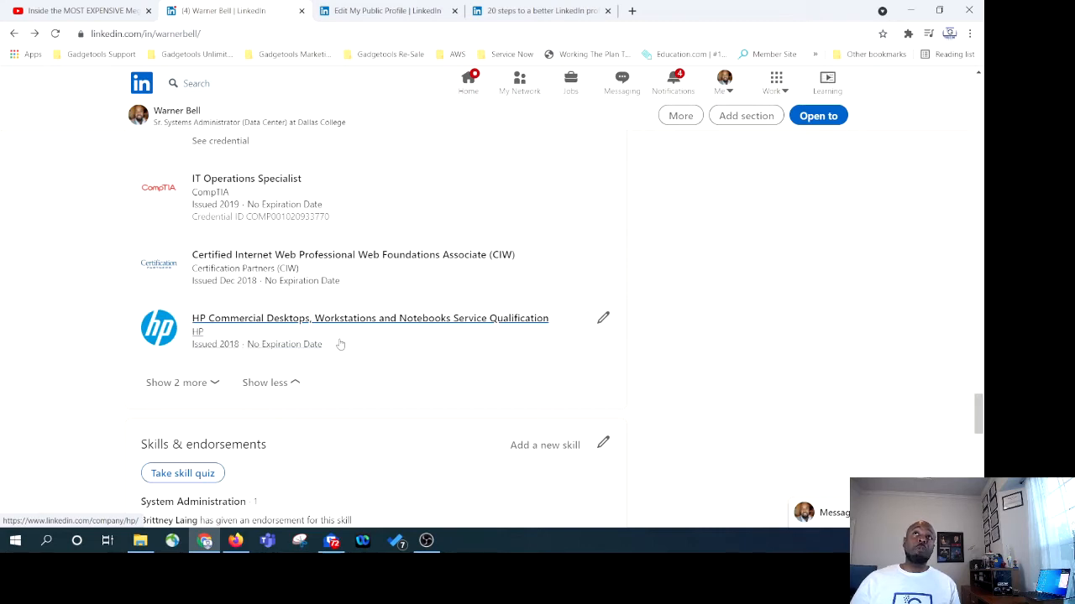
# Show 2 more certifications to reveal the two Dell DCSE credentials.
pyautogui.click(176, 382)
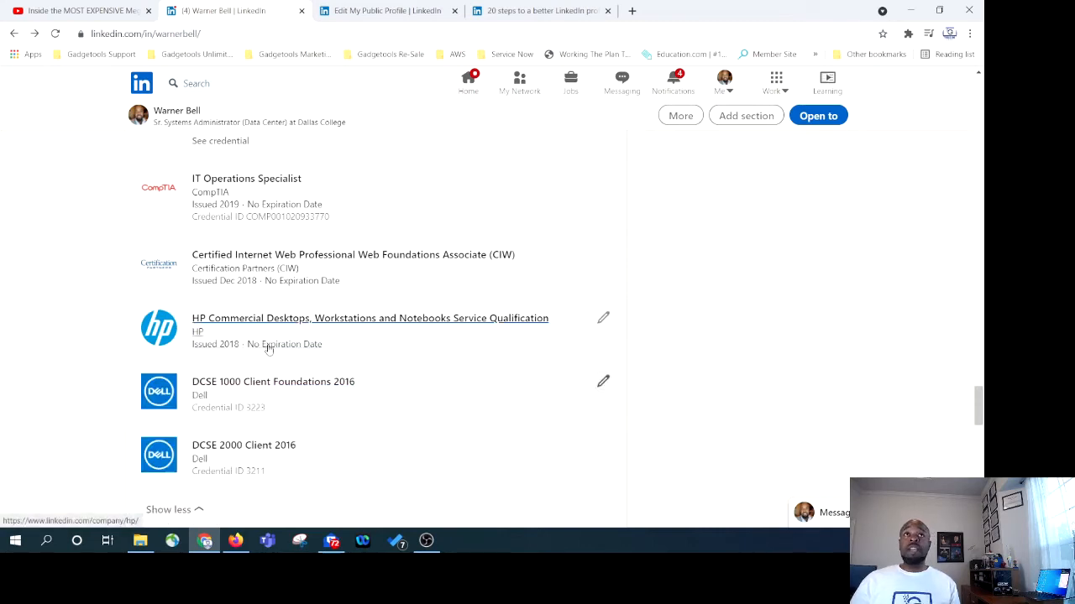
pyautogui.scroll(-3)
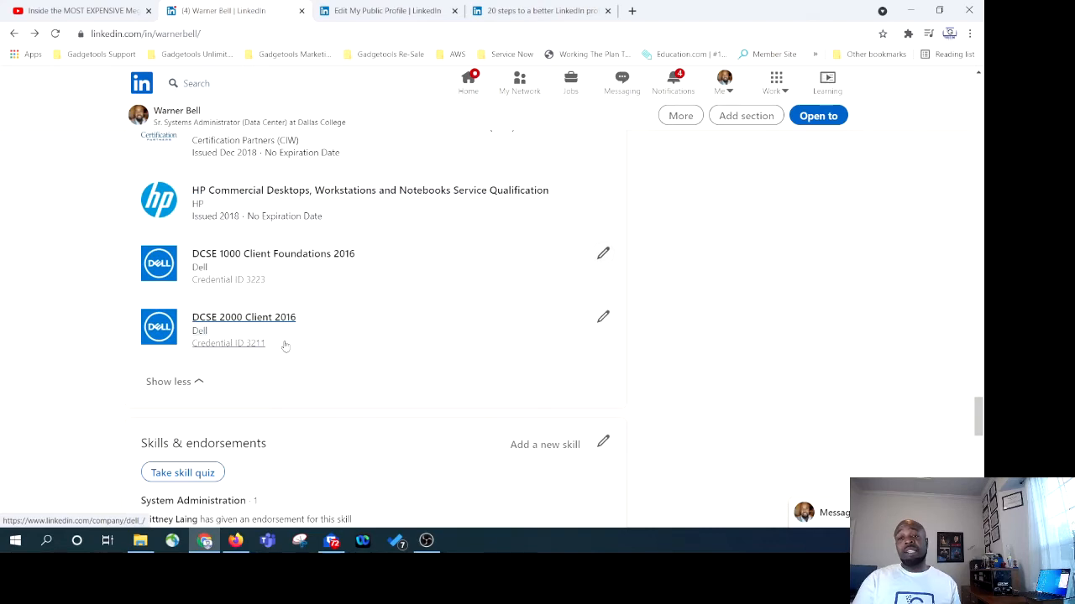
pyautogui.scroll(-3)
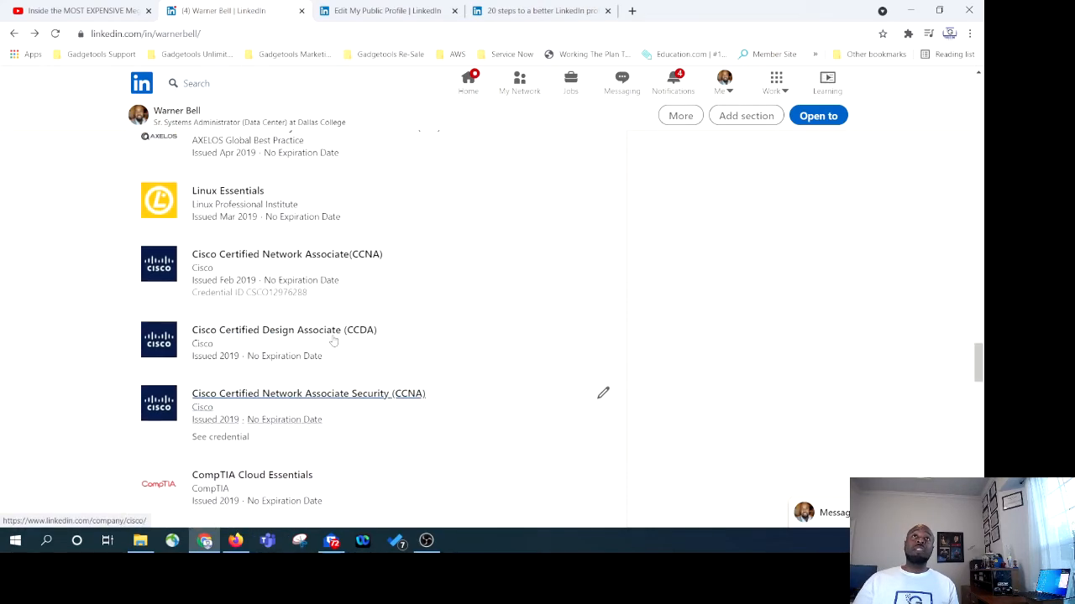
pyautogui.scroll(-3)
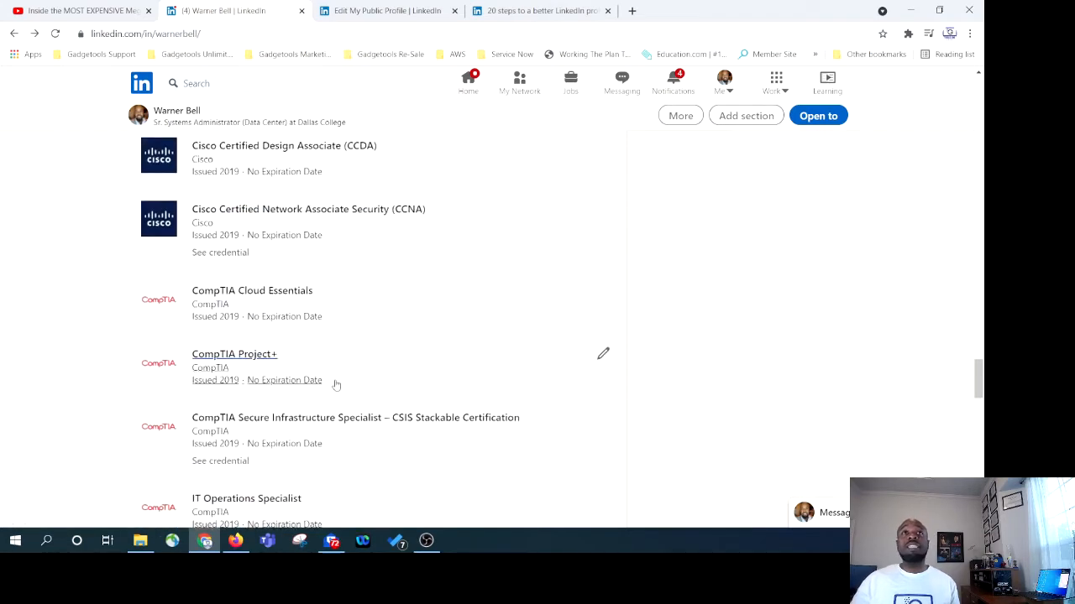
# Scroll to Skills & endorsements showing System Administration and Network Administration.
pyautogui.scroll(-3)
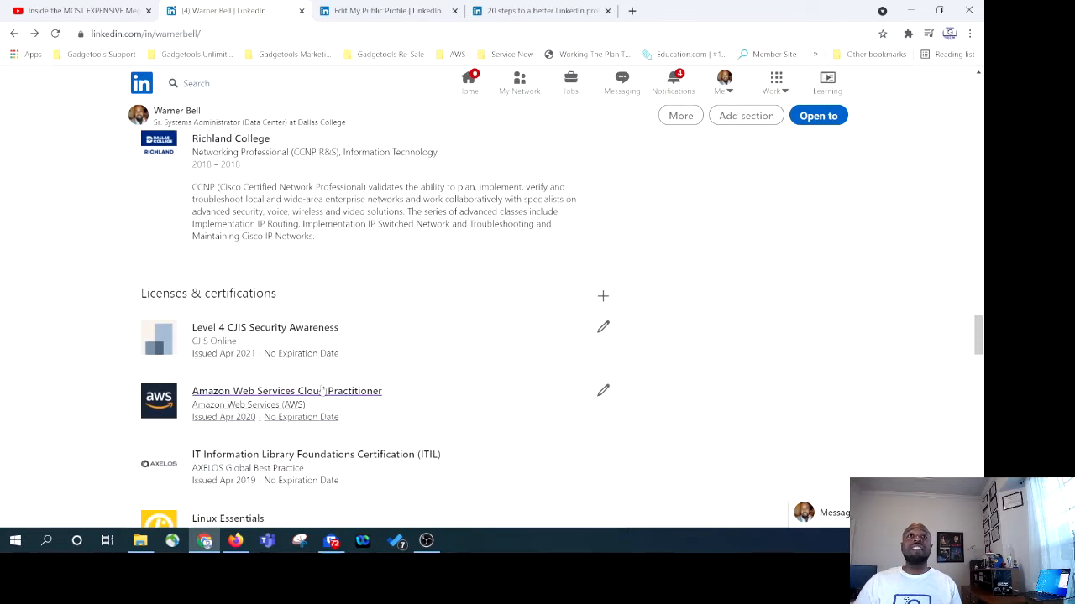
pyautogui.scroll(-3)
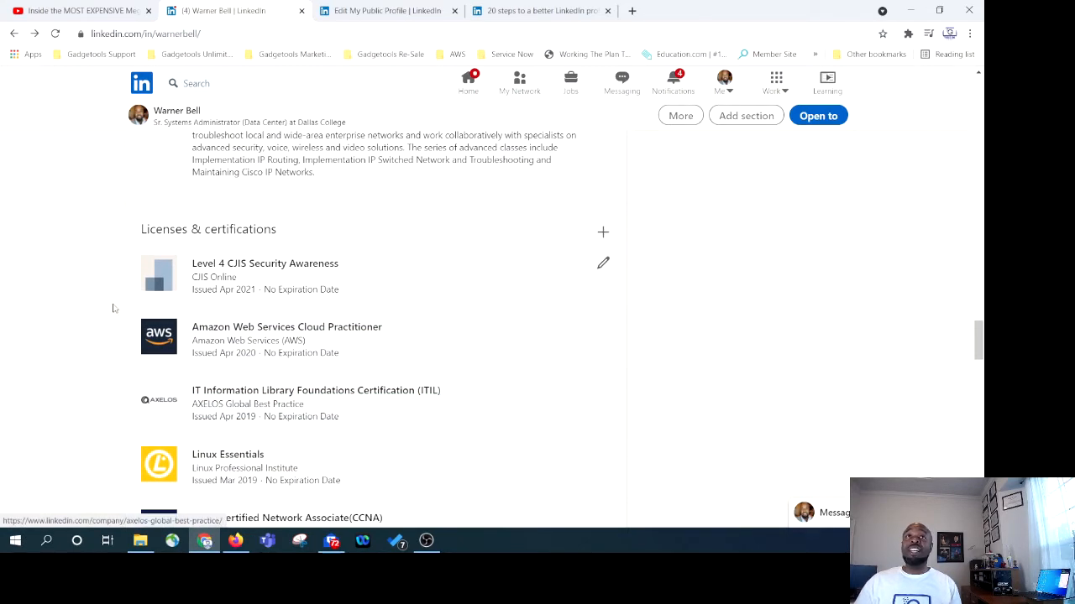
pyautogui.scroll(-3)
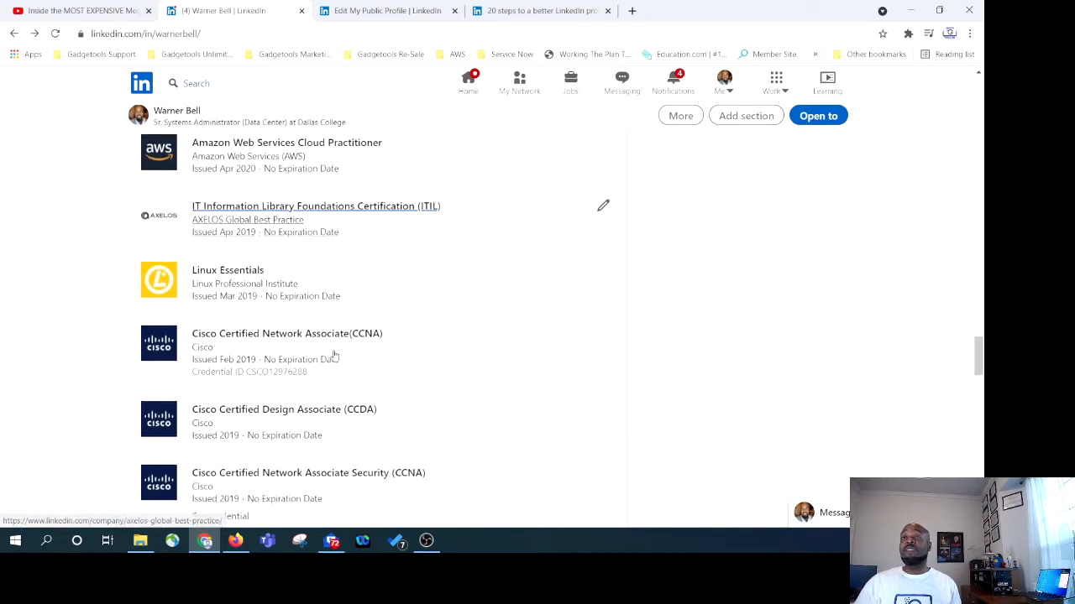
pyautogui.scroll(-3)
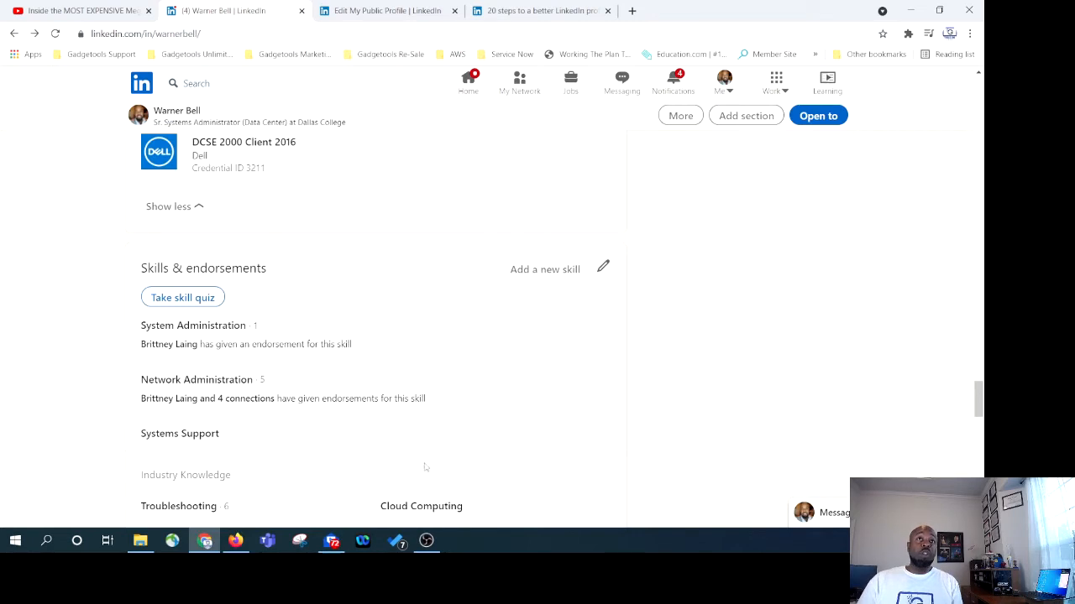
pyautogui.scroll(-3)
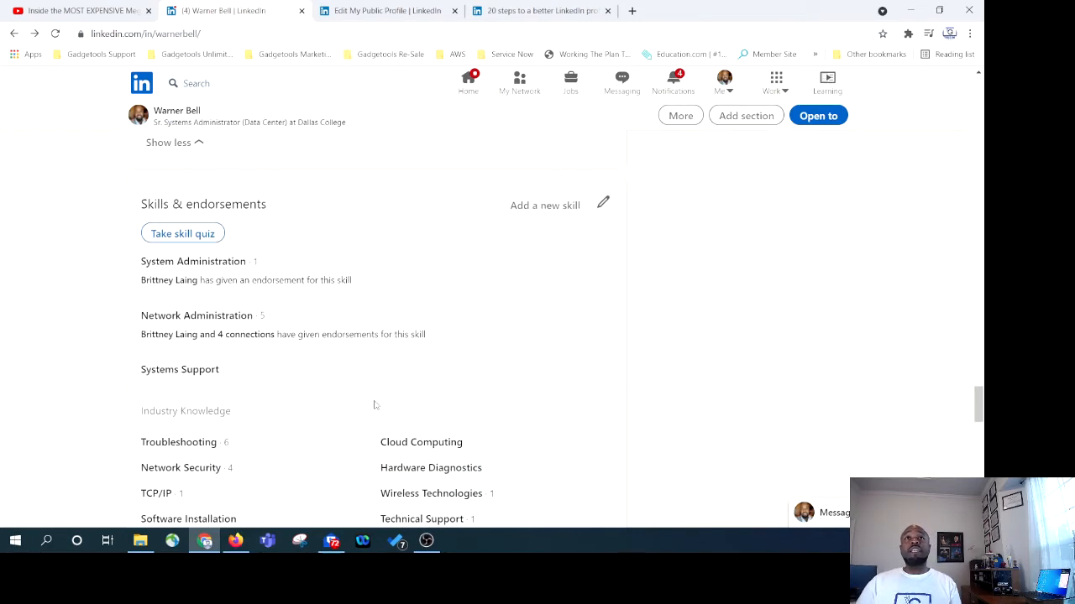
pyautogui.scroll(-3)
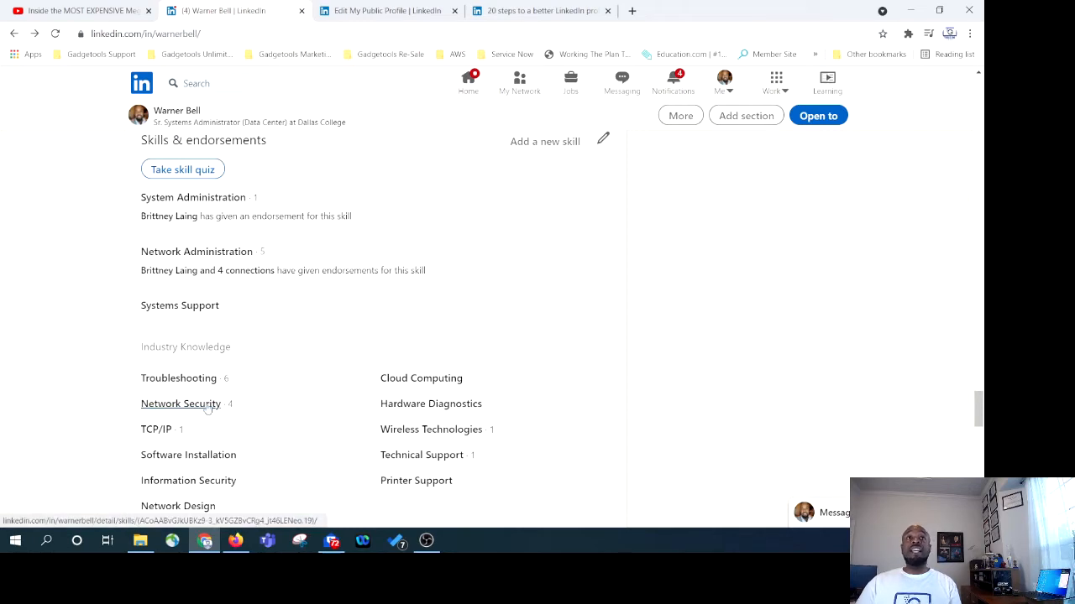
pyautogui.moveTo(242, 421)
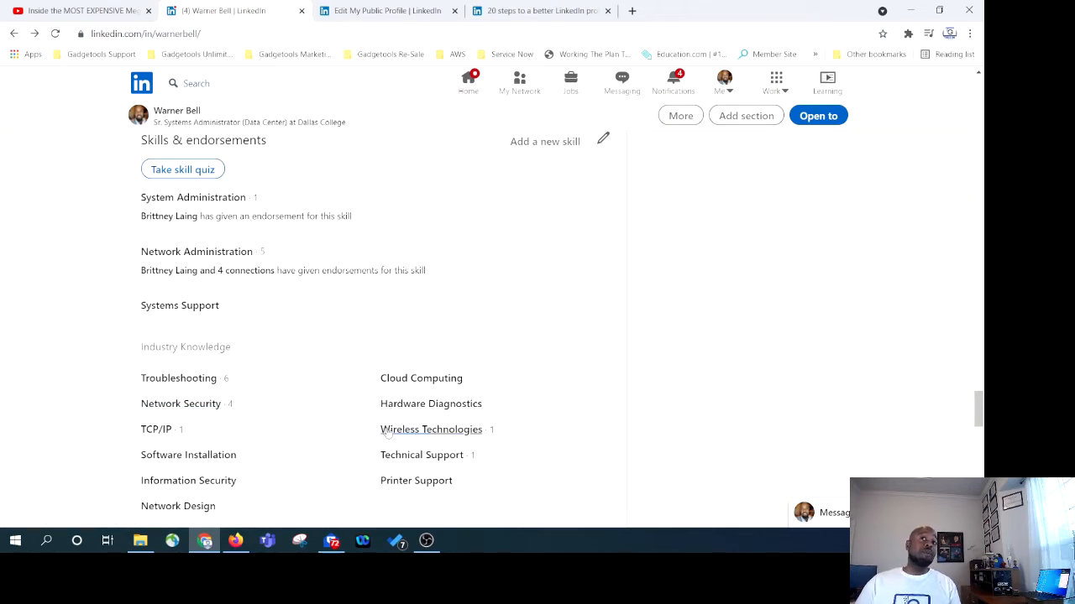
pyautogui.scroll(-3)
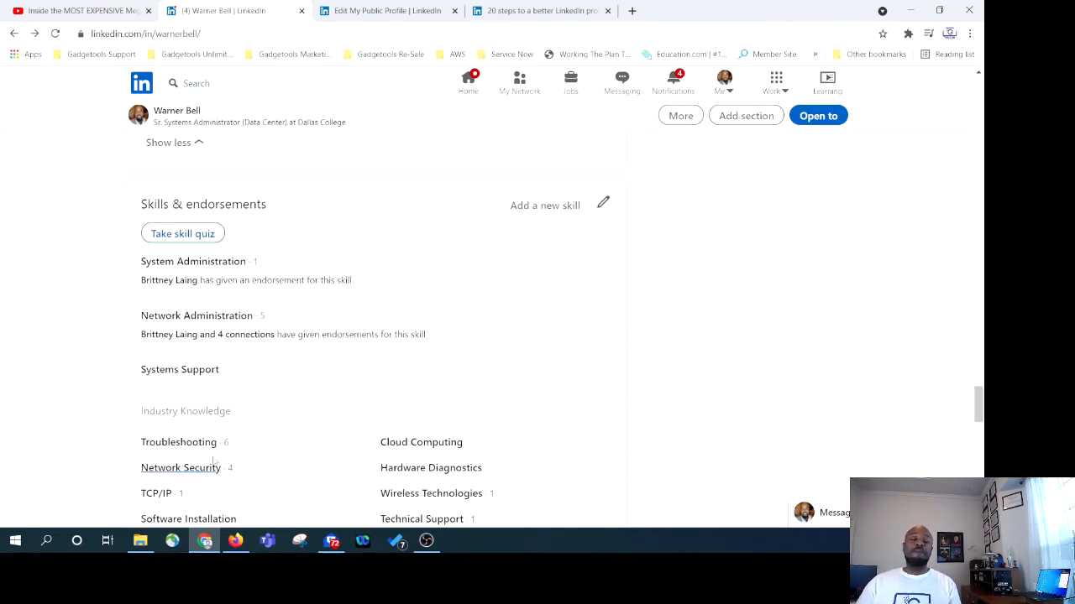
pyautogui.scroll(-3)
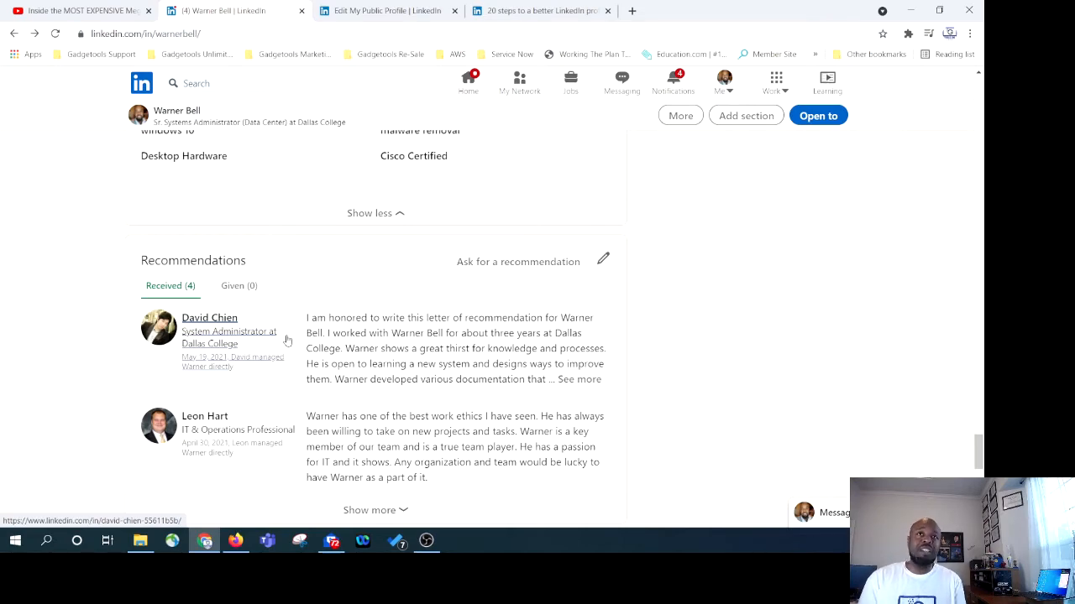
pyautogui.scroll(-3)
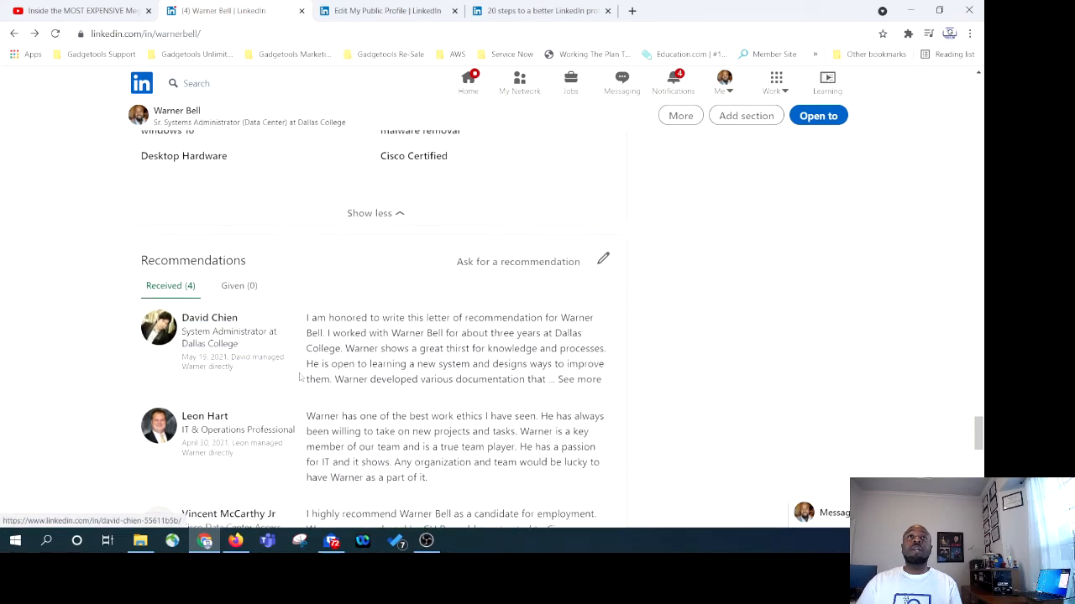
pyautogui.scroll(-3)
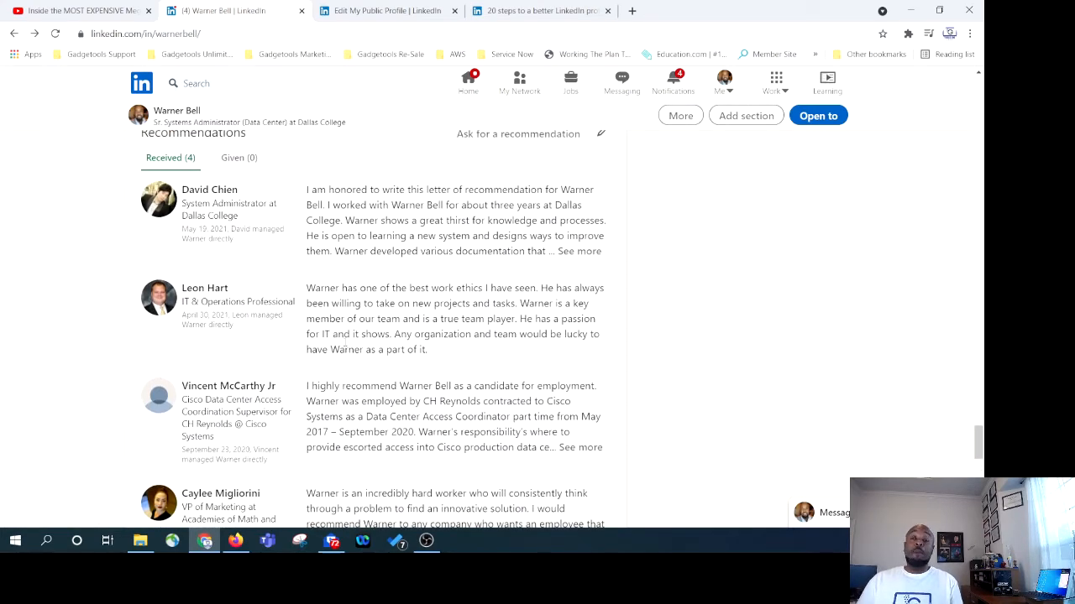
pyautogui.scroll(-3)
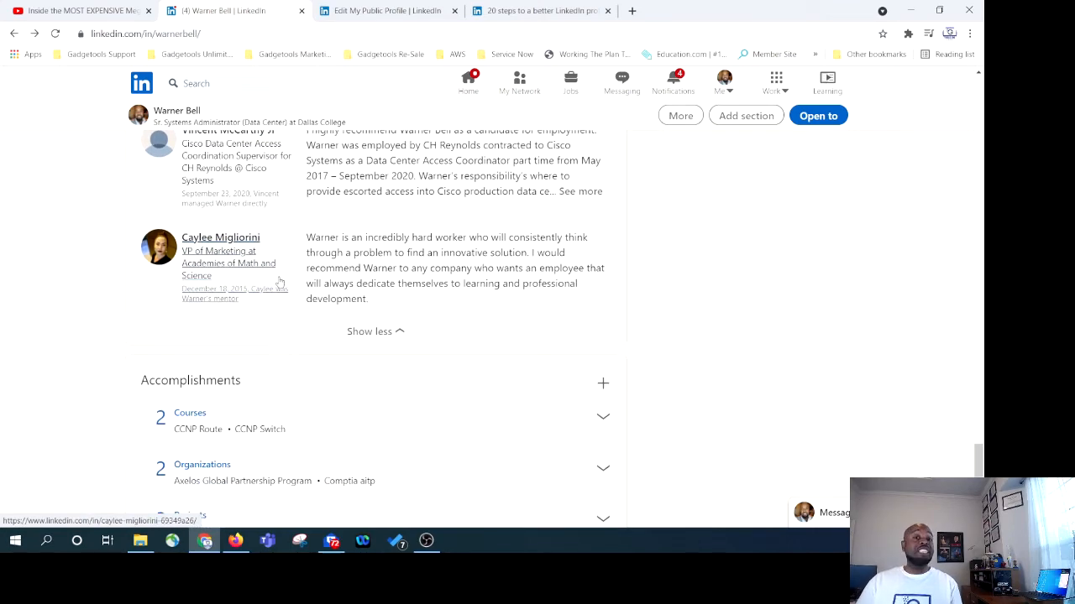
pyautogui.scroll(-3)
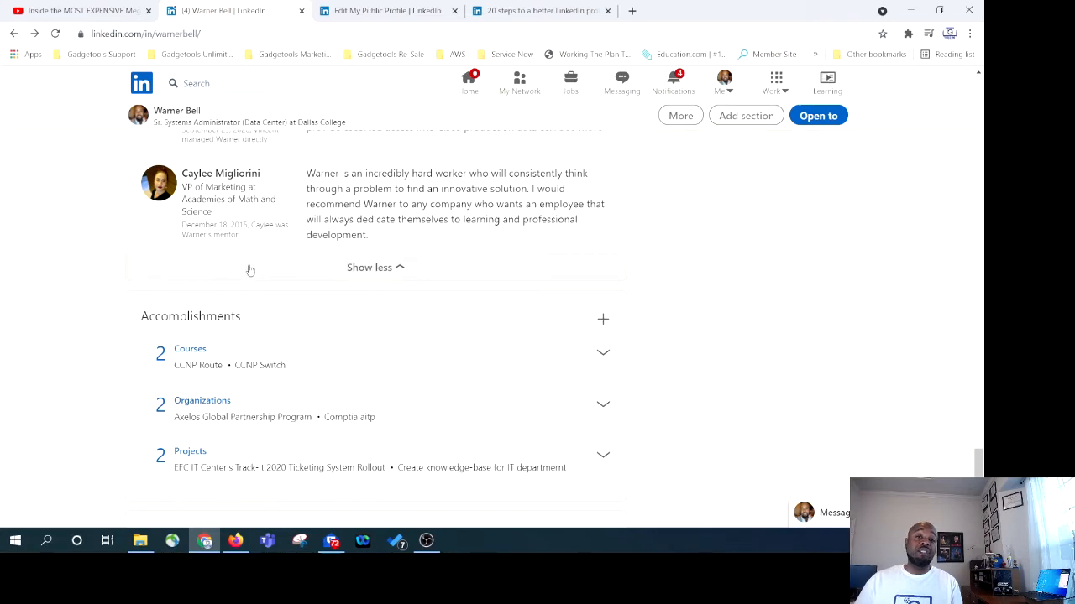
pyautogui.moveTo(259, 270)
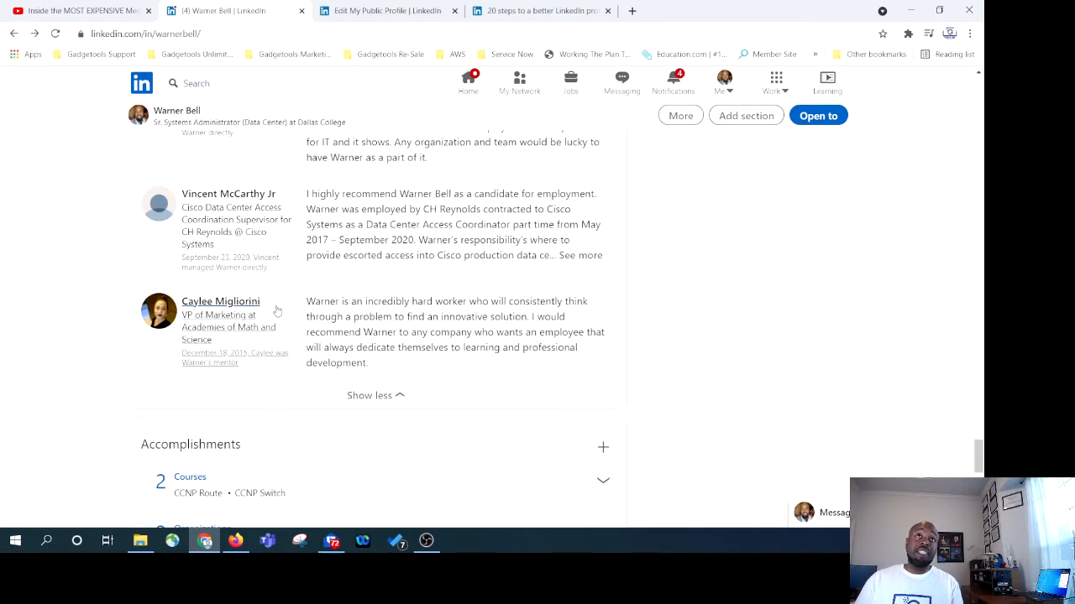
pyautogui.scroll(3)
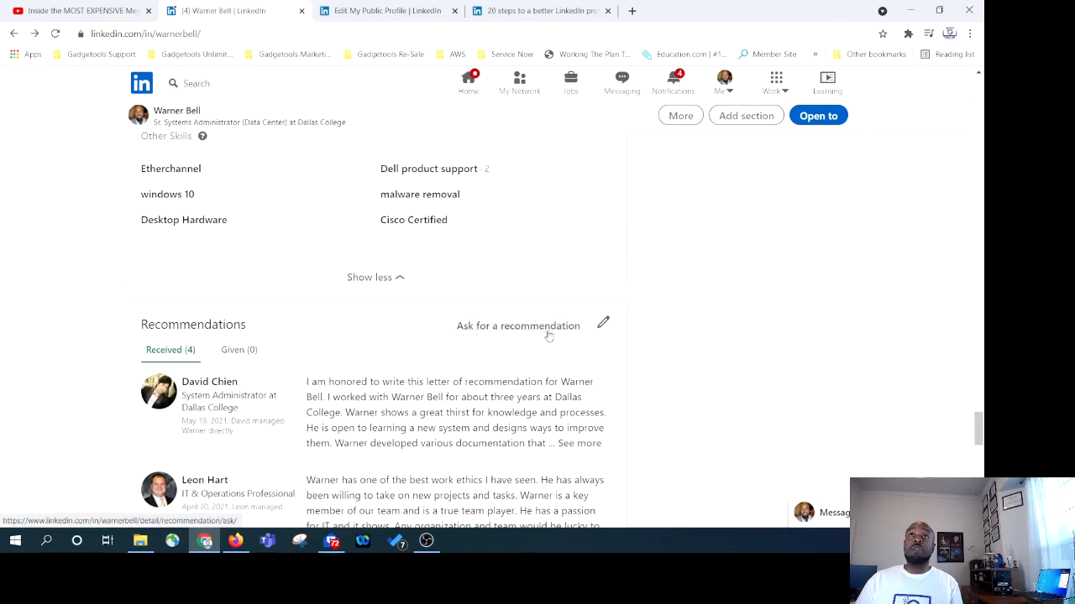
pyautogui.moveTo(571, 341)
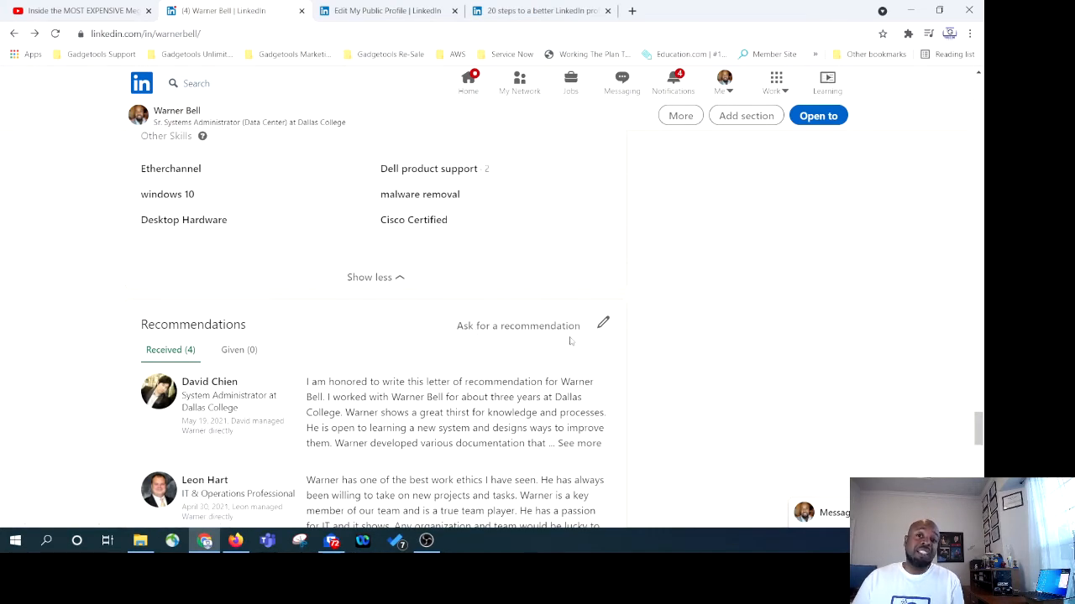
pyautogui.scroll(-3)
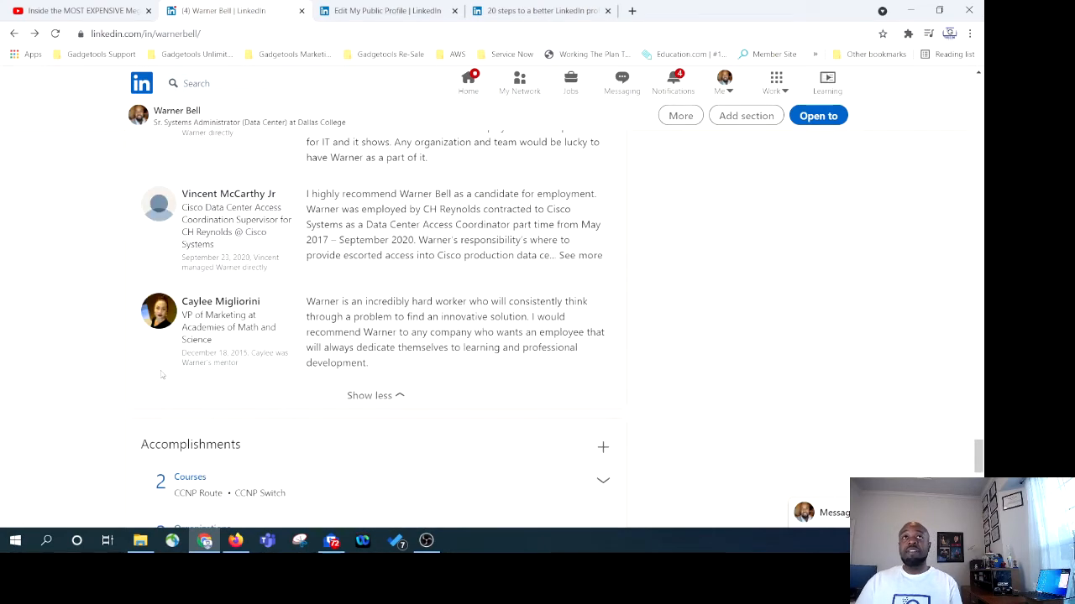
# Show the types of accomplishments that can be added from the Accomplishments section.
pyautogui.scroll(-3)
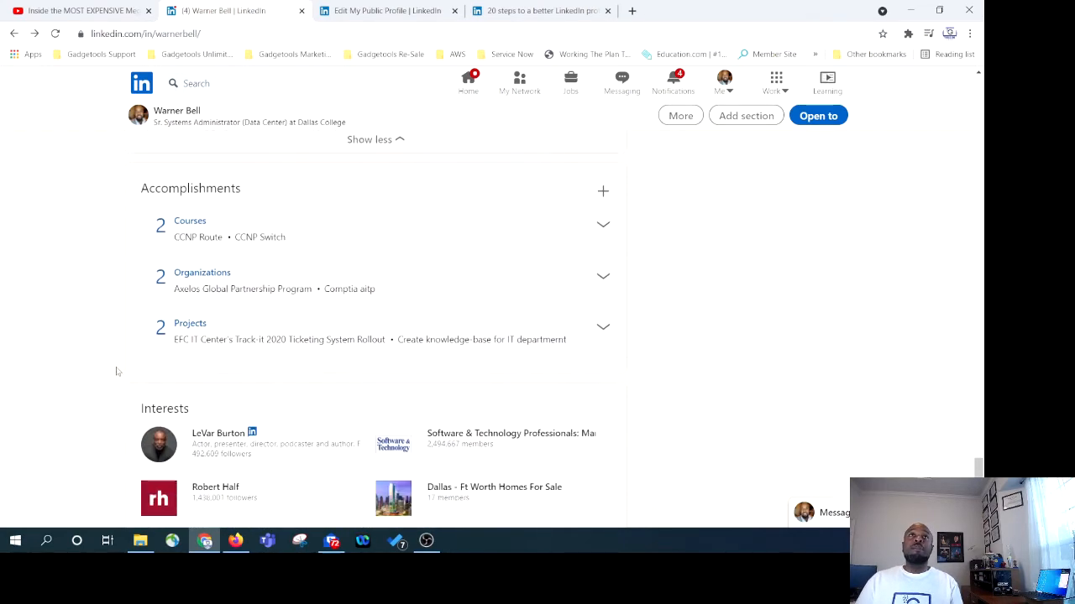
pyautogui.moveTo(335, 179)
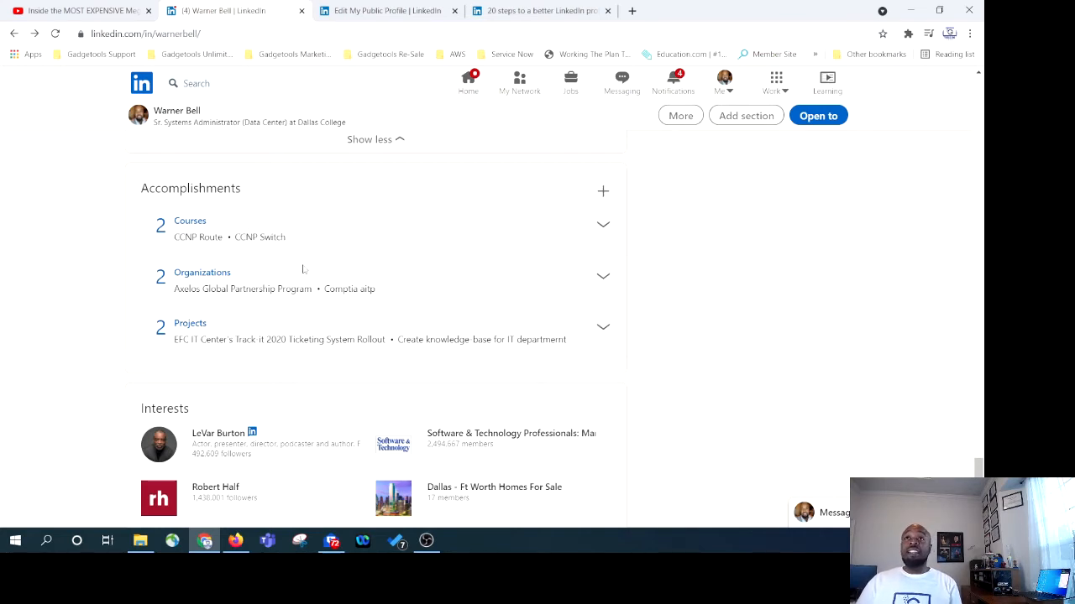
pyautogui.moveTo(457, 250)
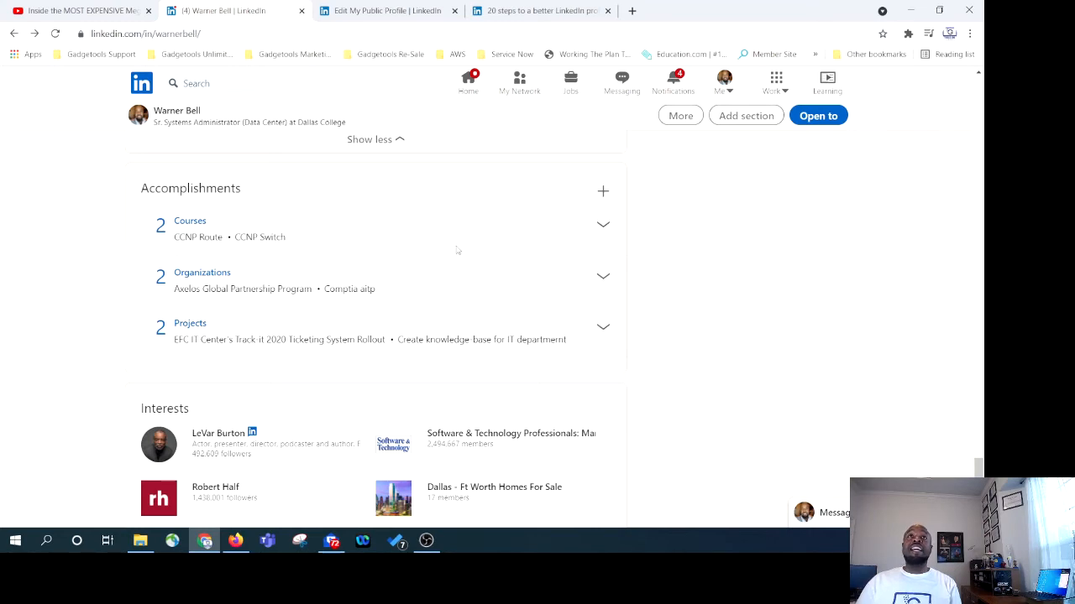
pyautogui.scroll(3)
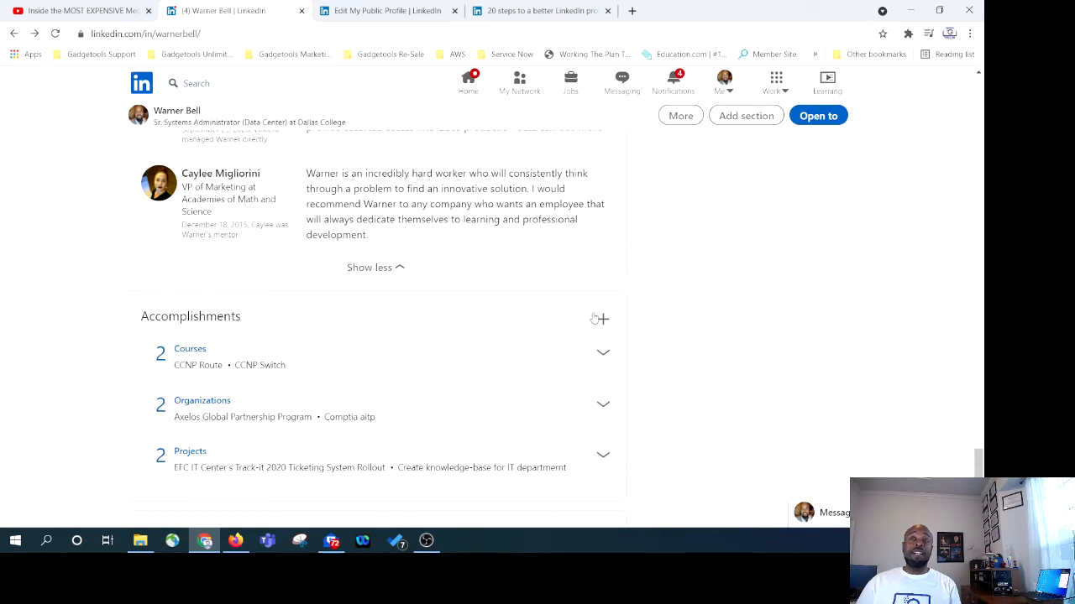
pyautogui.click(602, 319)
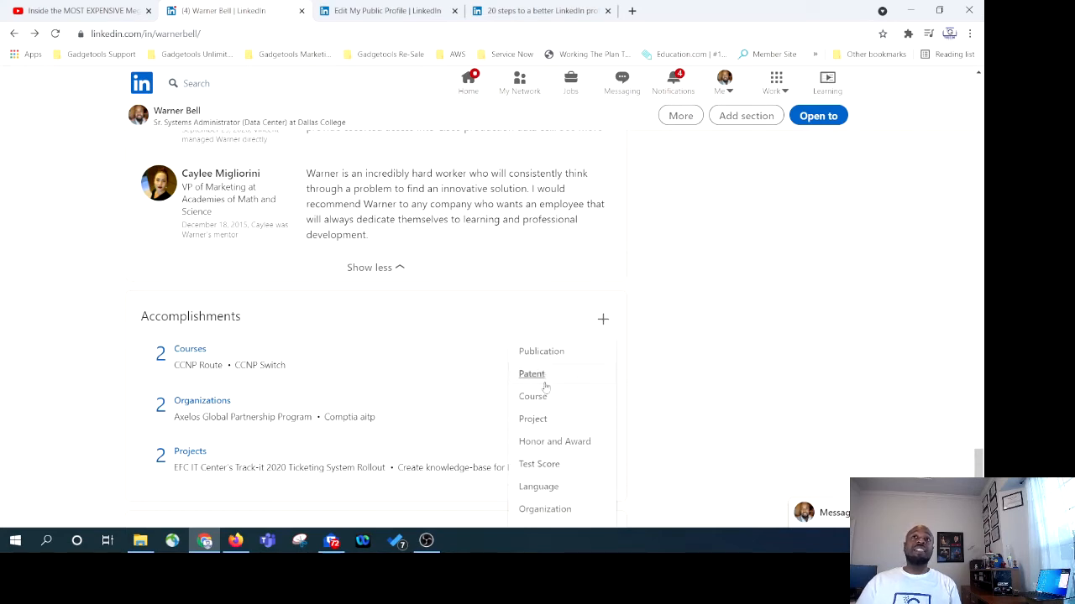
# Move past courses, organizations and projects to Interests and the start of Causes.
pyautogui.scroll(-3)
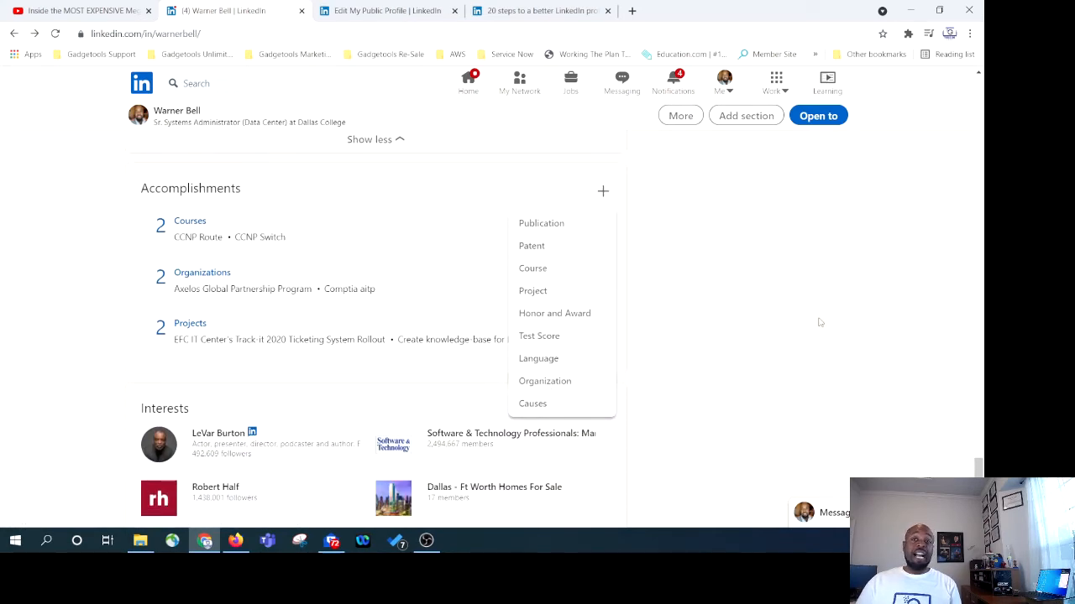
pyautogui.scroll(-3)
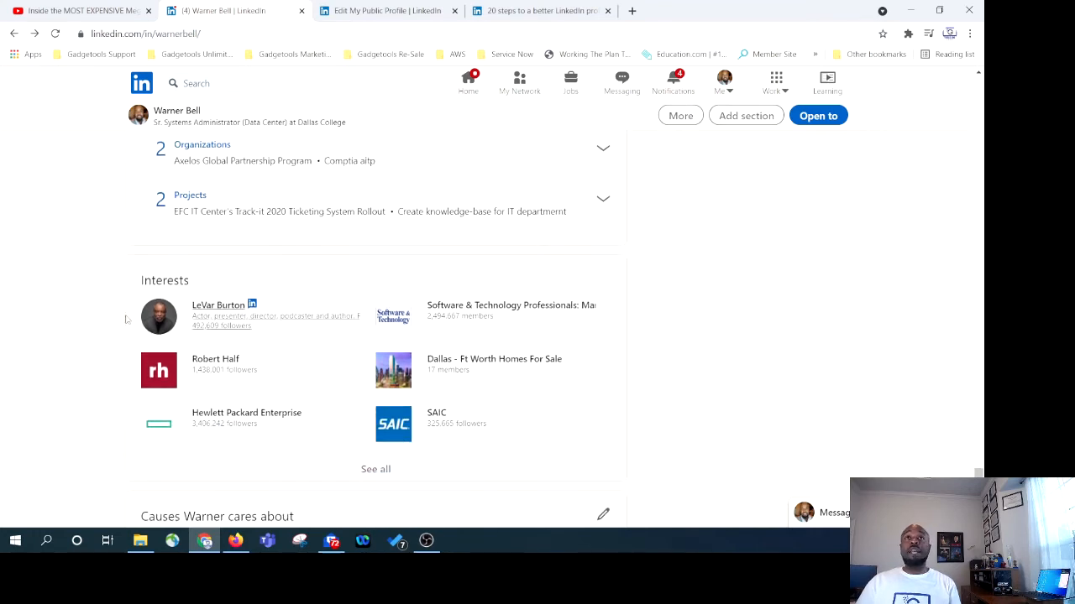
pyautogui.scroll(-3)
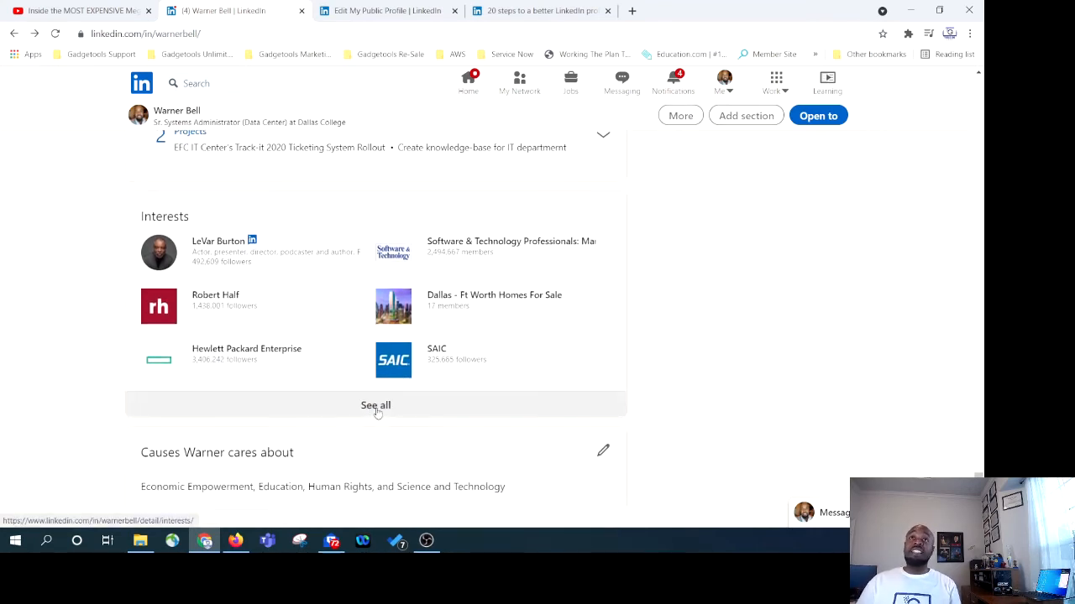
pyautogui.click(375, 405)
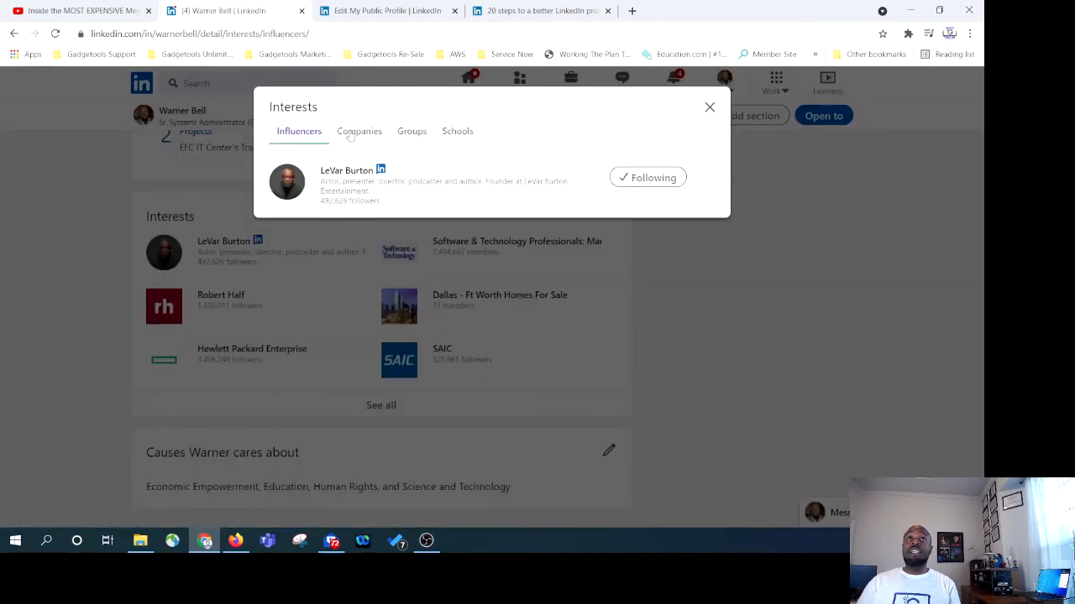
pyautogui.click(358, 131)
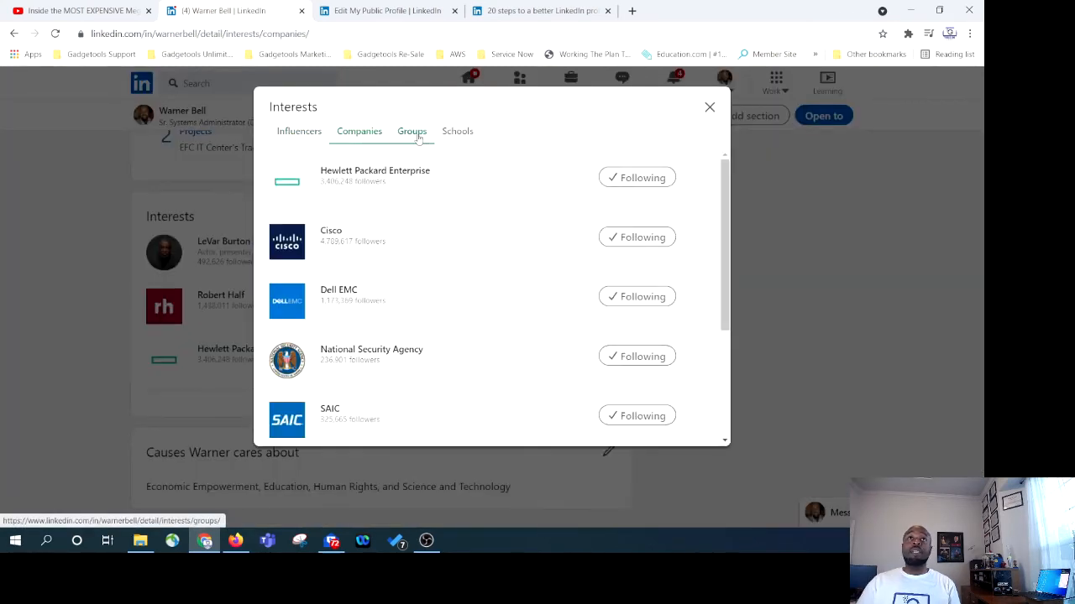
pyautogui.click(457, 131)
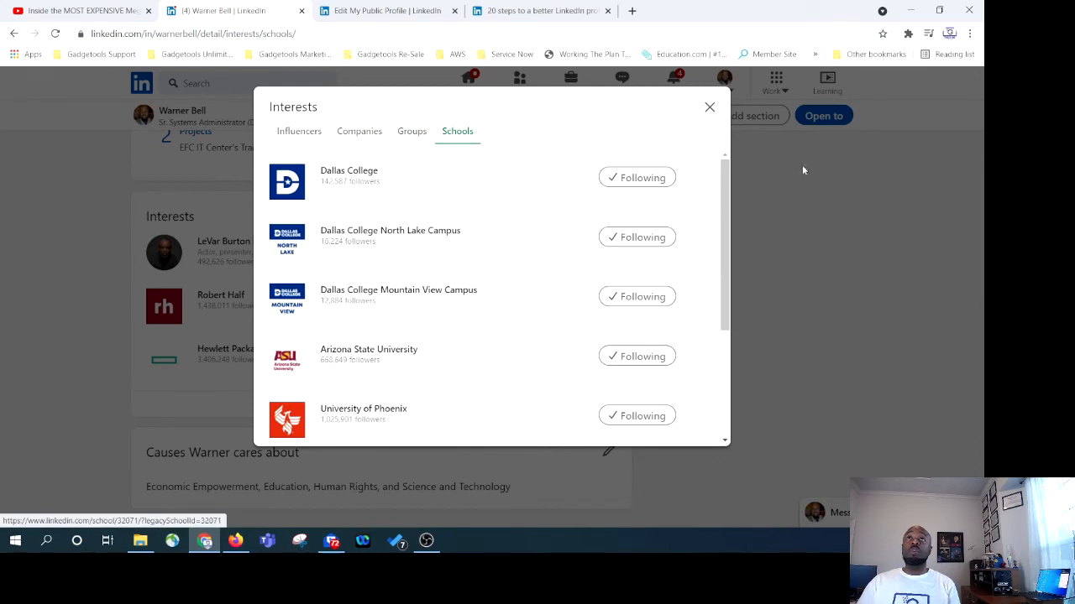
pyautogui.click(709, 107)
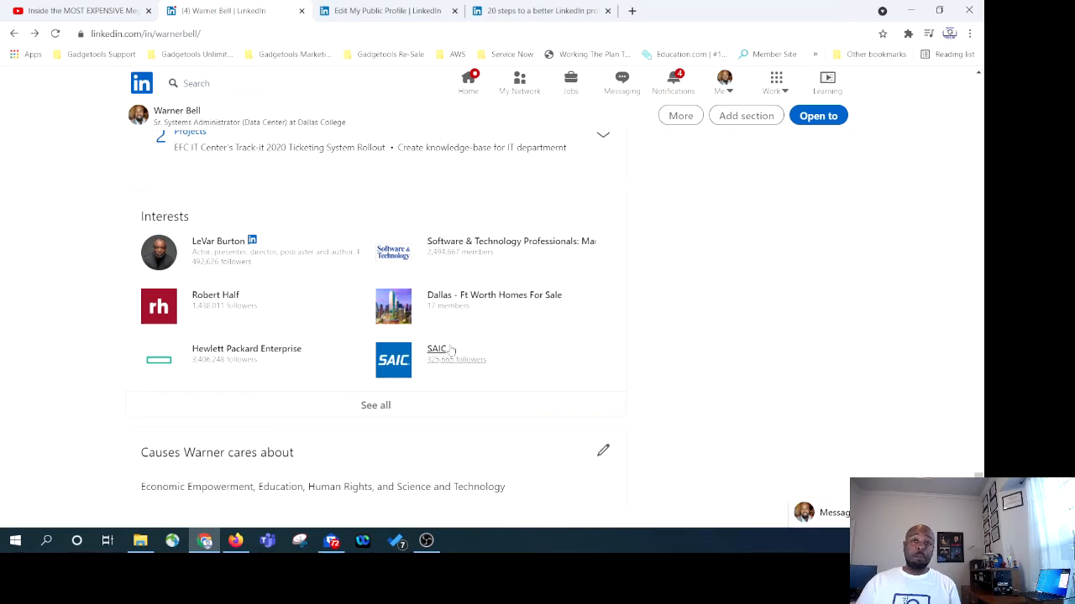
# Show the Notifications page's panel of additional LinkedIn products and business services.
pyautogui.scroll(-3)
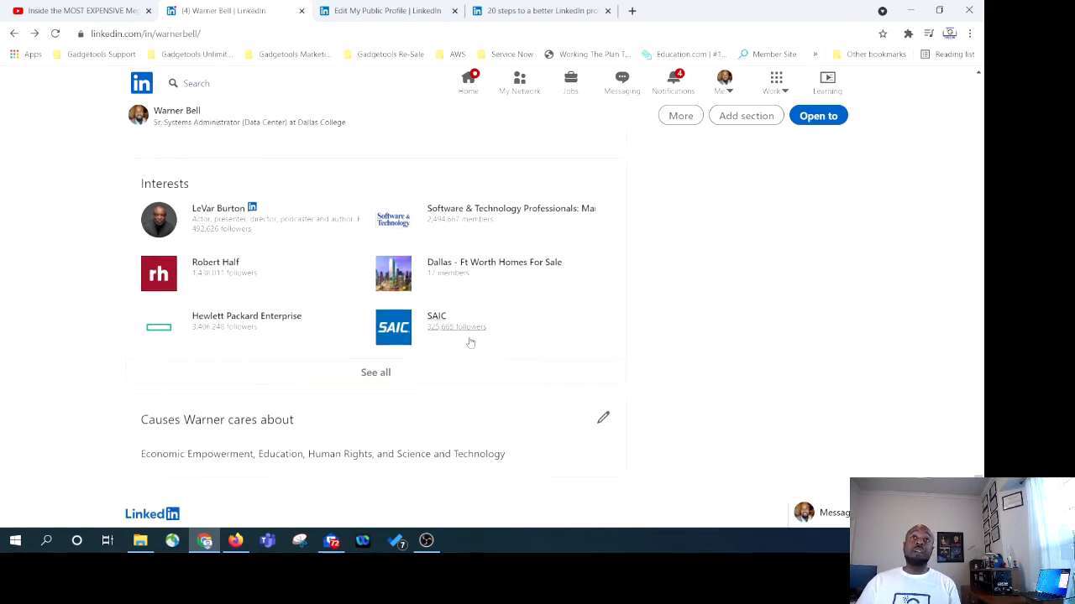
pyautogui.scroll(-3)
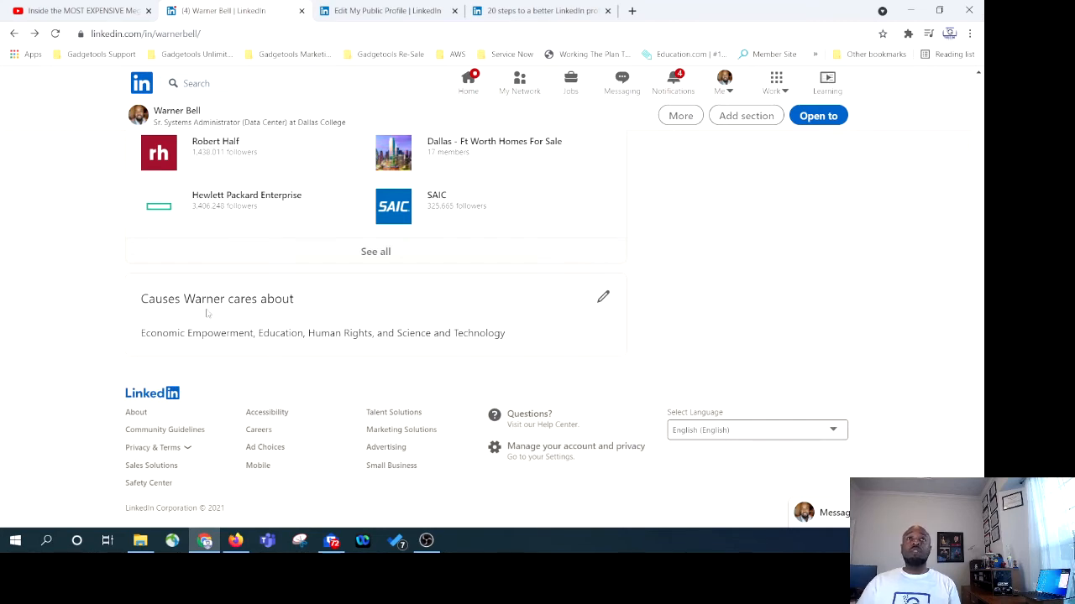
pyautogui.moveTo(223, 363)
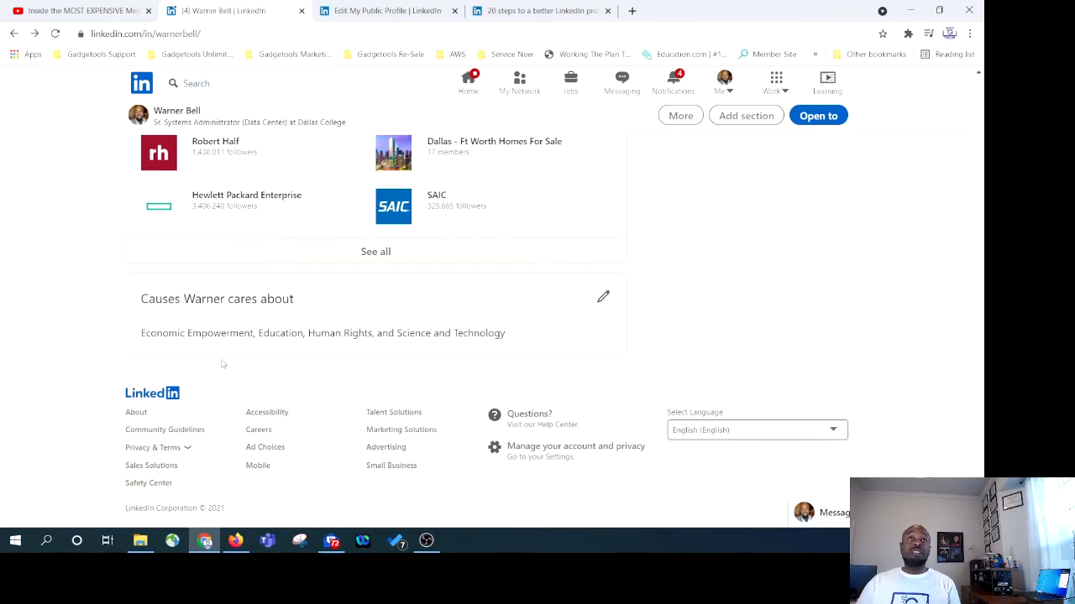
pyautogui.moveTo(322, 378)
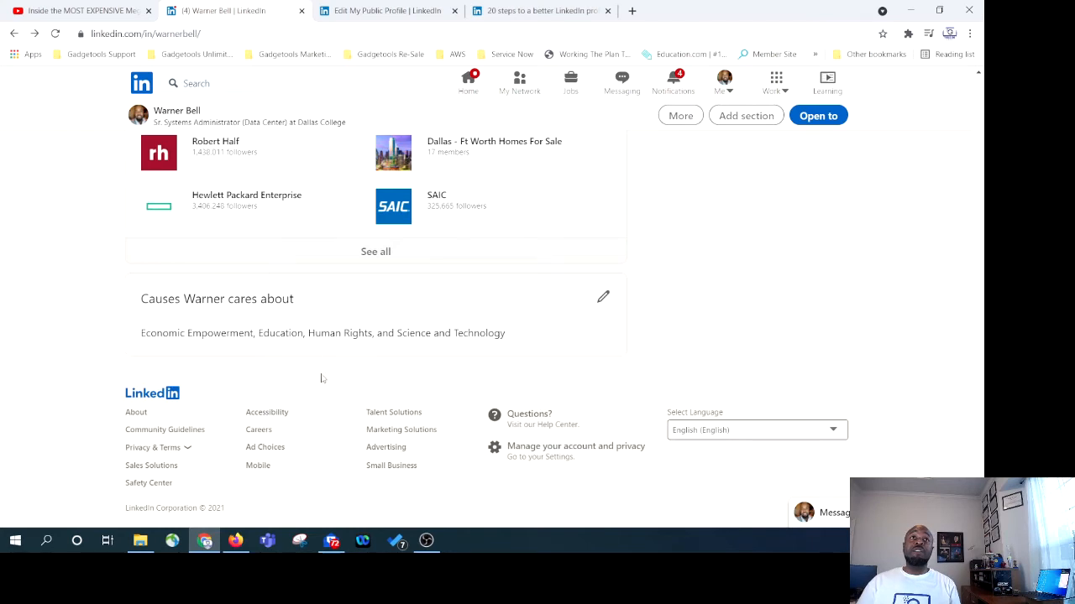
pyautogui.moveTo(548, 330)
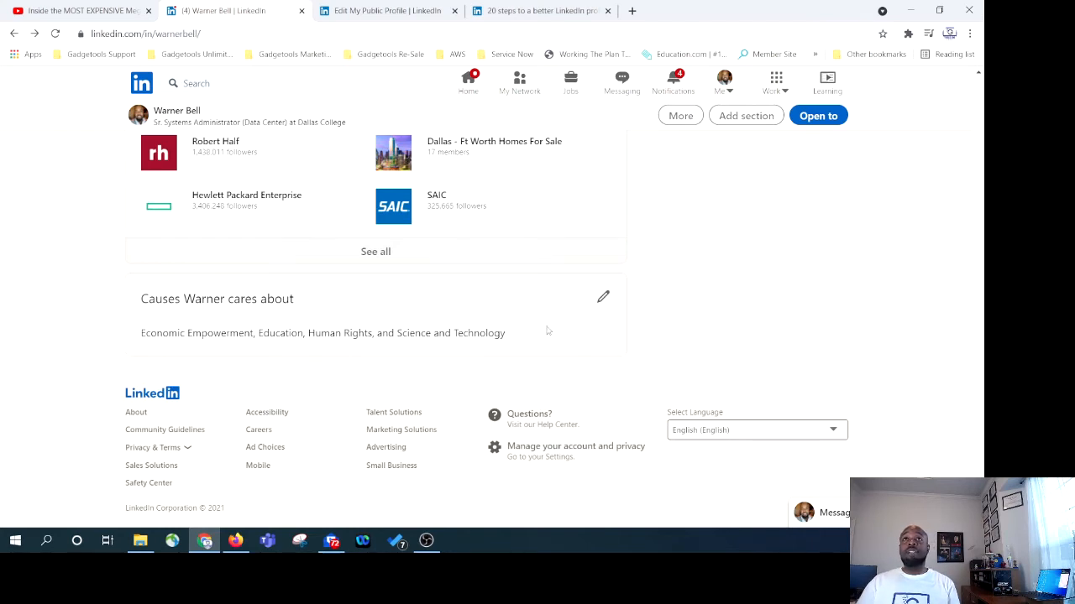
pyautogui.moveTo(603, 298)
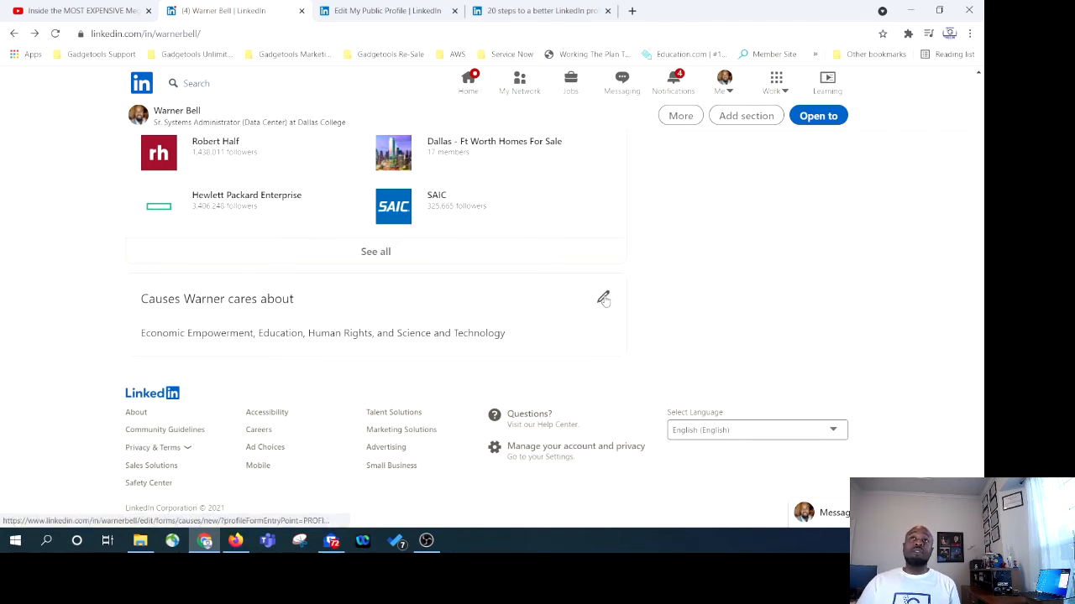
pyautogui.click(603, 299)
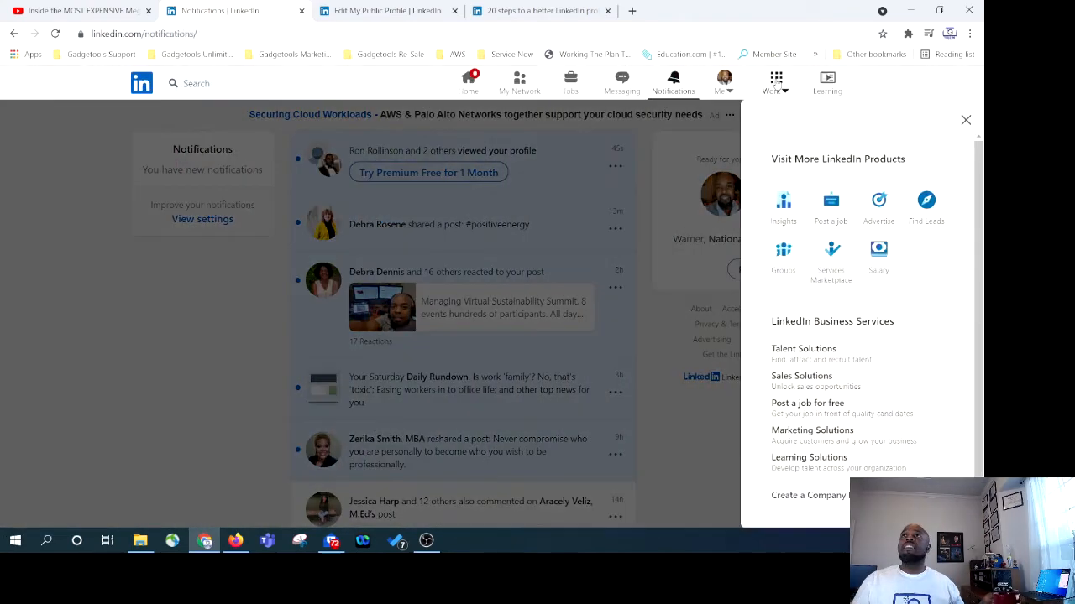
# Dismiss the LinkedIn products panel and return through the home feed to the profile.
pyautogui.click(966, 119)
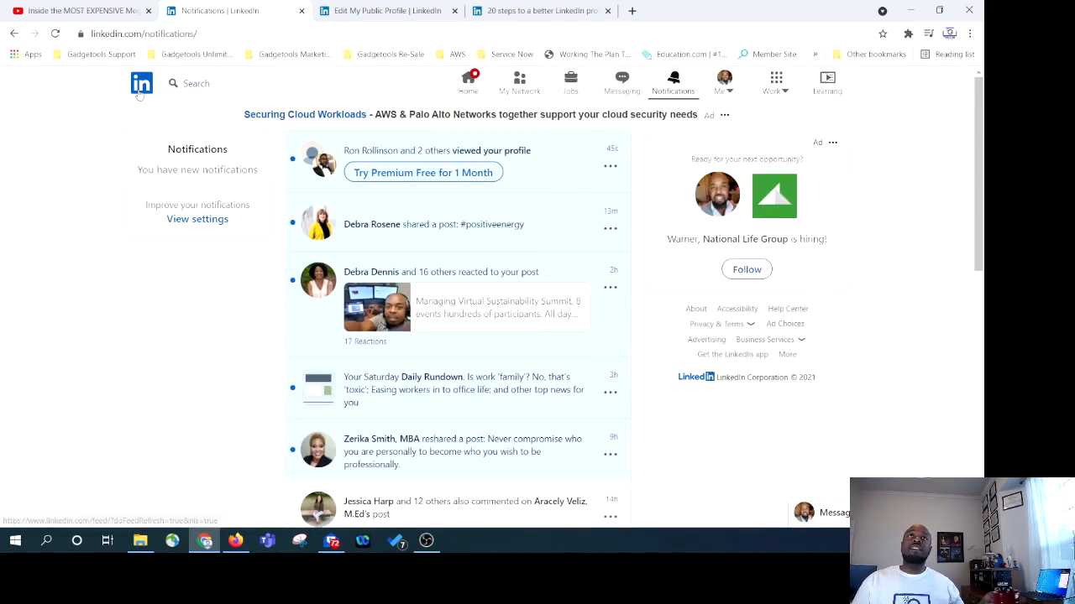
pyautogui.click(467, 83)
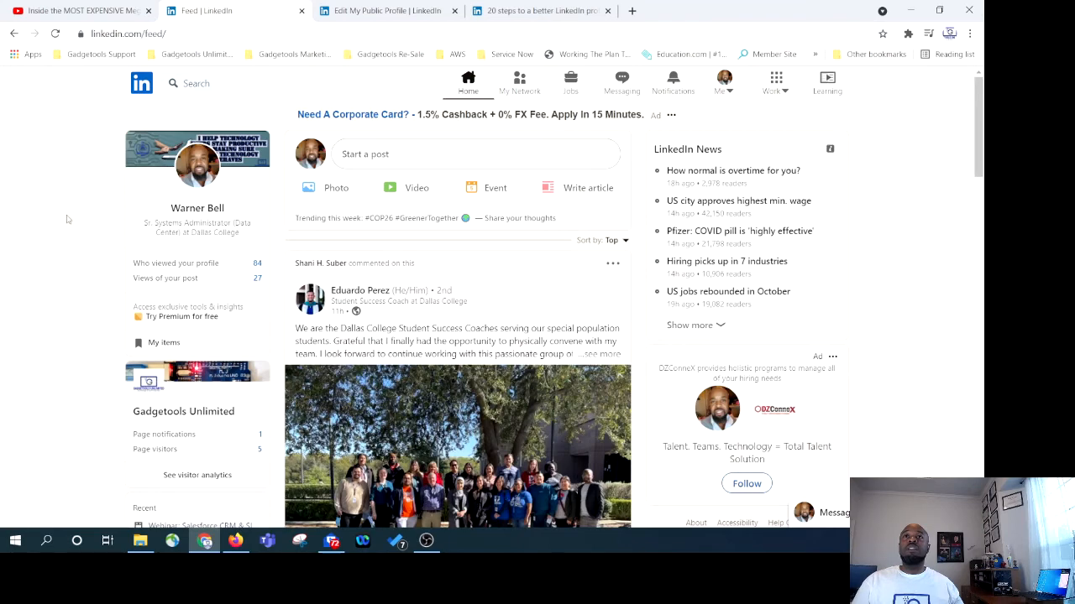
pyautogui.moveTo(197, 207)
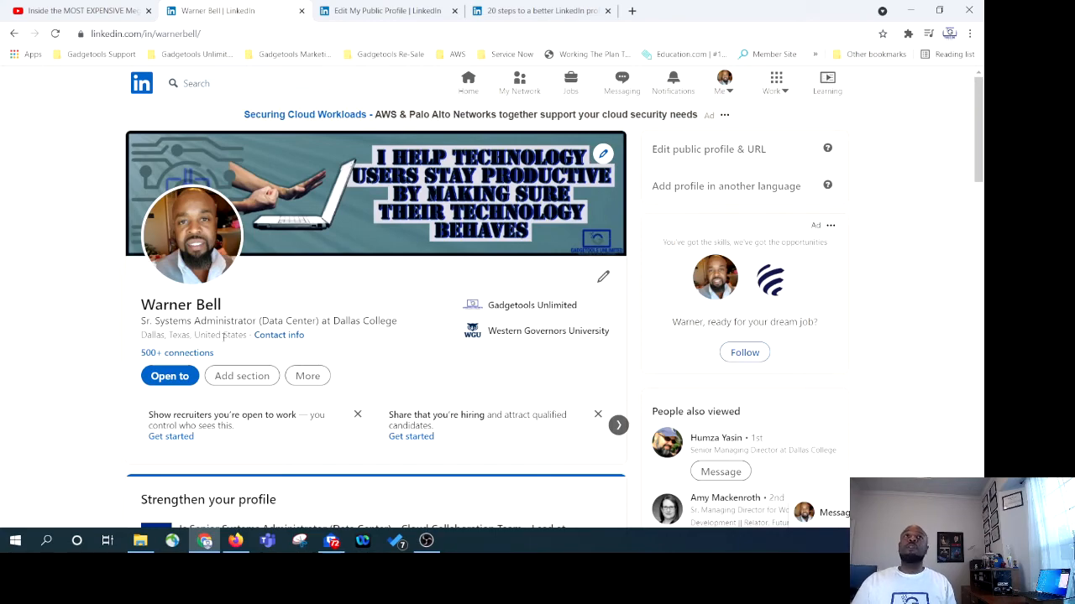
pyautogui.scroll(-3)
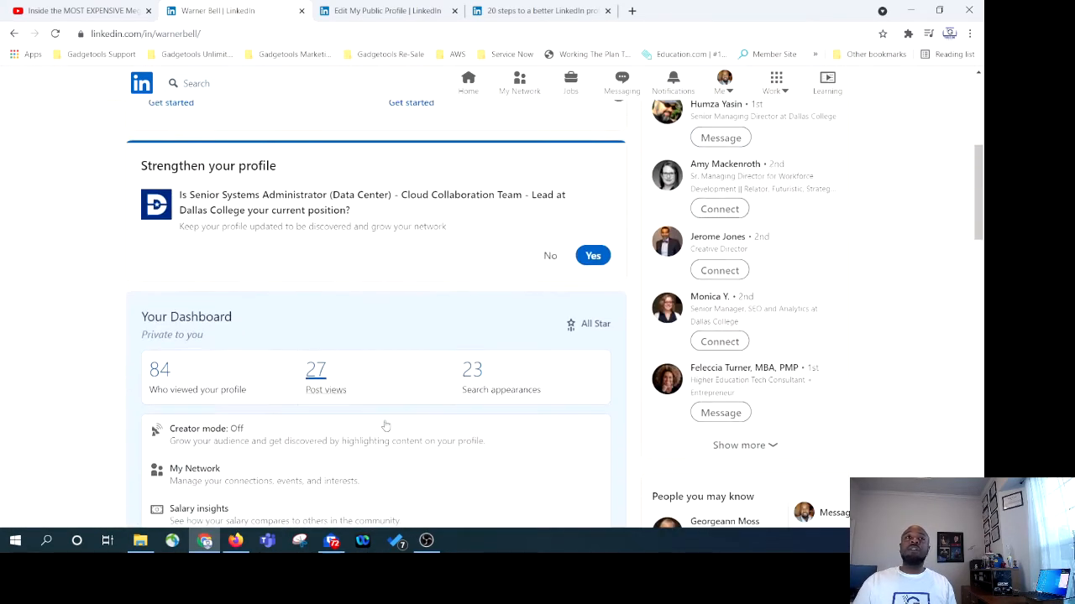
pyautogui.scroll(-3)
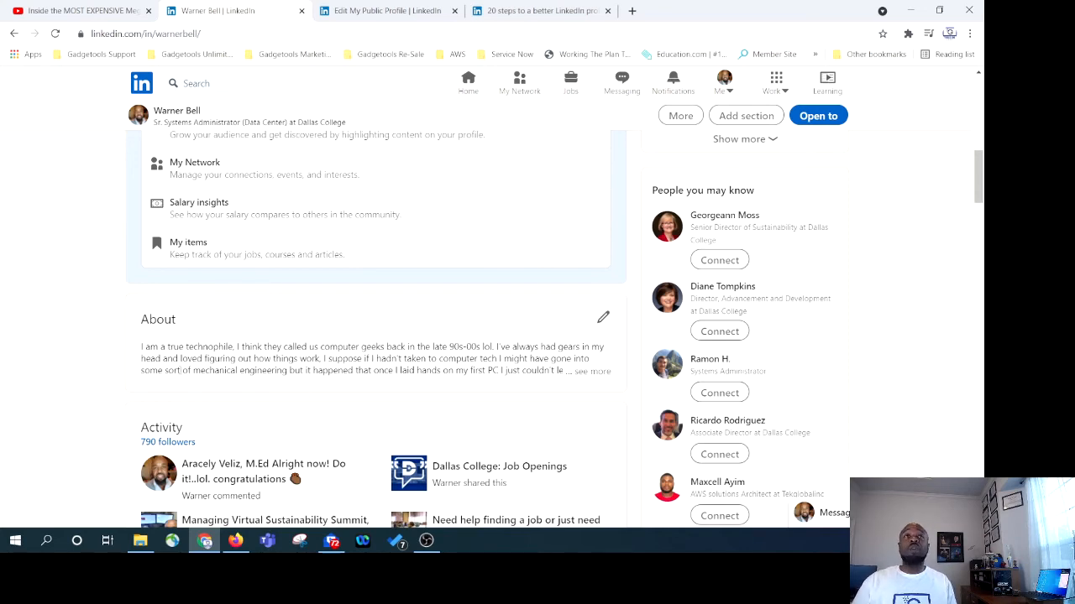
# Scroll past the profile dashboard and About down to Activity and Experience.
pyautogui.scroll(-3)
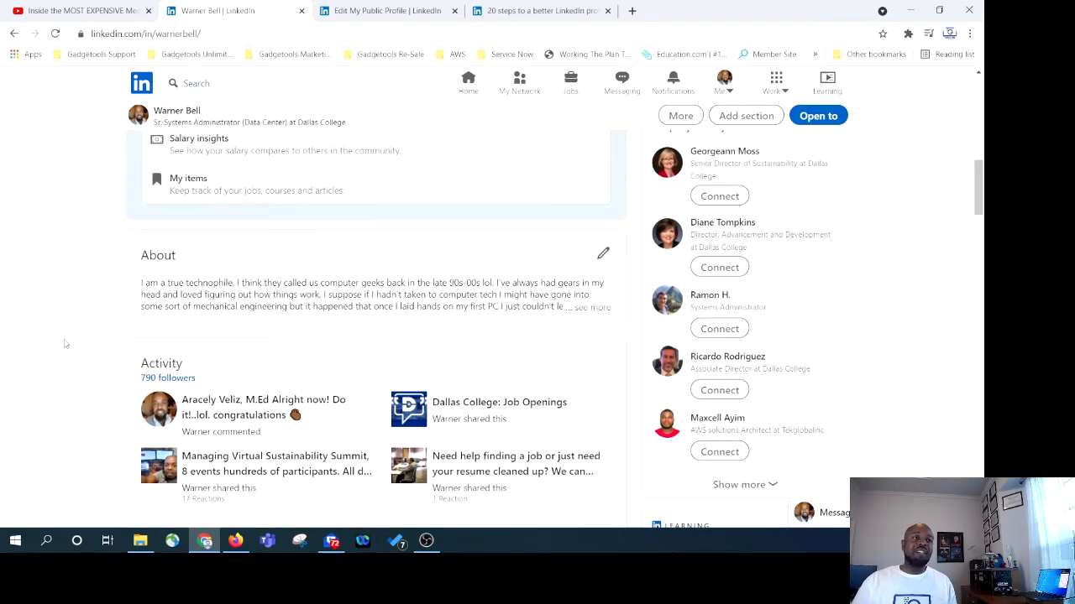
pyautogui.scroll(-3)
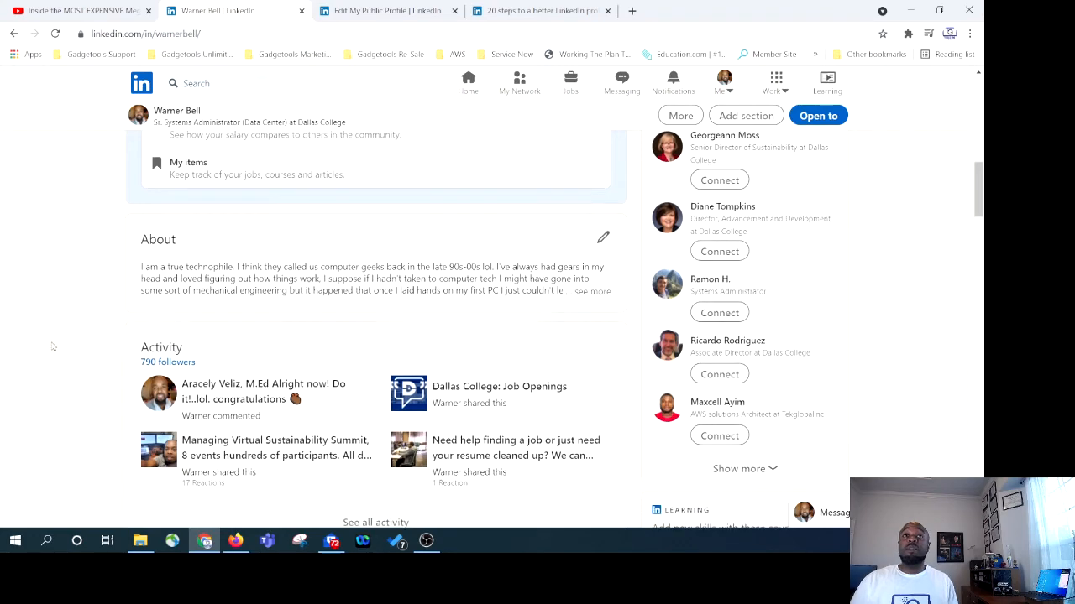
pyautogui.scroll(-3)
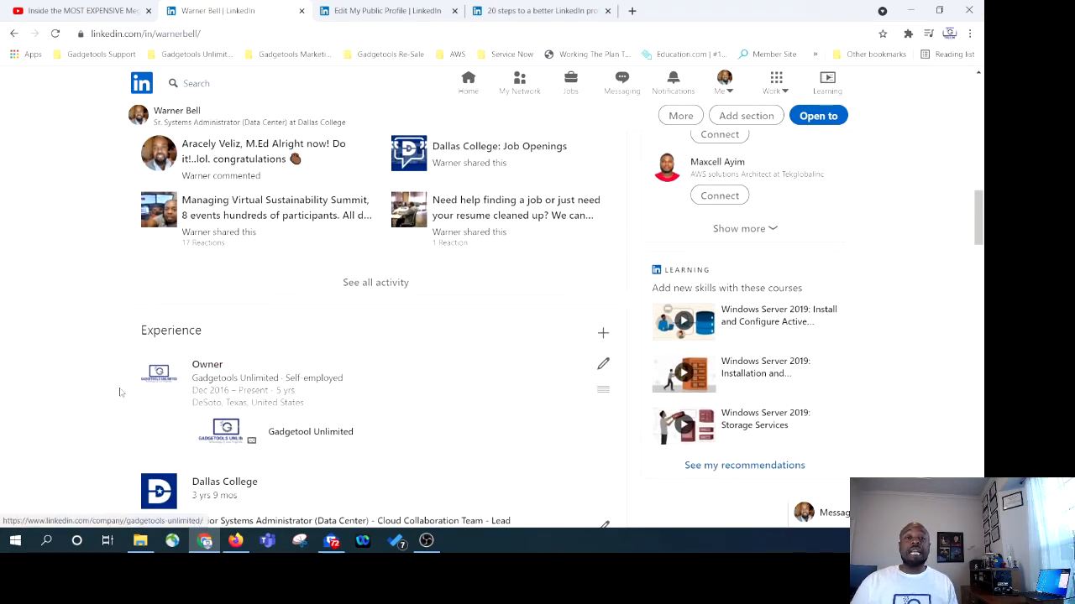
pyautogui.scroll(-3)
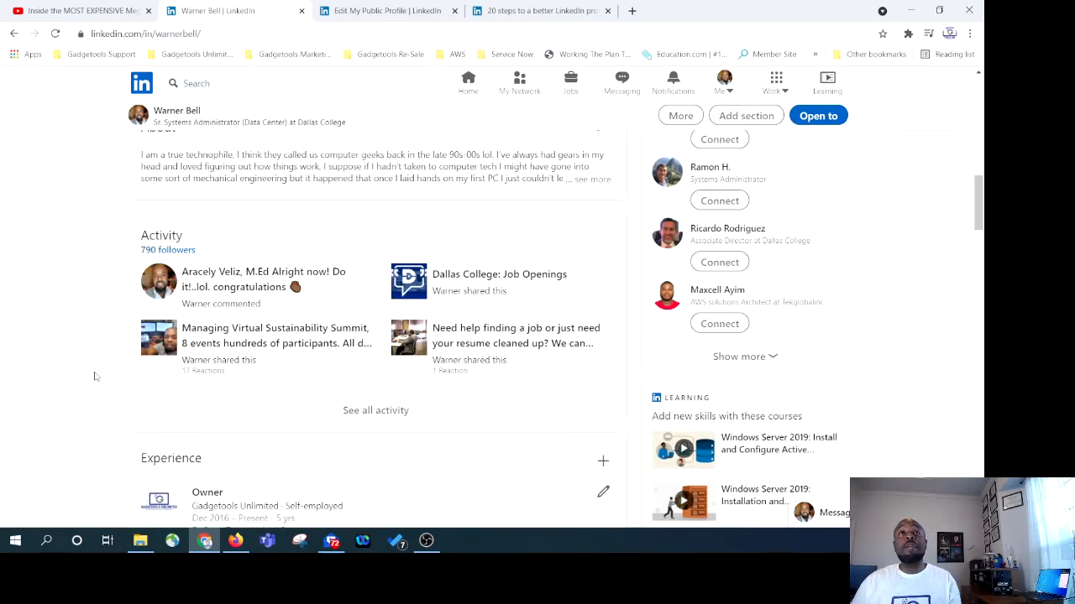
pyautogui.moveTo(375, 409)
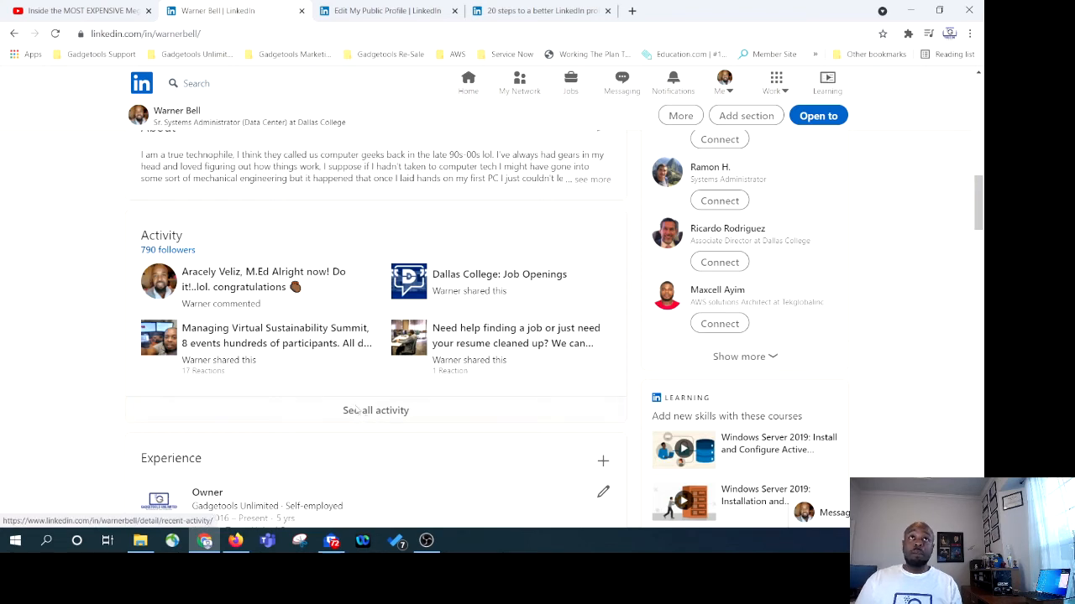
pyautogui.click(375, 410)
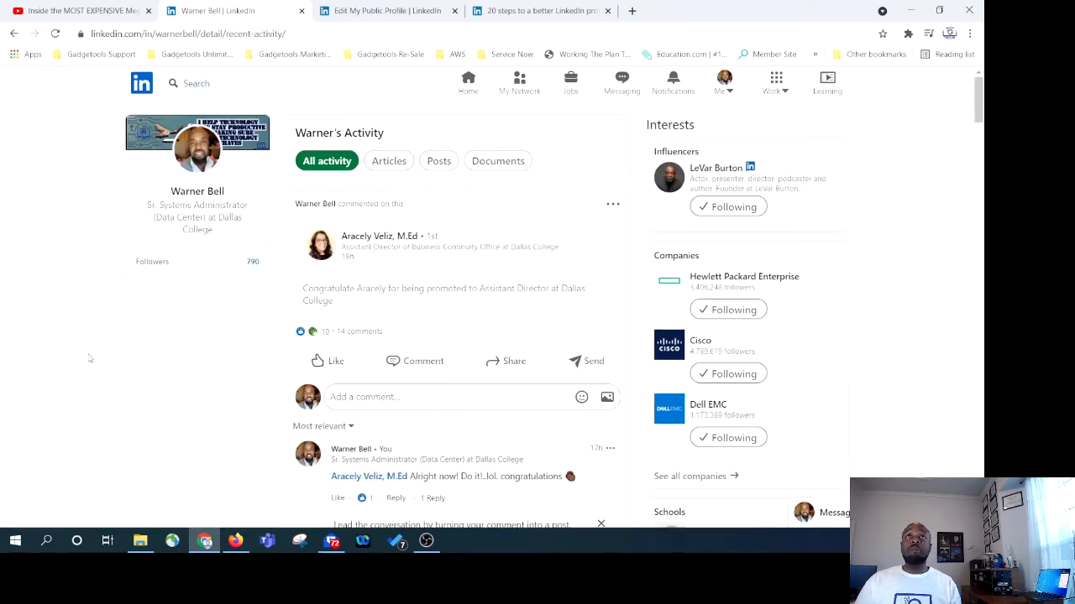
pyautogui.moveTo(134, 379)
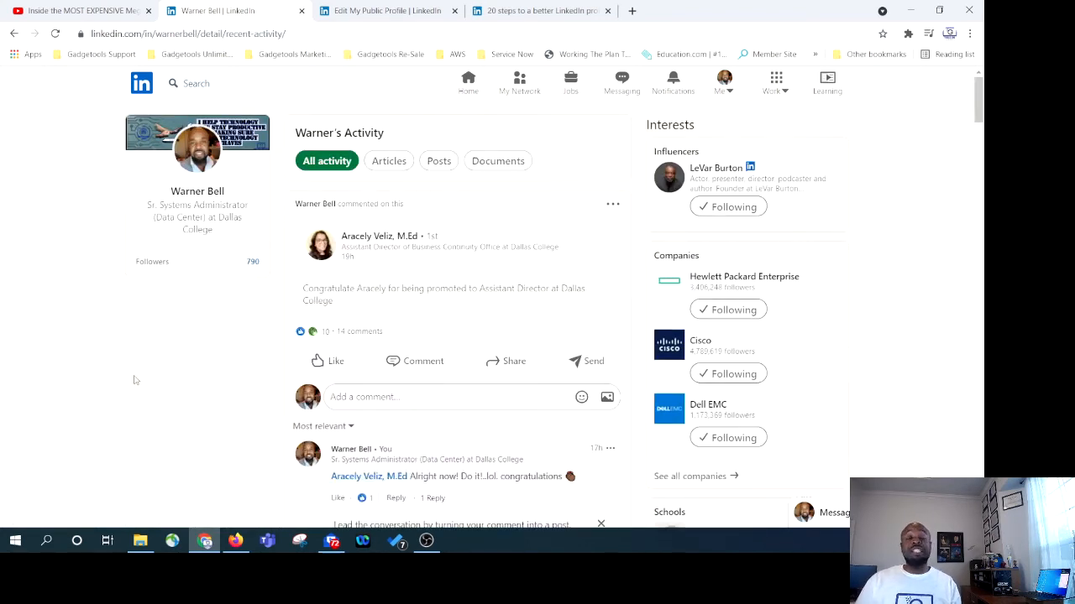
pyautogui.scroll(-3)
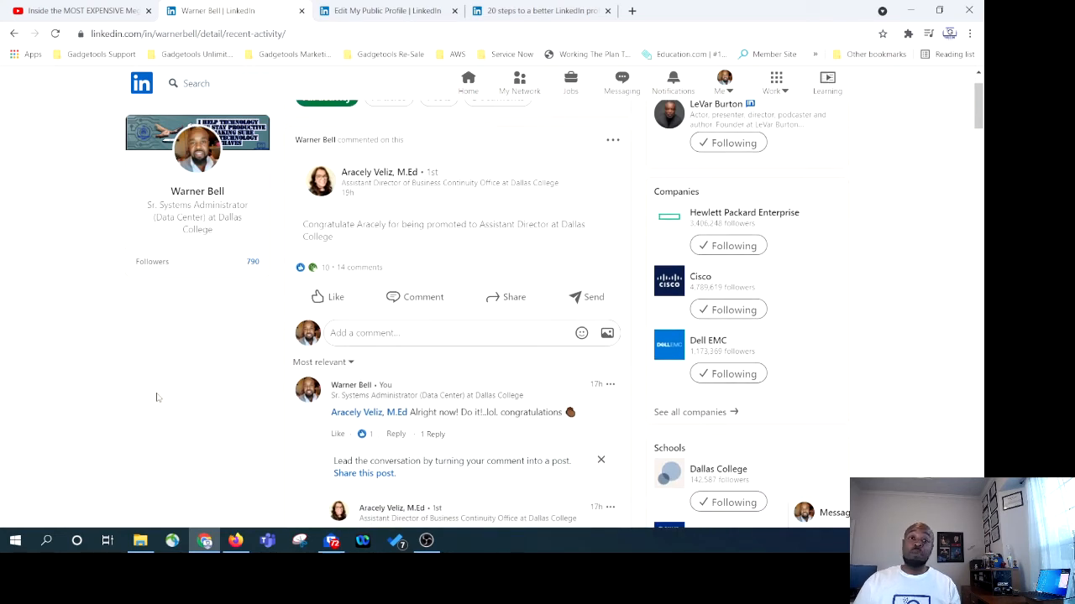
pyautogui.moveTo(158, 374)
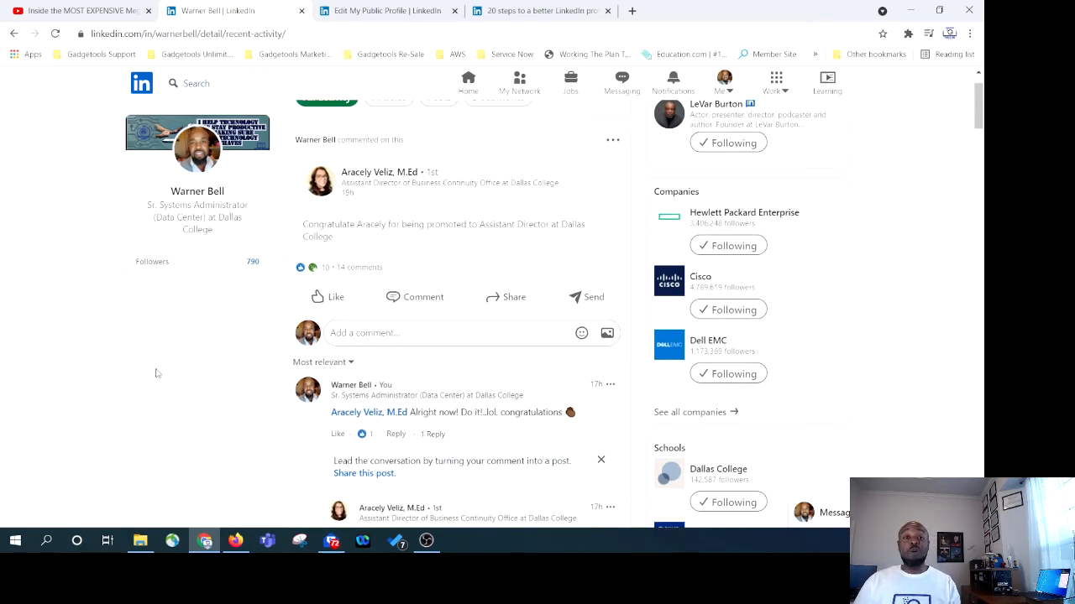
pyautogui.scroll(-3)
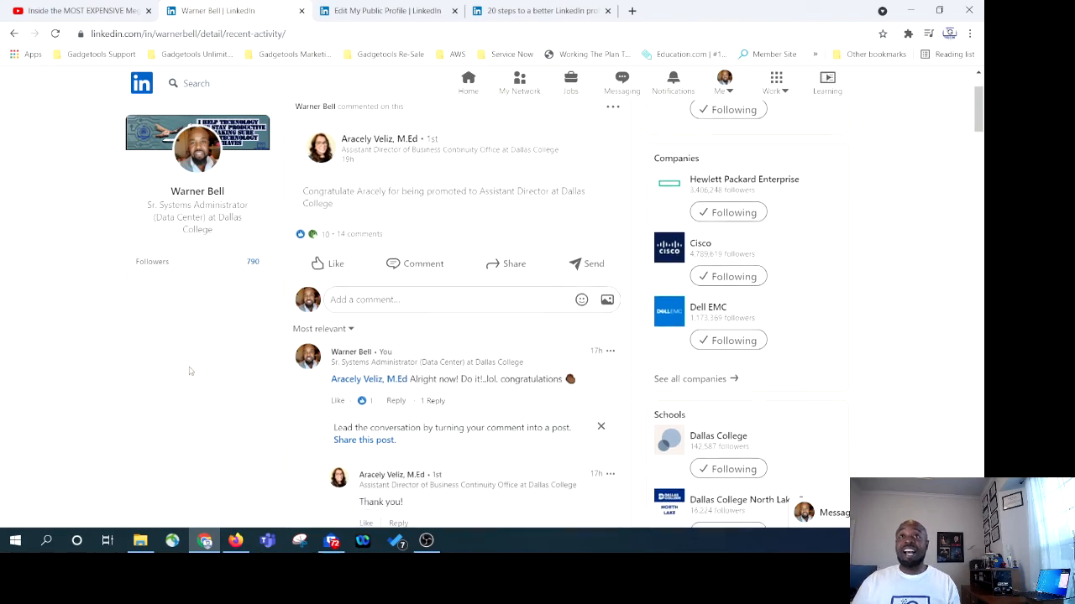
pyautogui.scroll(-3)
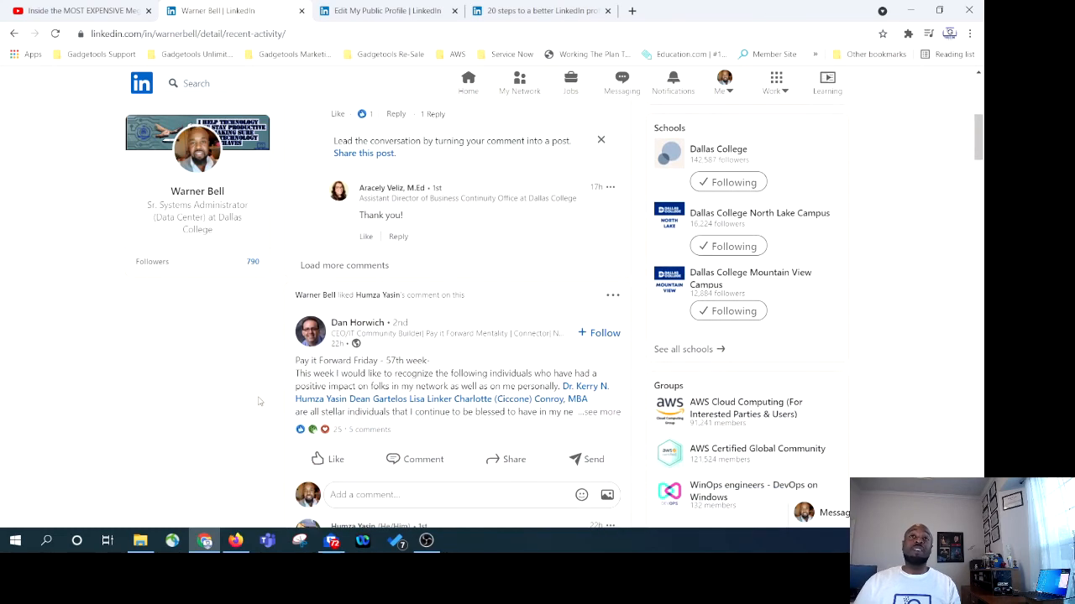
pyautogui.scroll(-3)
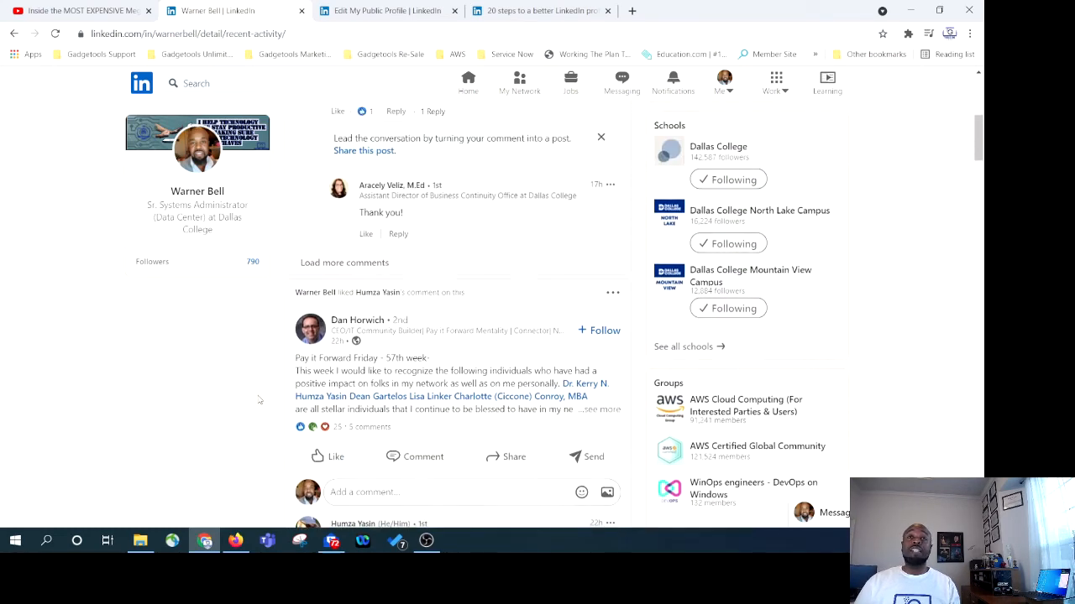
pyautogui.scroll(3)
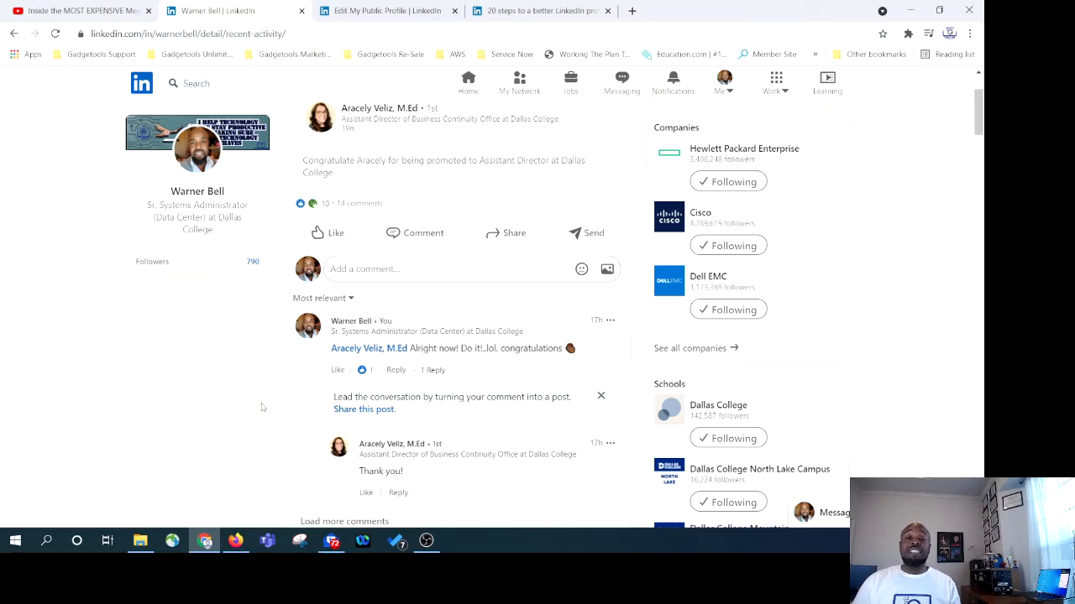
pyautogui.moveTo(324, 403)
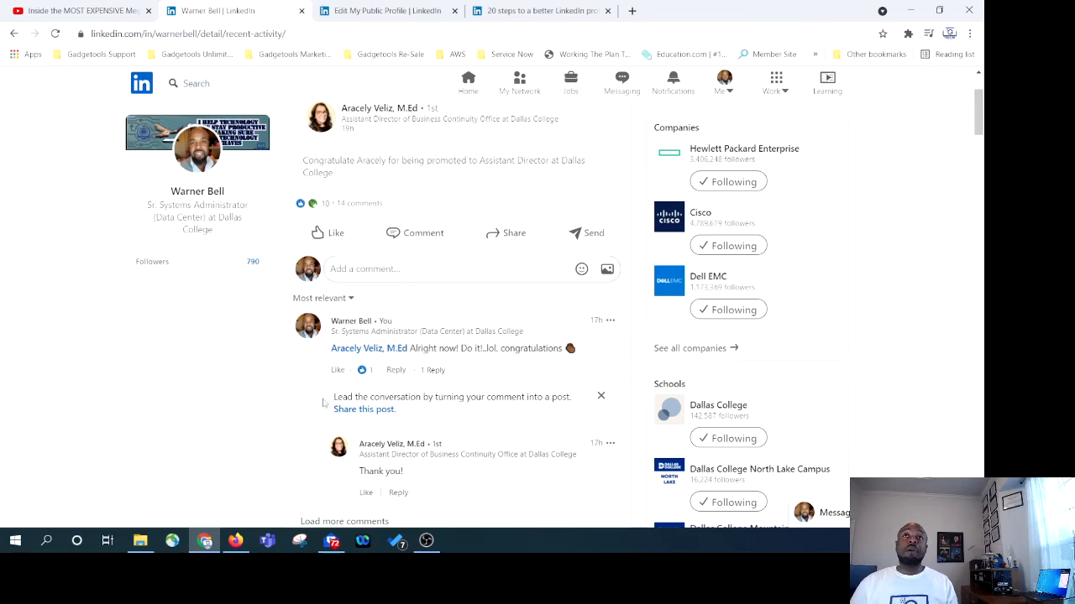
pyautogui.click(468, 83)
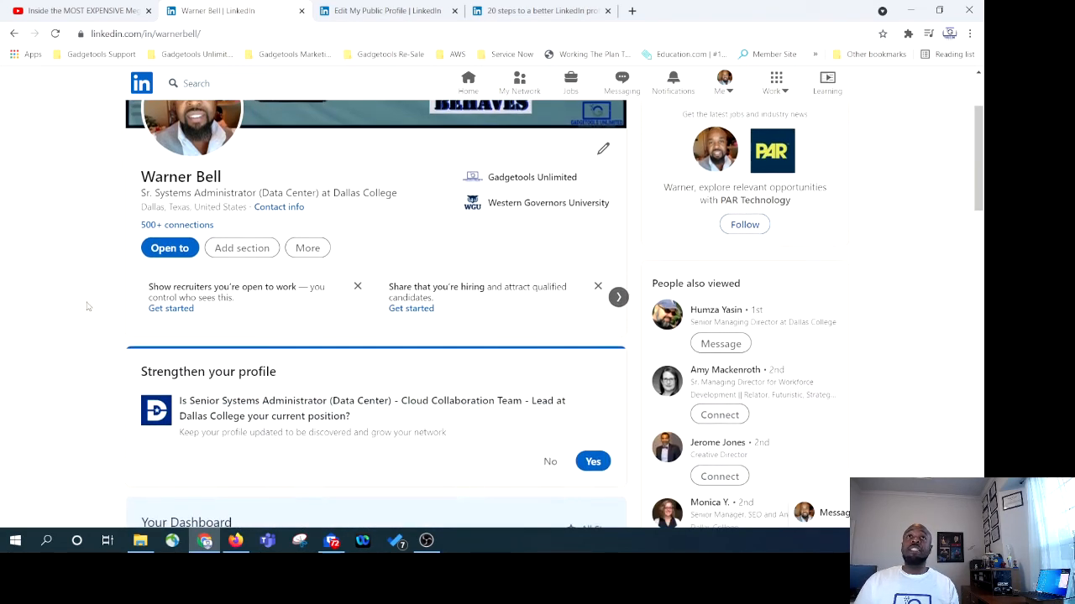
pyautogui.scroll(-3)
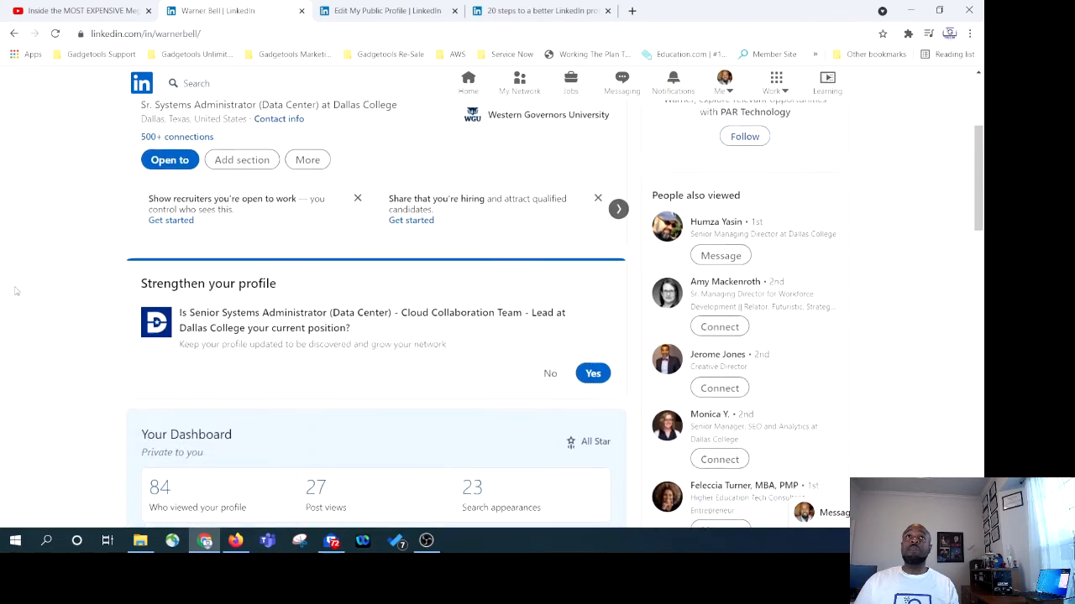
pyautogui.scroll(-3)
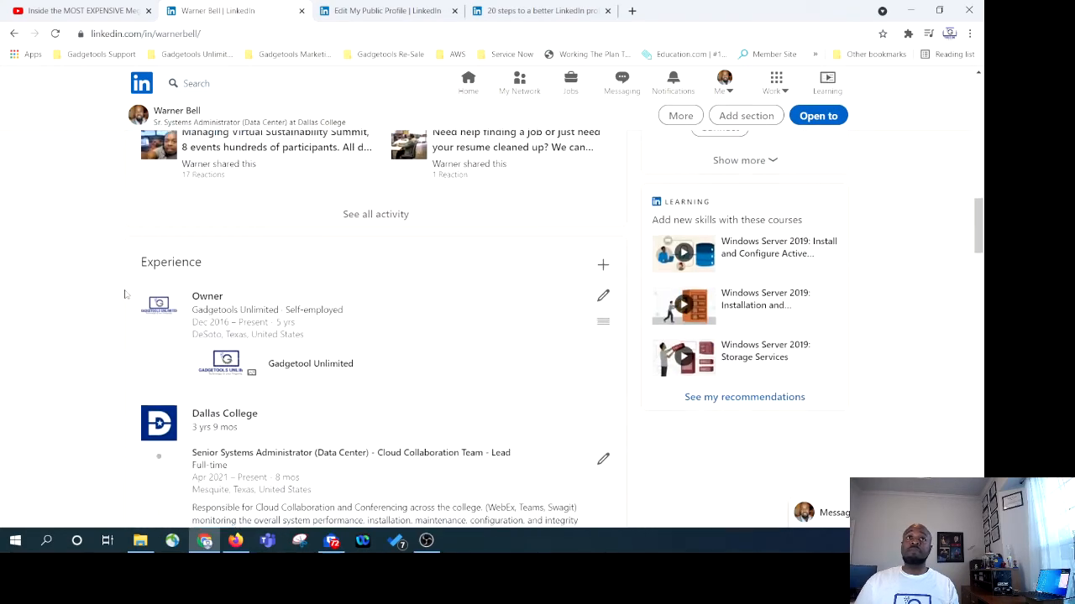
pyautogui.scroll(-3)
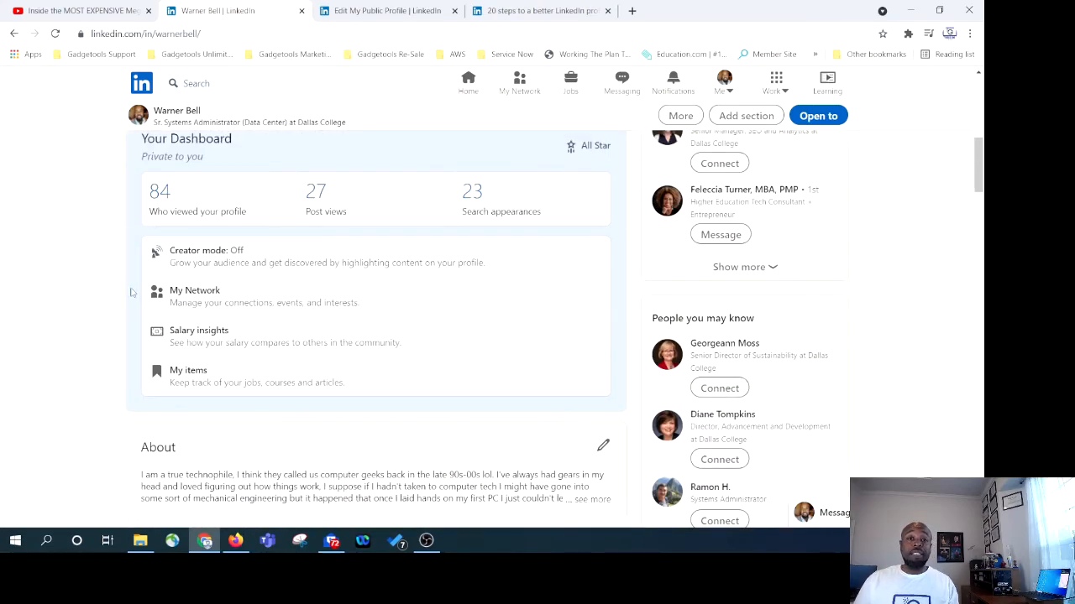
pyautogui.scroll(3)
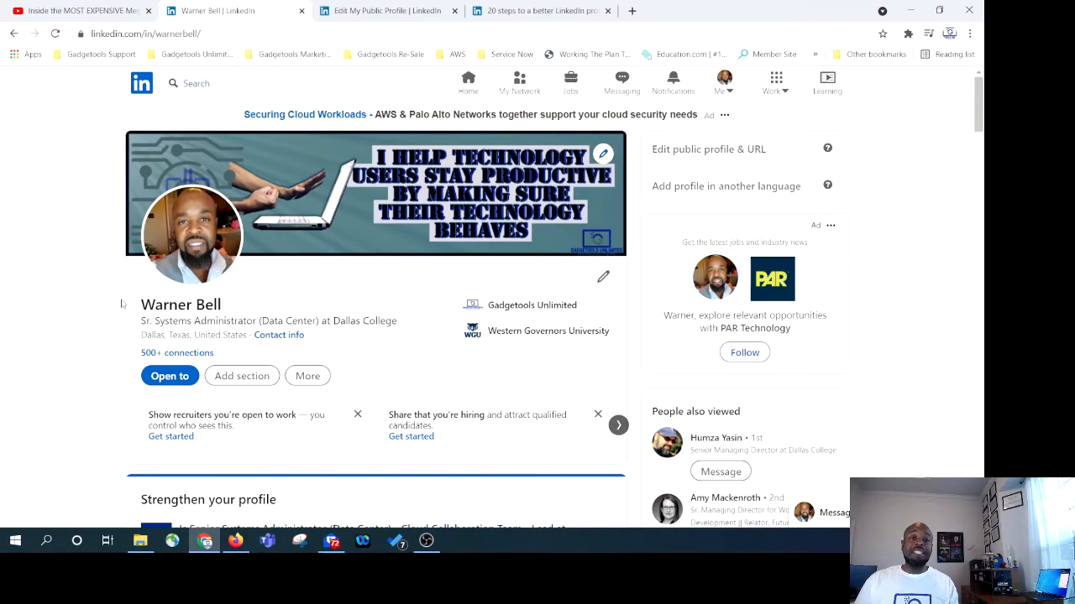